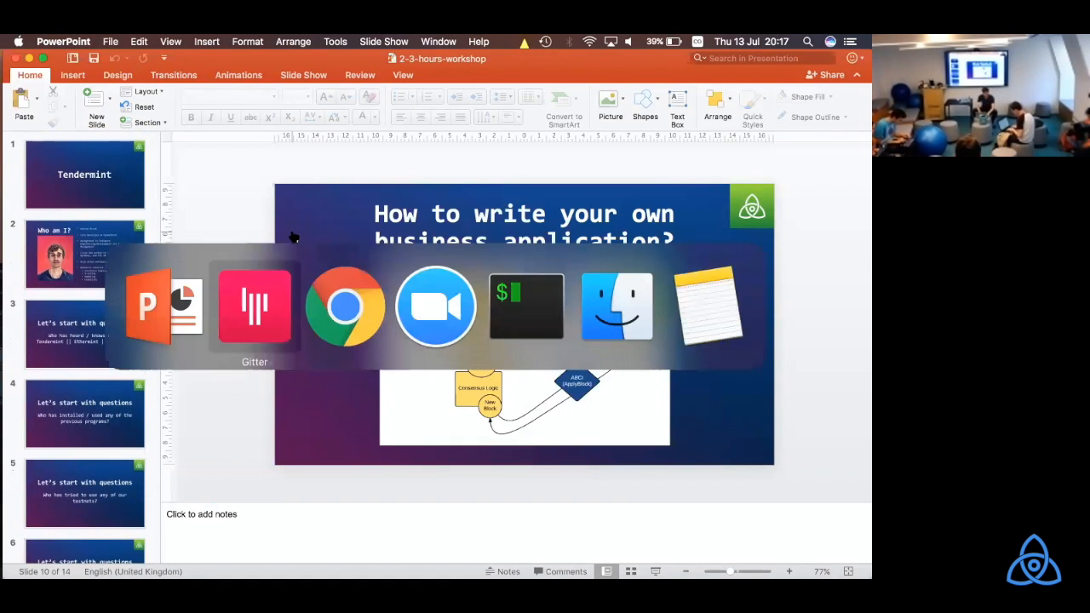
- Post 'tendermint.com' as the latest message in the london-ethereum-codeup Gitter room
click(254, 306)
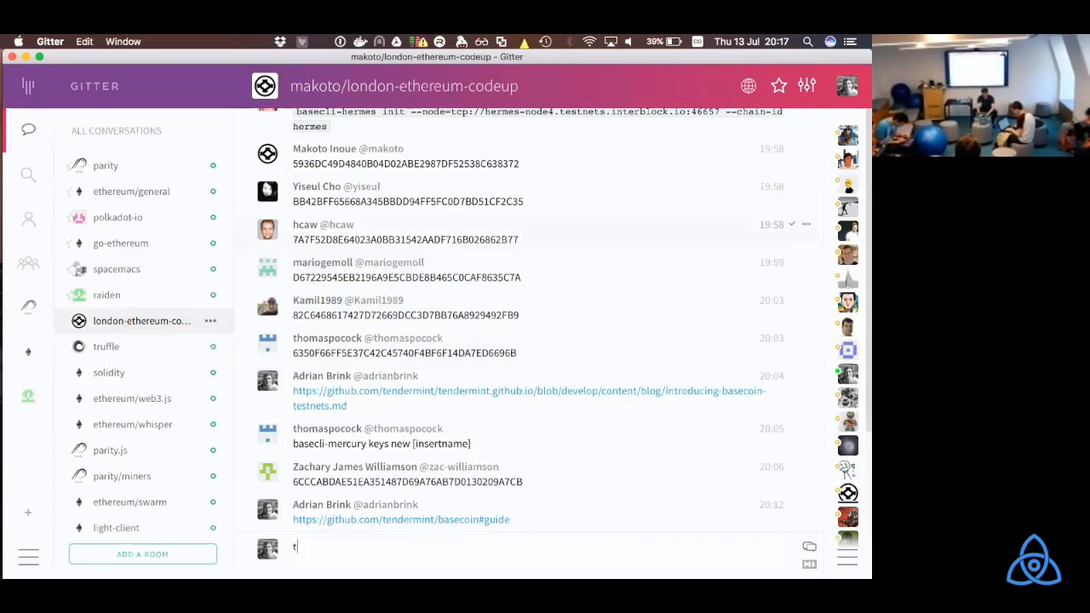
text(endermint.com)
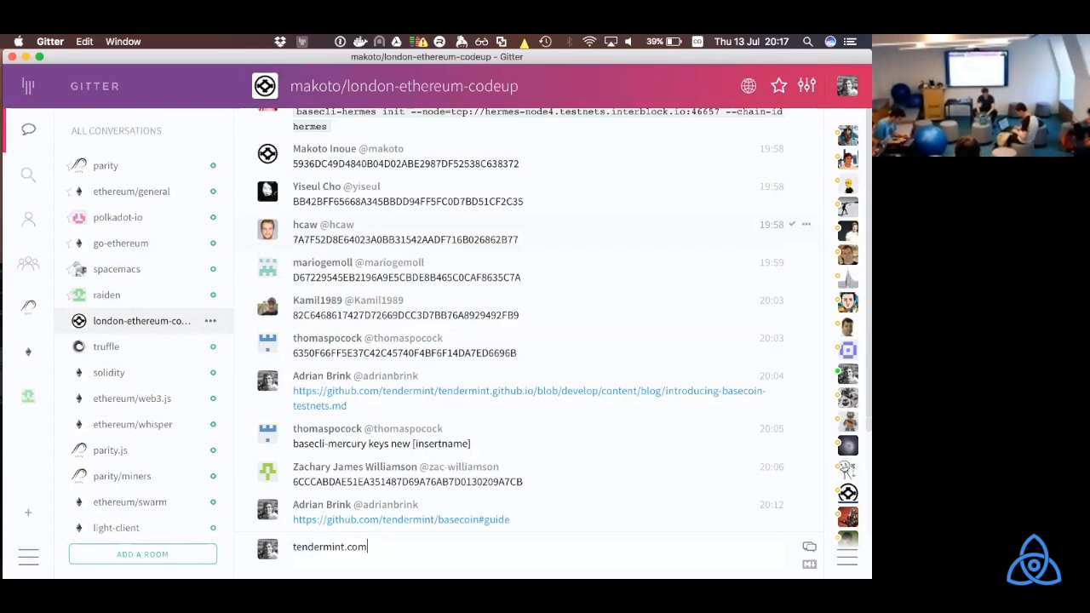
key(enter)
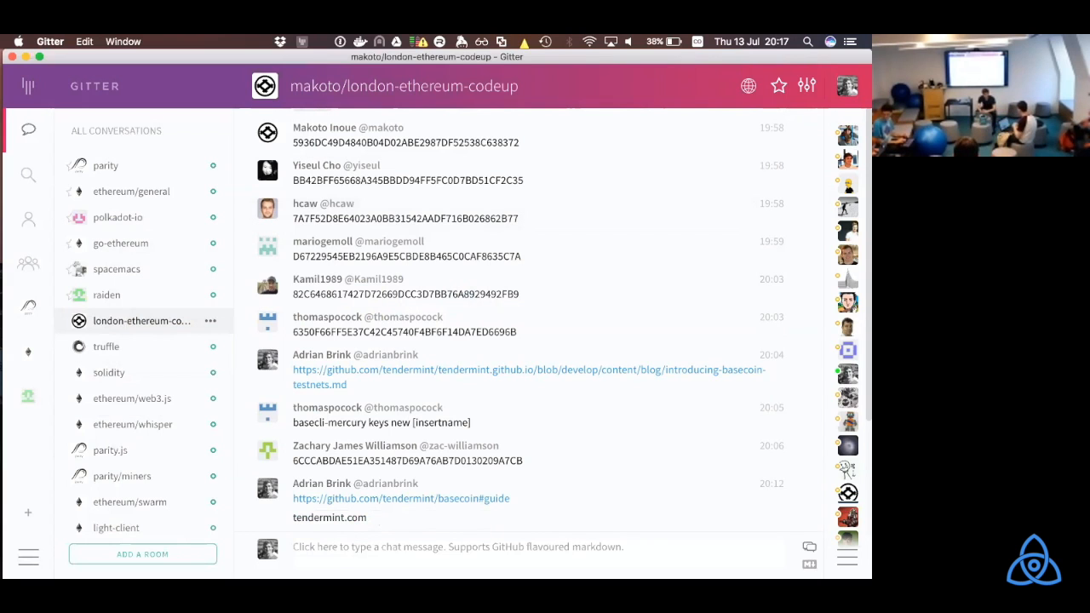
key(cmd+tab)
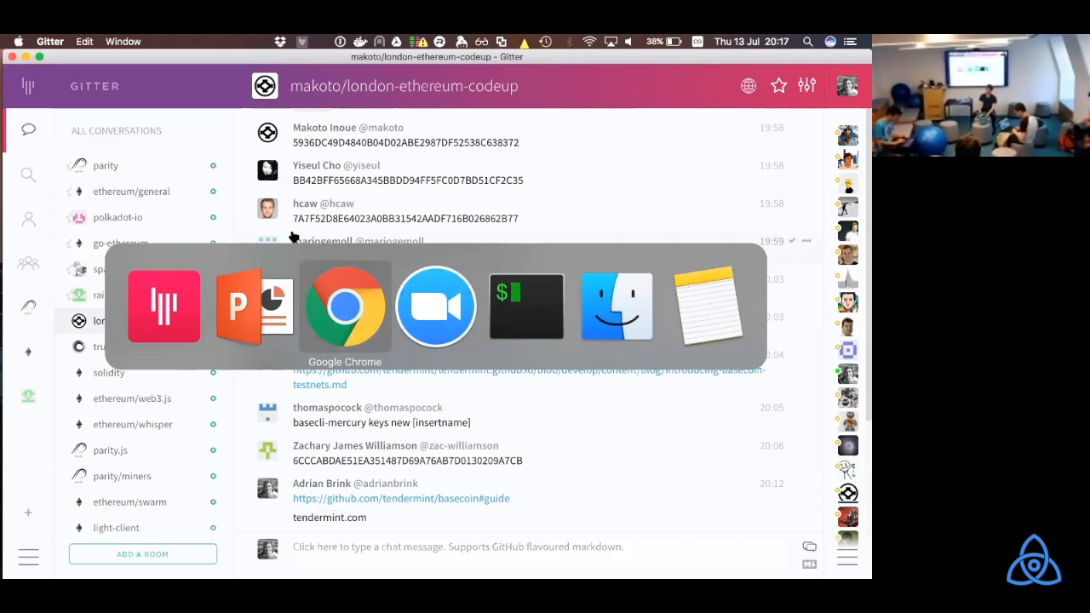
- Load tendermint.com in a new Chrome tab to reach the Blockchain Consensus homepage
click(344, 307)
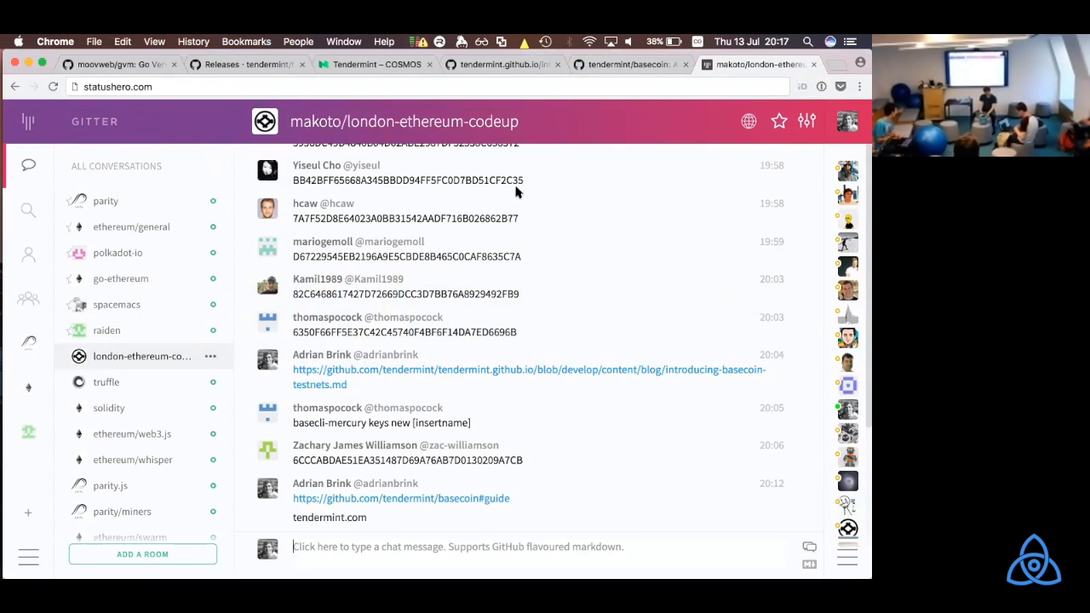
mouse_move(214, 278)
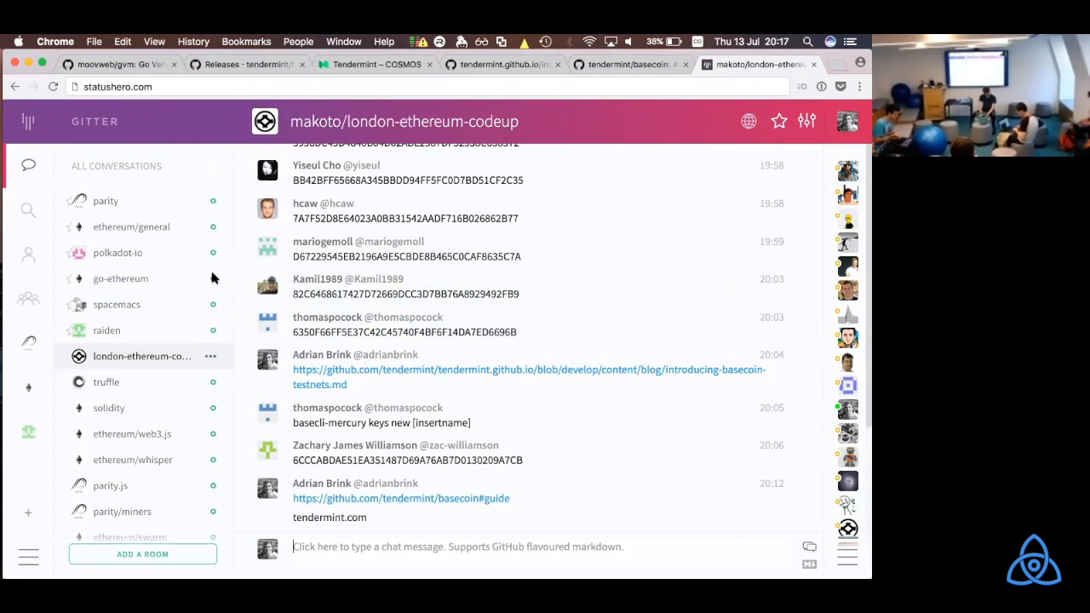
mouse_move(702, 511)
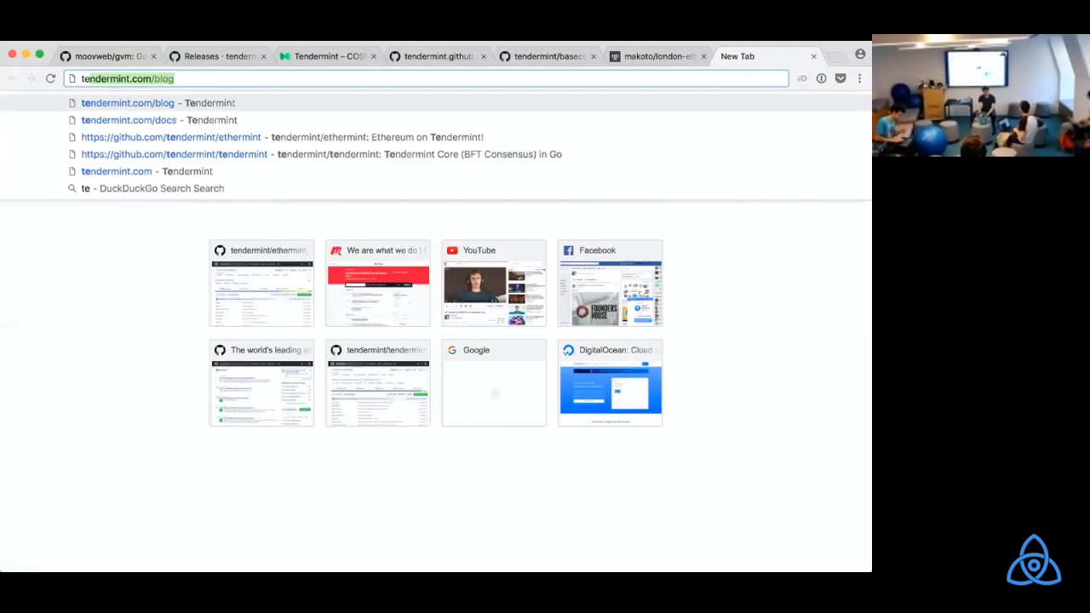
key(Backspace)
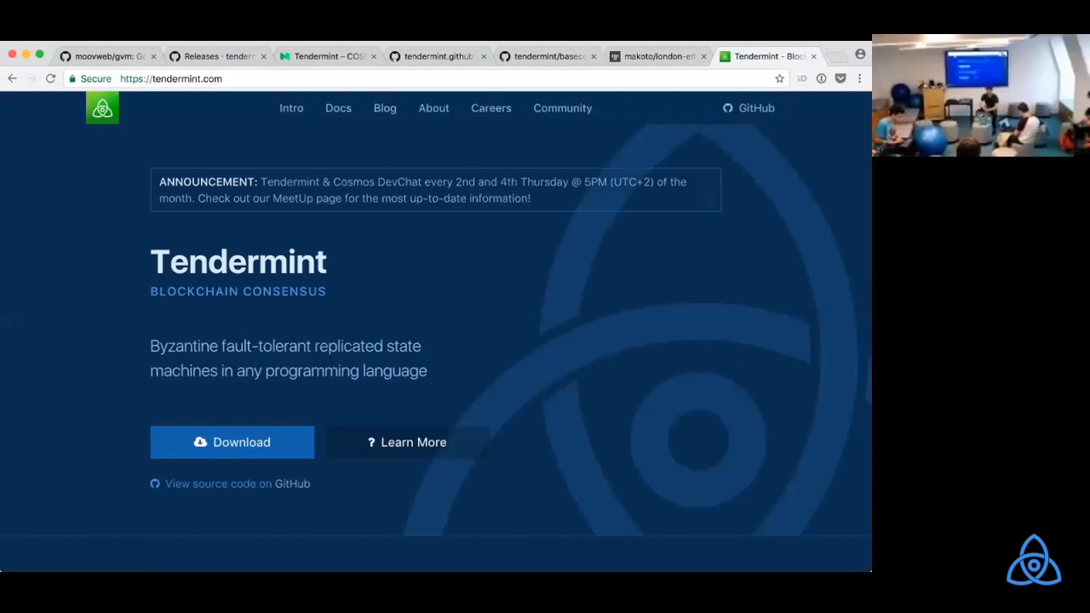
mouse_move(241, 442)
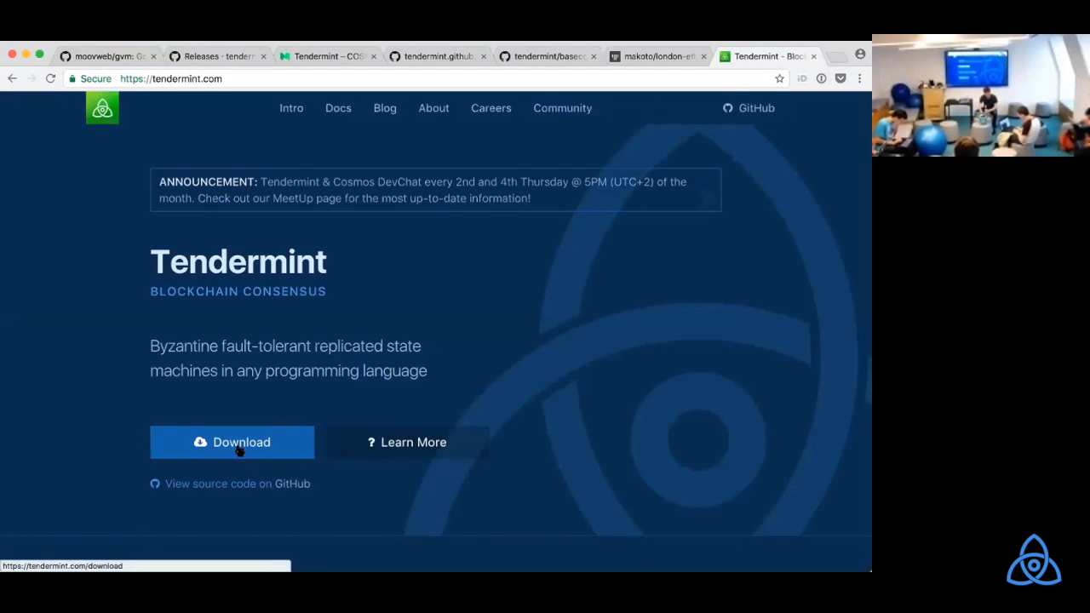
- Go to the Download page and select the ethermint package name
click(232, 442)
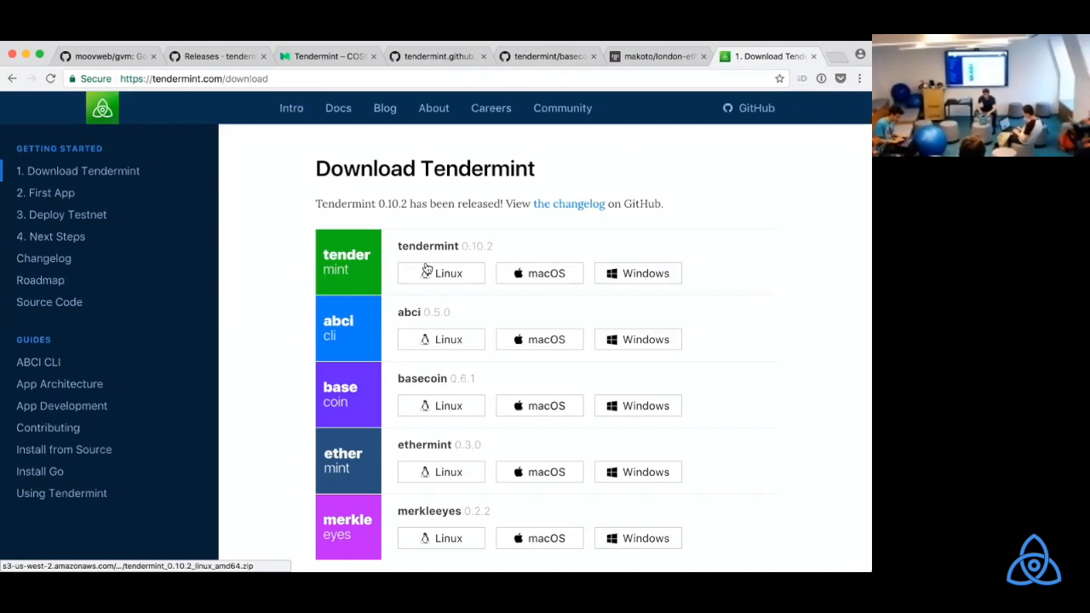
mouse_move(412, 391)
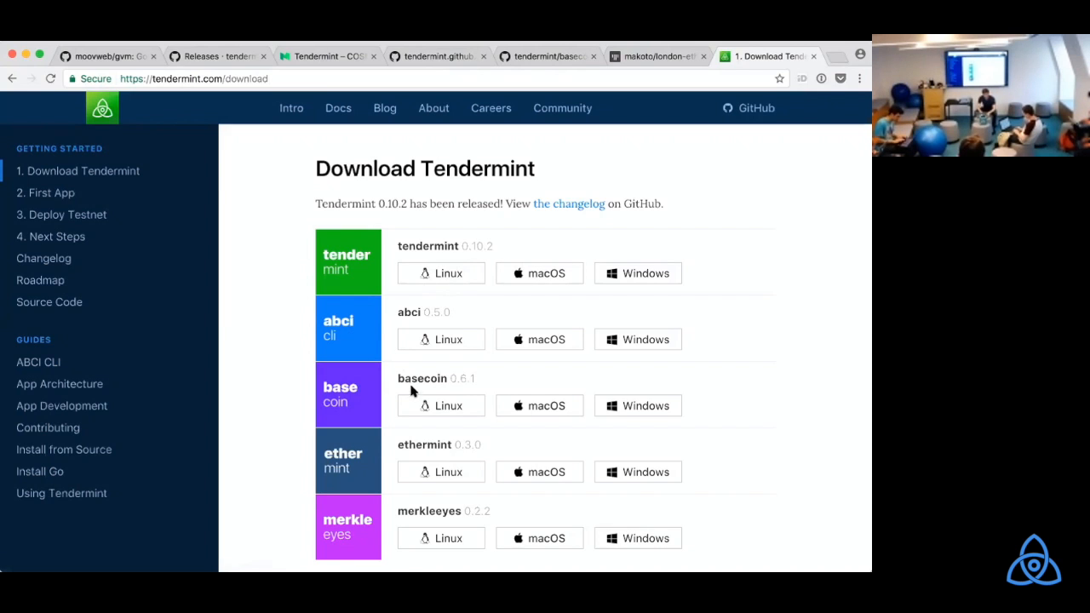
mouse_move(406, 446)
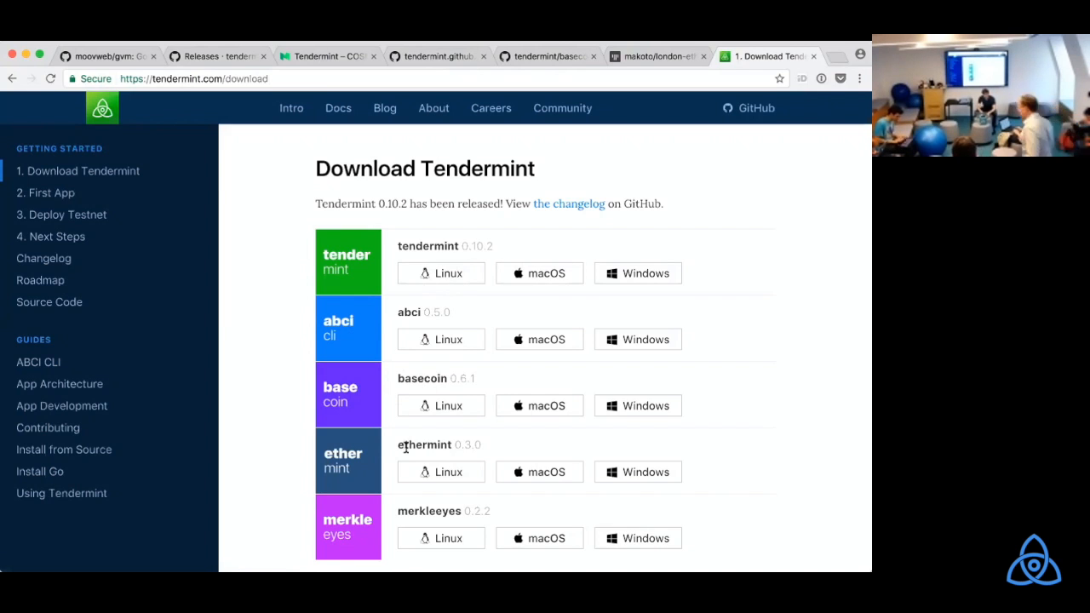
double_click(424, 445)
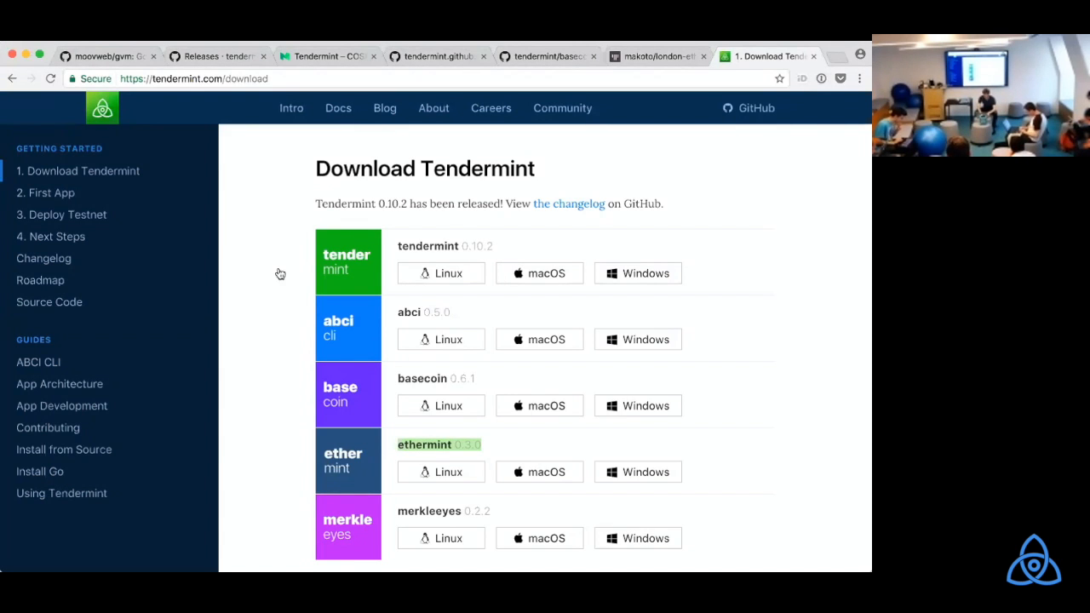
mouse_move(274, 324)
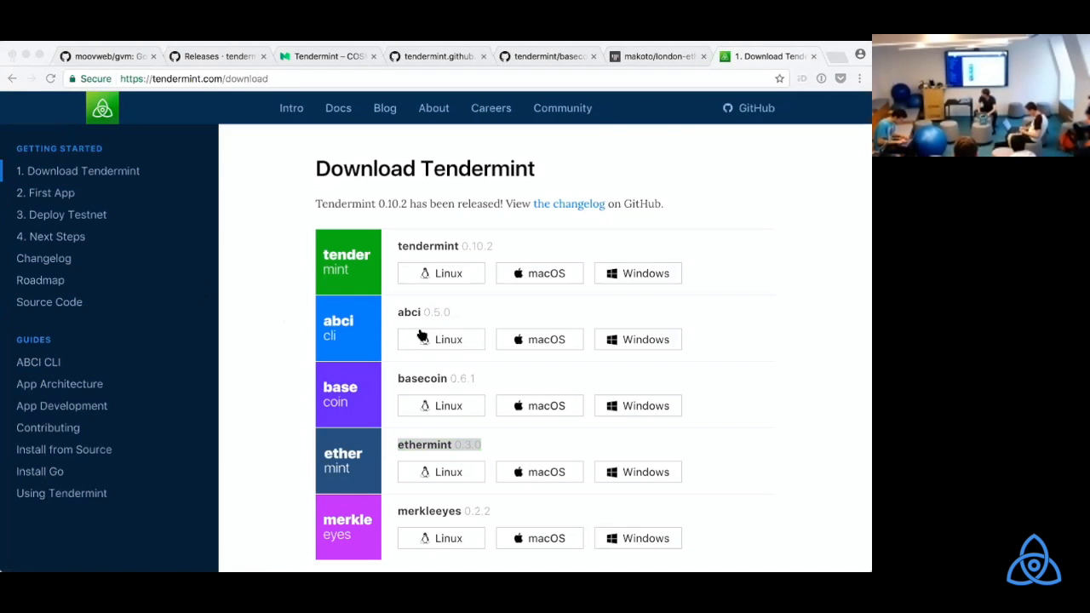
mouse_move(425, 281)
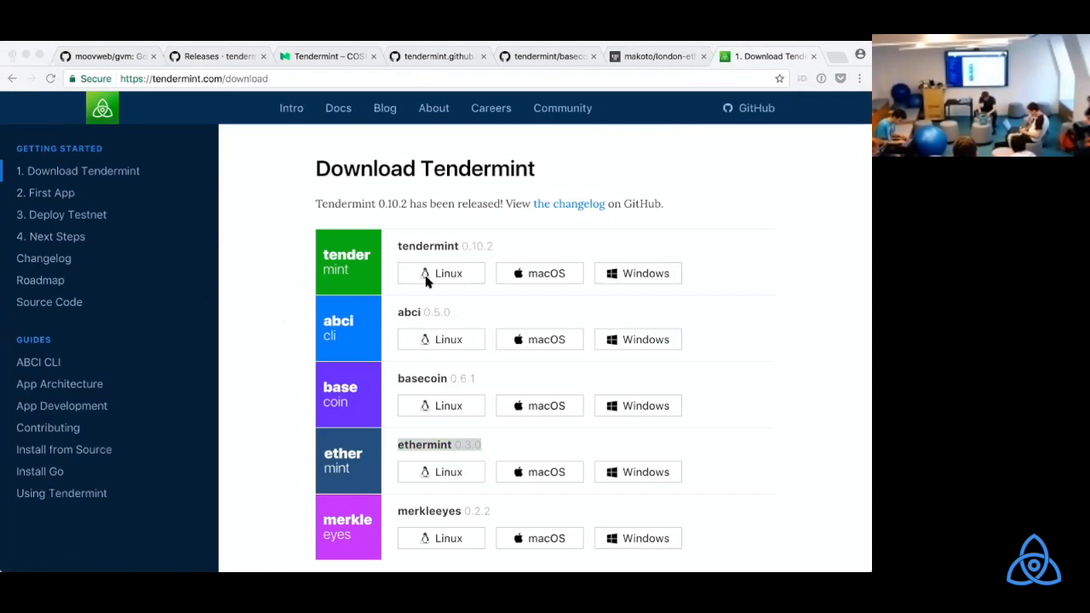
mouse_move(229, 415)
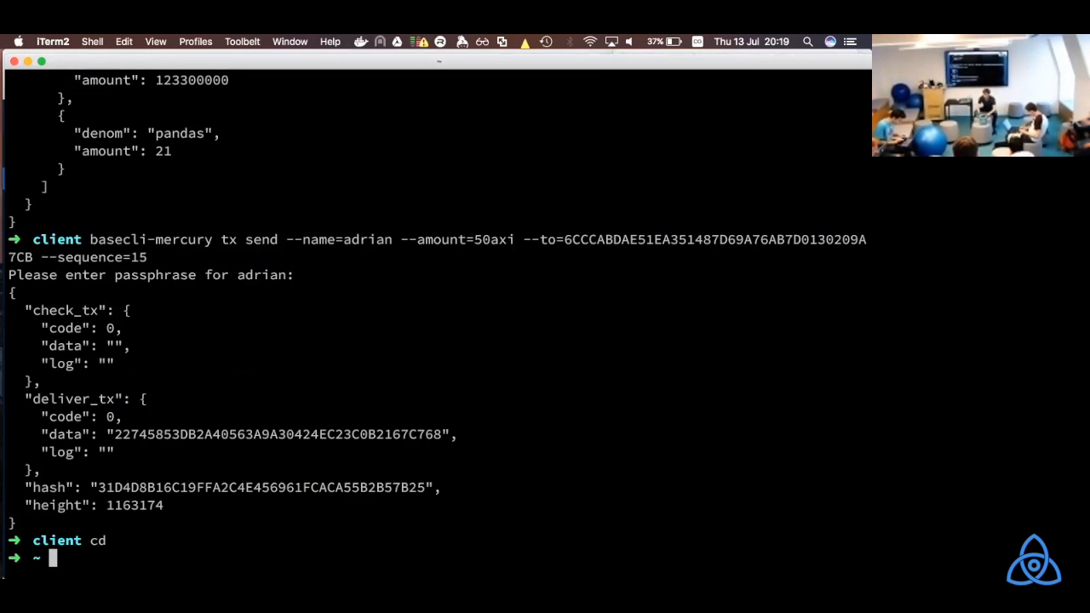
- Type an mv command sending the tendermint binary to /usr/local/bin, not yet run
key(cmd+tab)
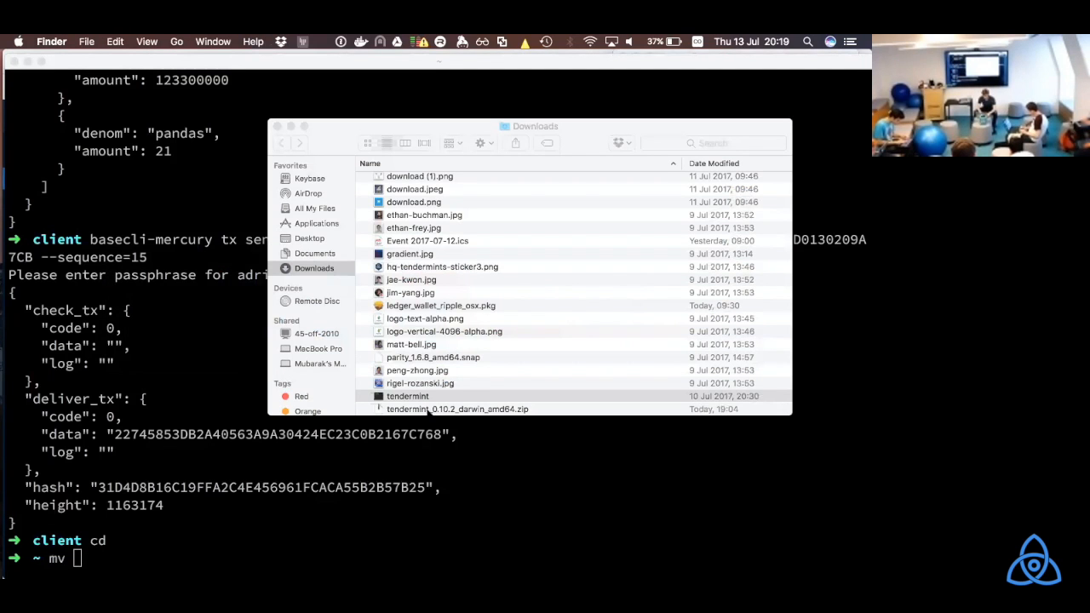
mouse_move(249, 388)
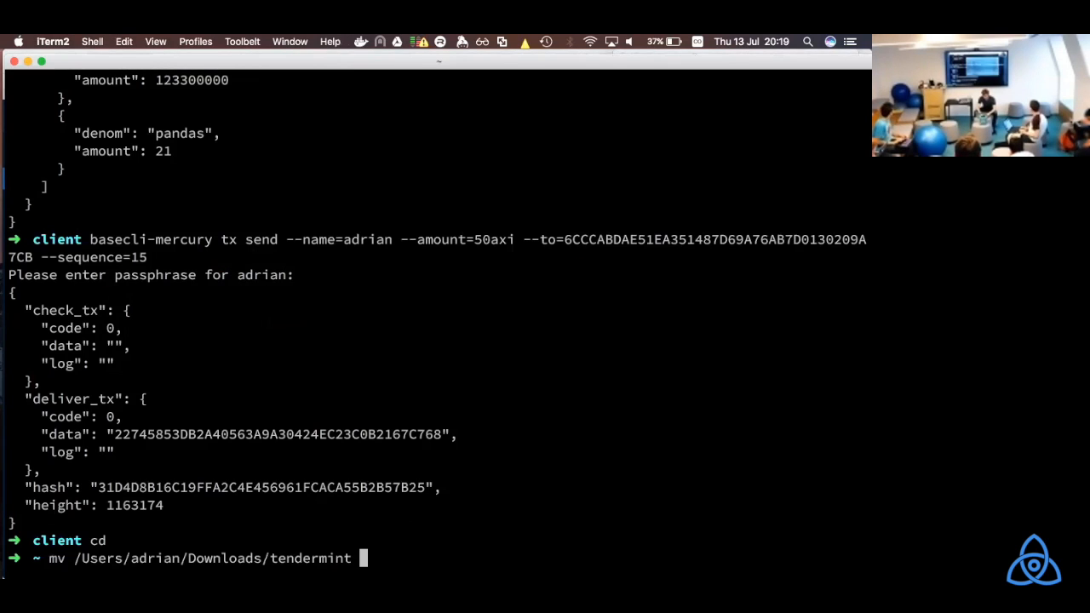
text(/usr/l)
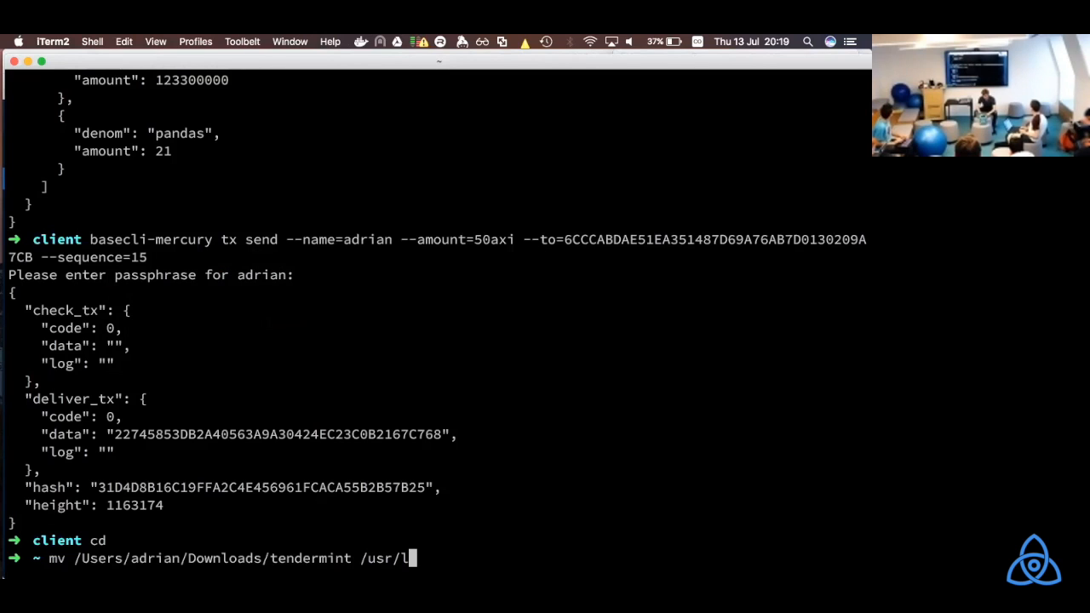
text(ocal/bin)
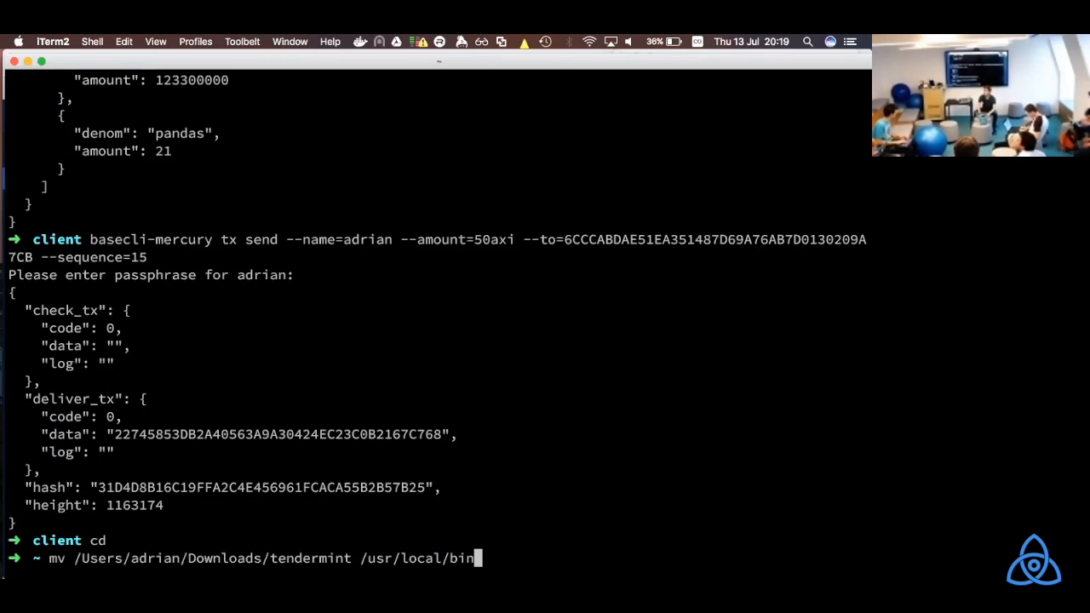
key(cmd+tab)
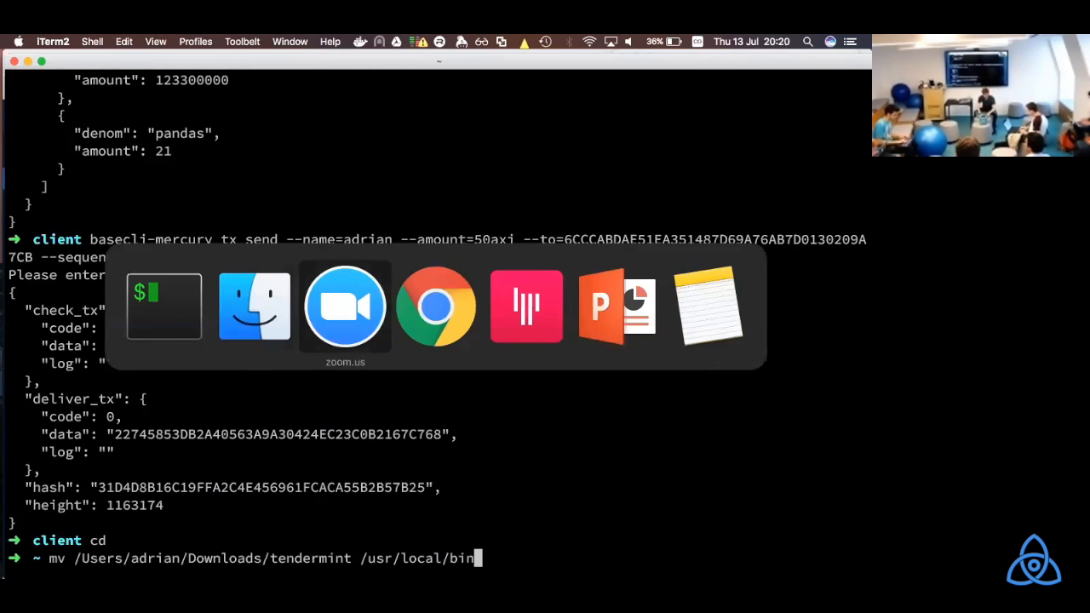
- Check the ethermint 0.3.0 zip downloading in Chrome, then return to iTerm2
click(436, 306)
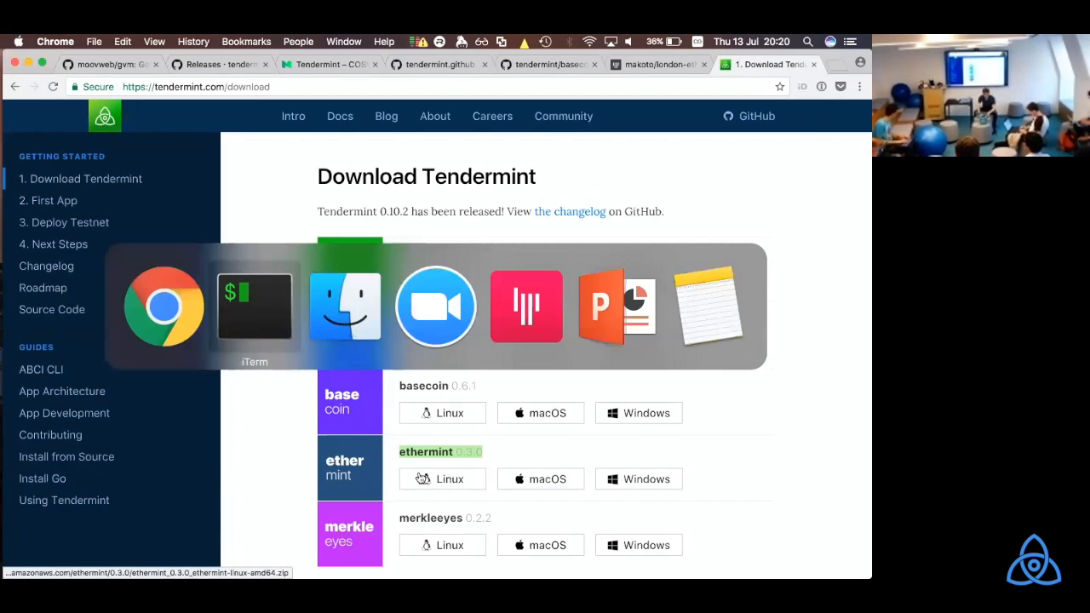
click(254, 307)
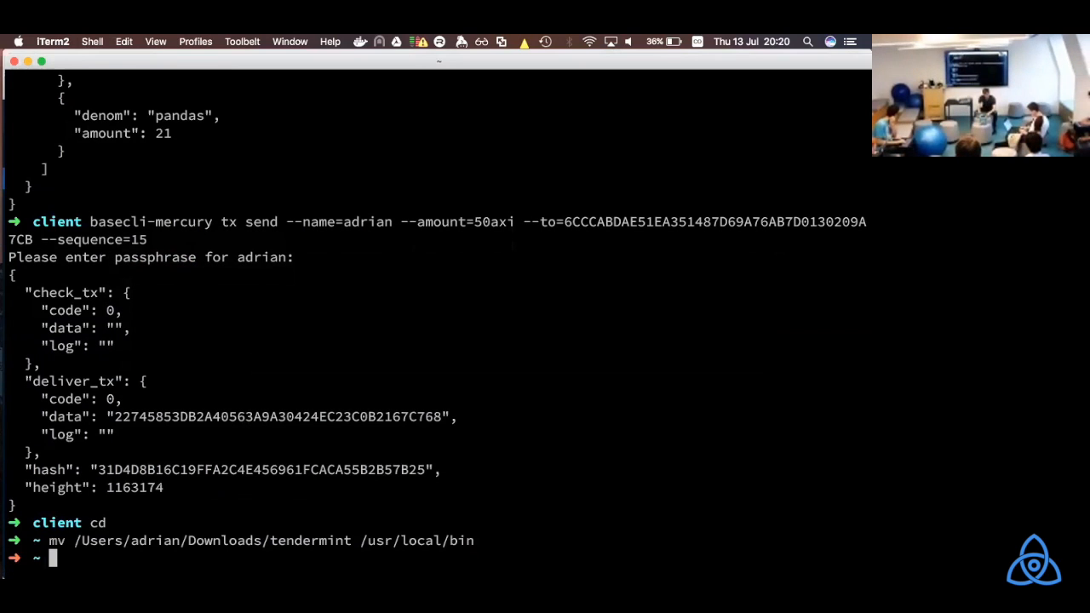
key(cmd+tab)
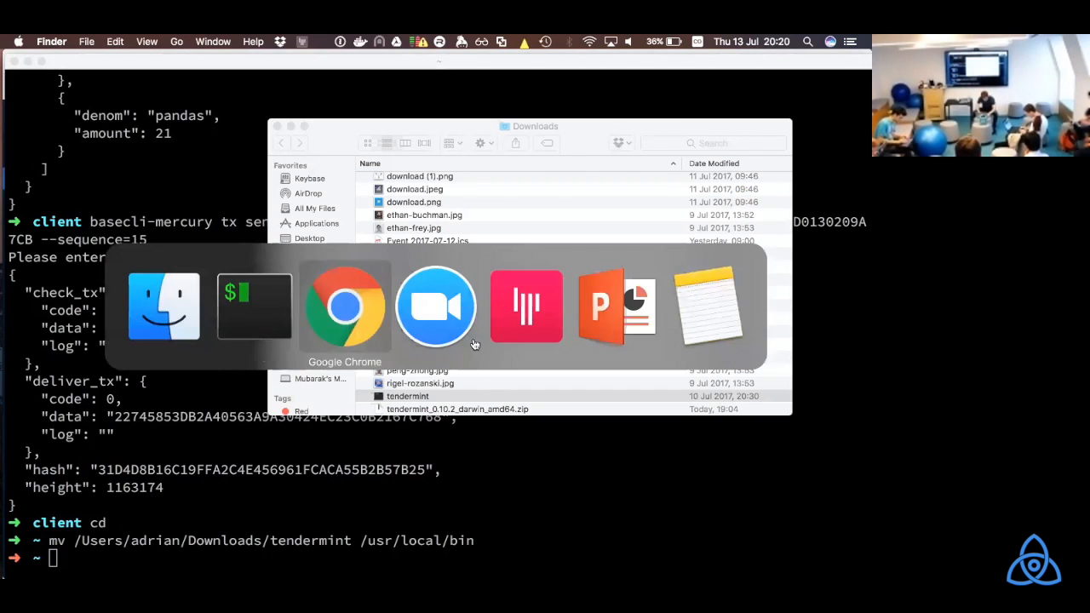
click(344, 306)
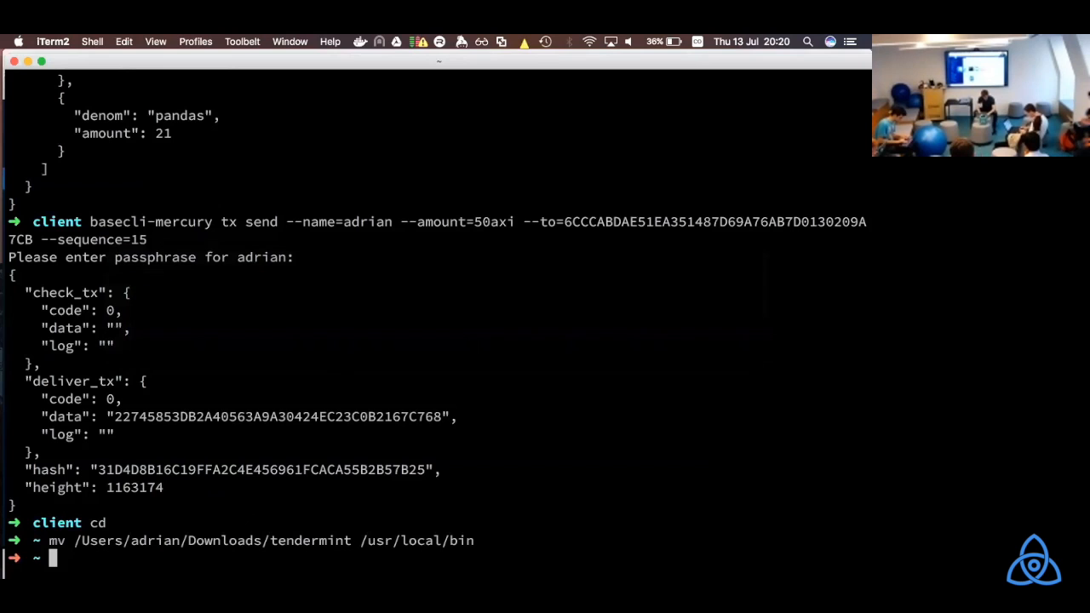
- Run cd Downloads/ and ls, and select the tendermint file in Finder
text(cd Dowl)
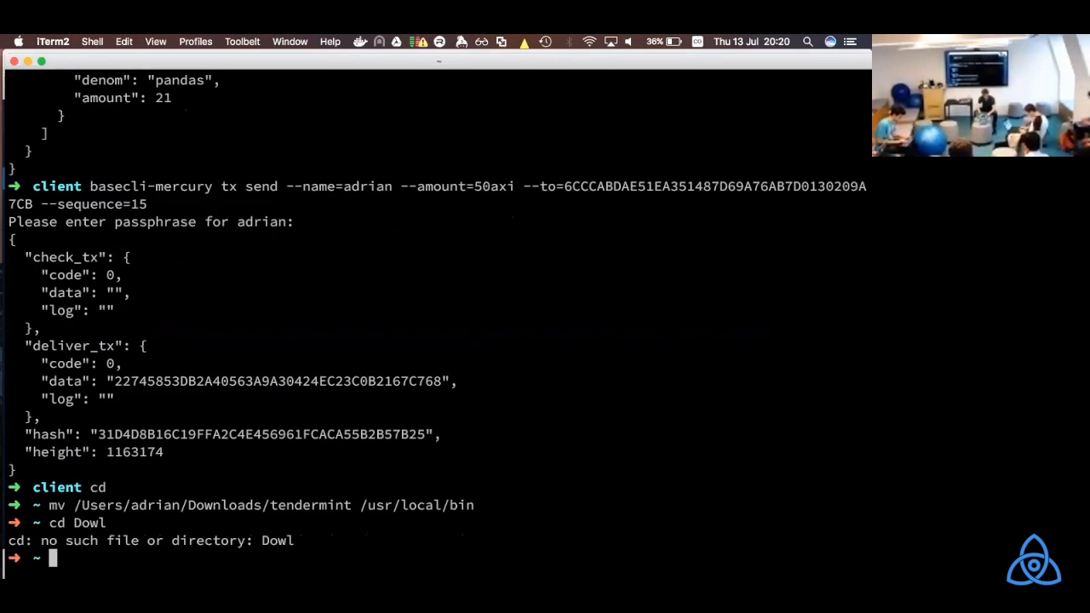
text(cd Downloads/)
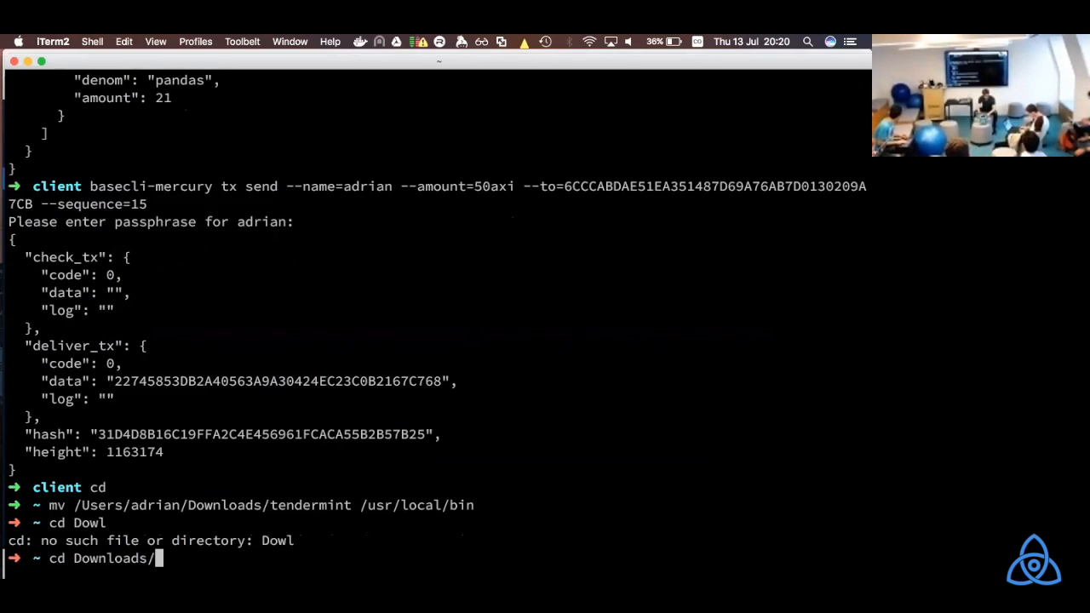
text(ls)
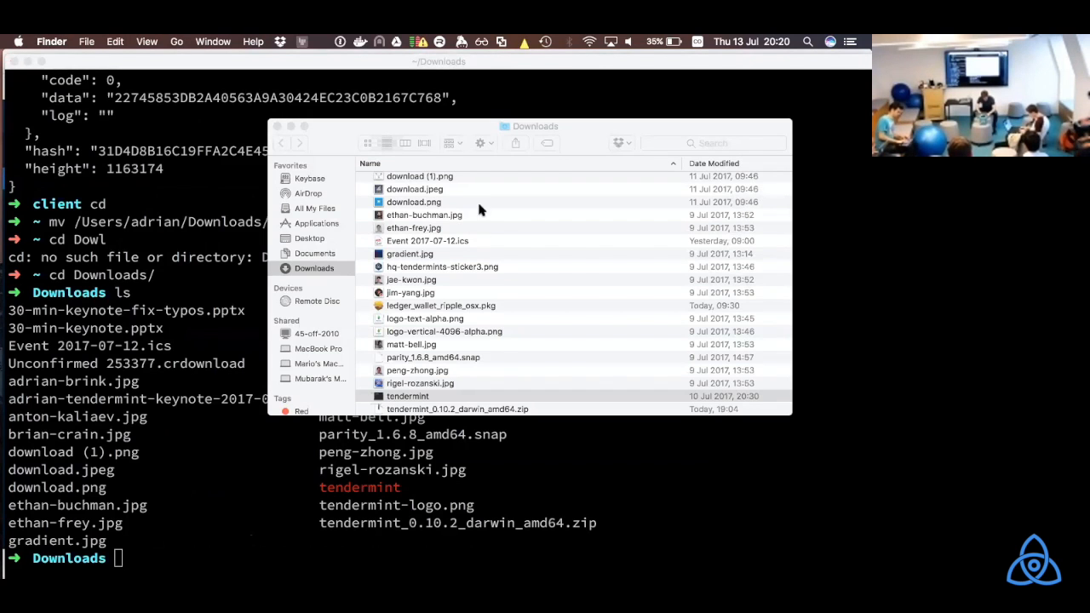
click(408, 396)
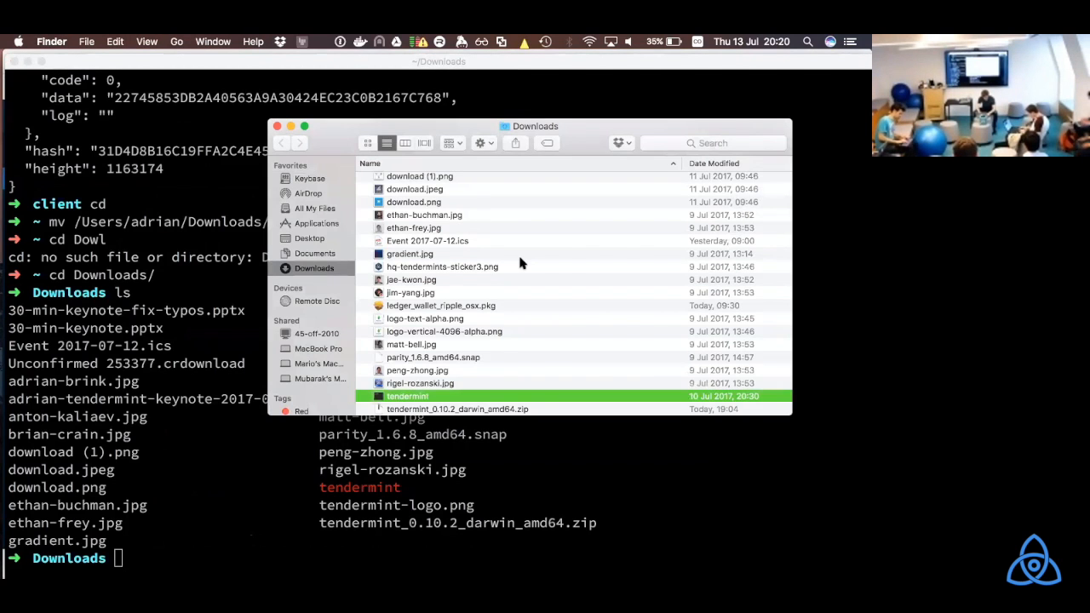
key(cmd+tab)
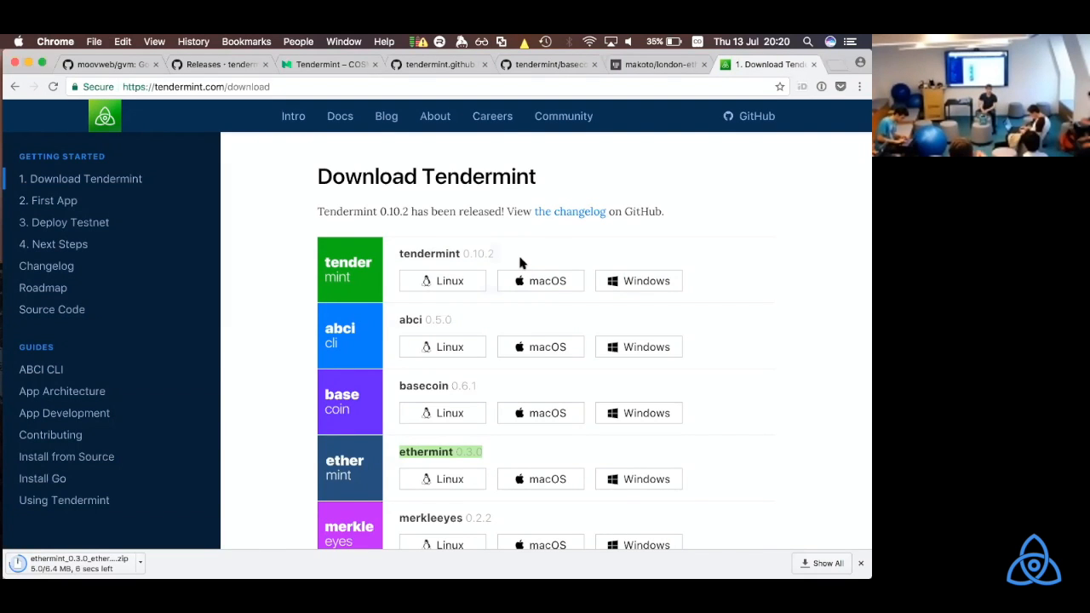
- Run version checks for tendermint 0.10.0, basecoin 0.6.0, basecli 0.6.0, then ethermint
key(cmd+tab)
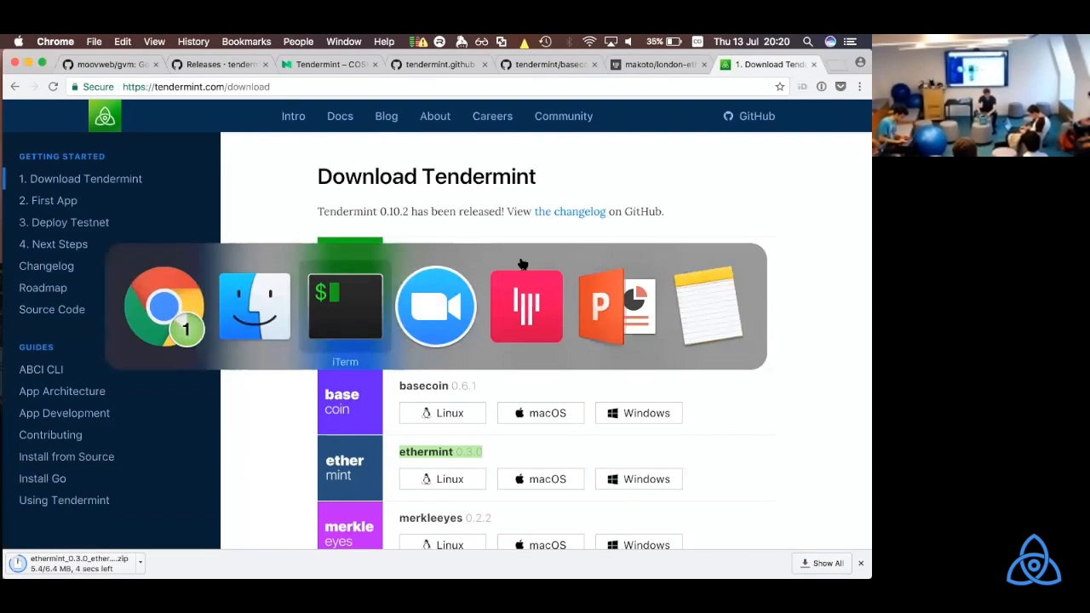
click(345, 307)
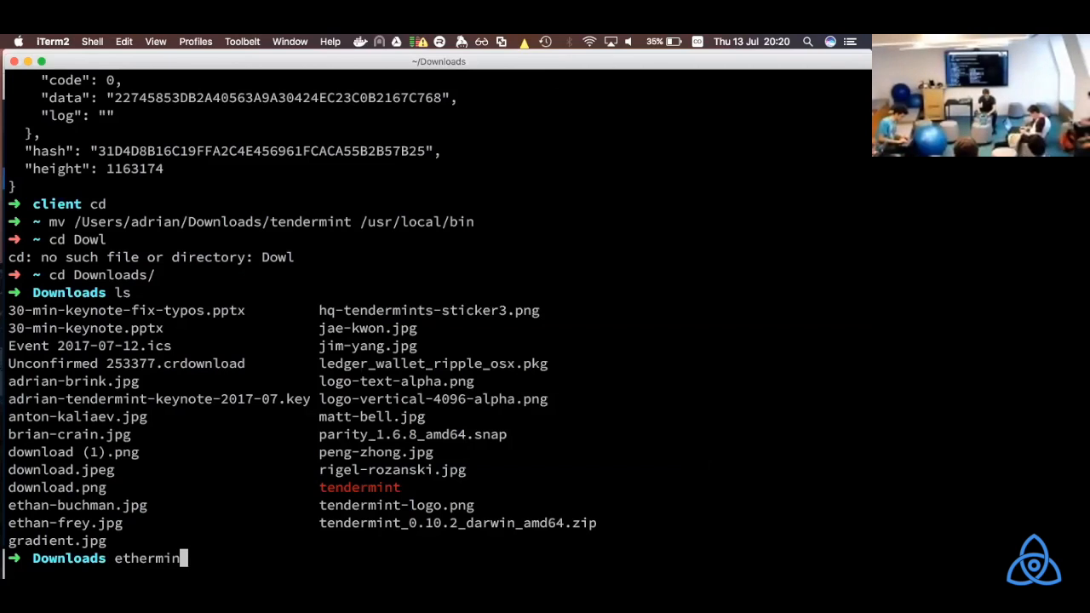
text(tend)
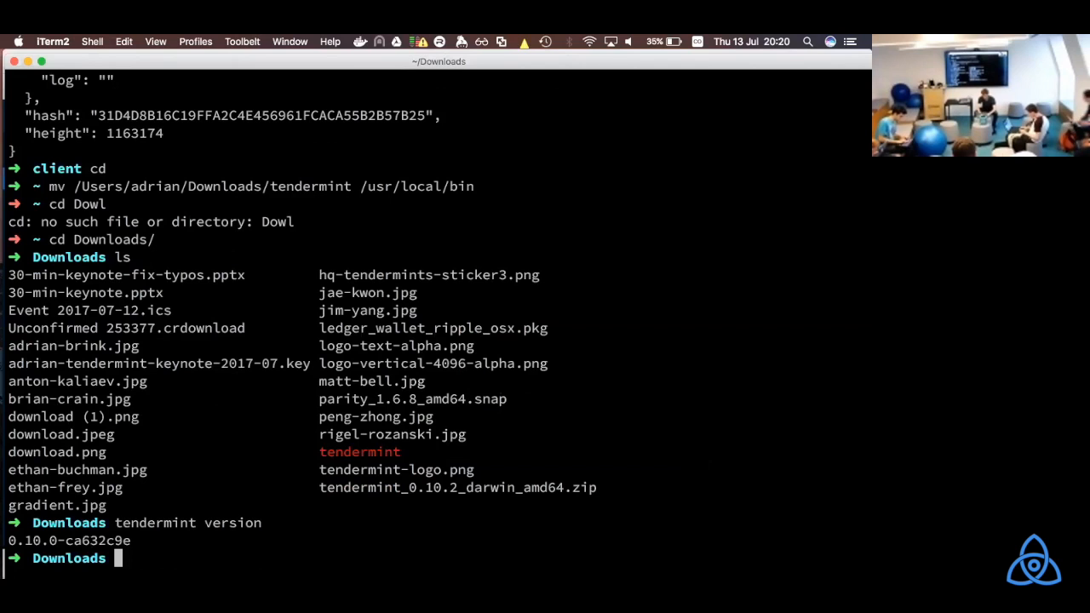
text(basecoin te)
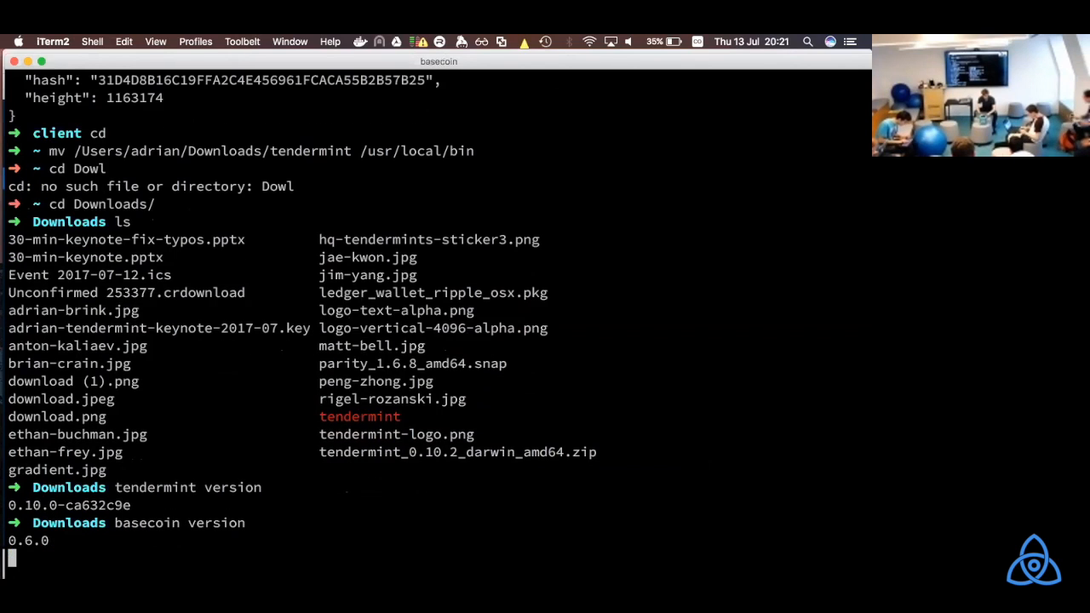
text(basecli version)
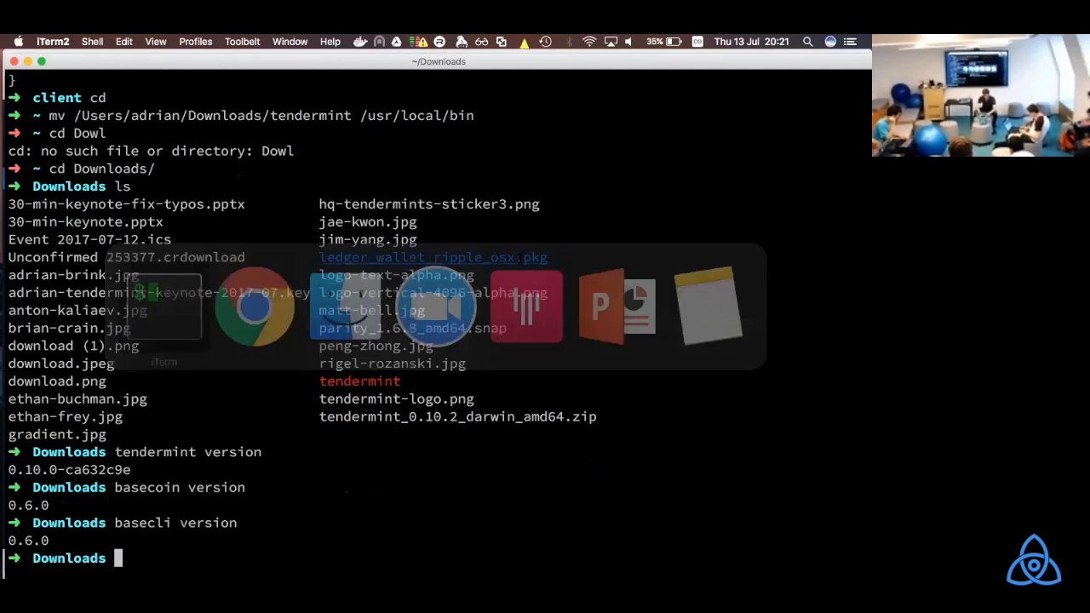
text(ethermint --version)
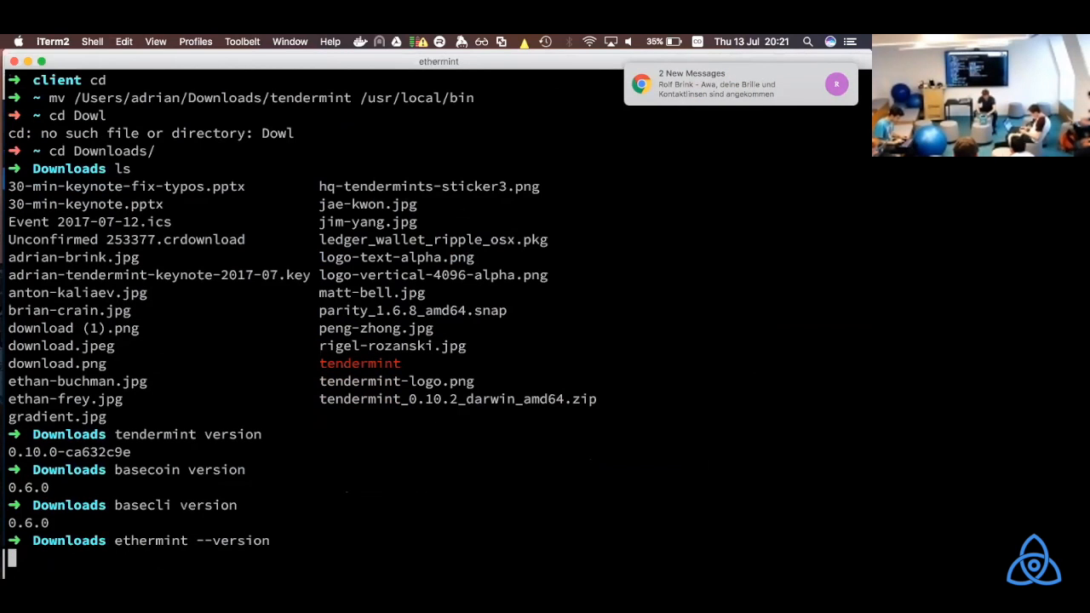
key(Return)
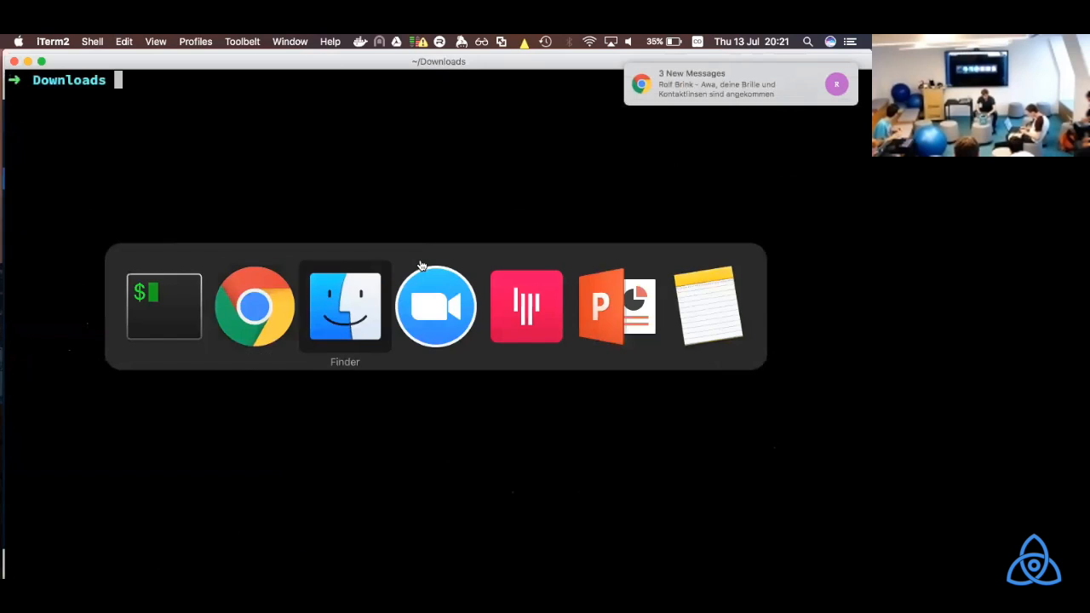
- Select the ethermint 0.3.0 darwin zip in the Finder Downloads window
click(344, 307)
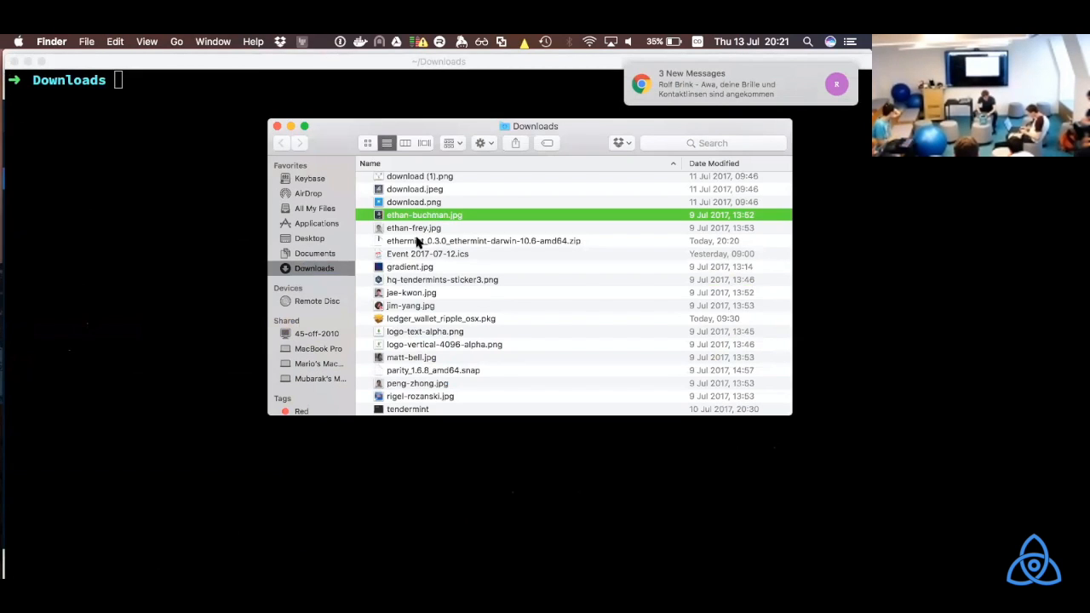
click(483, 241)
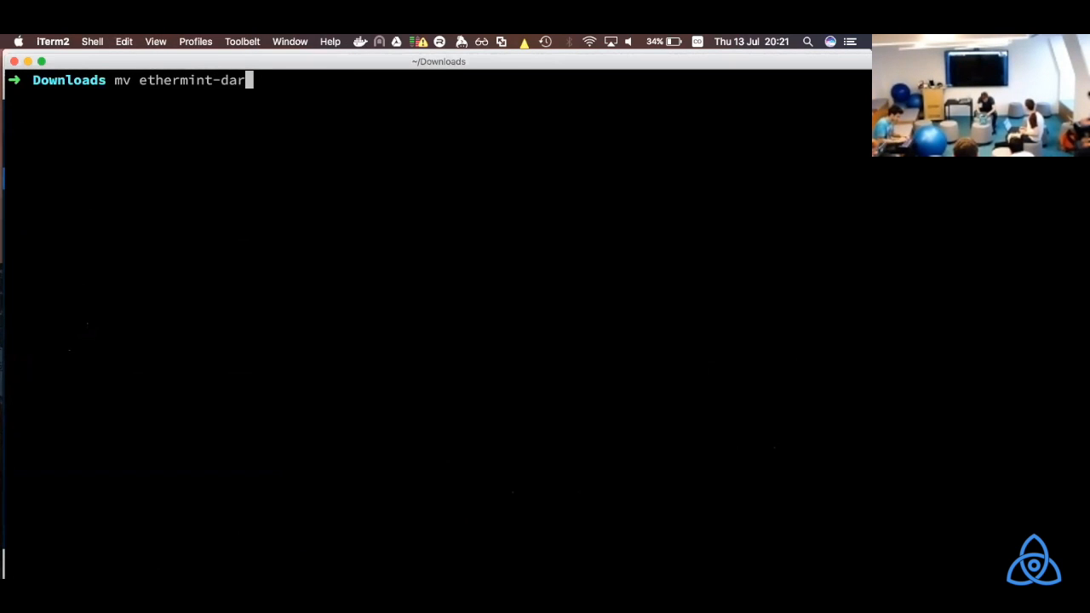
- Type mv ethermint-darwin-10.6-amd64 with a /usr/local/bin/ethermint destination
text(win-10.6-amd64 /us)
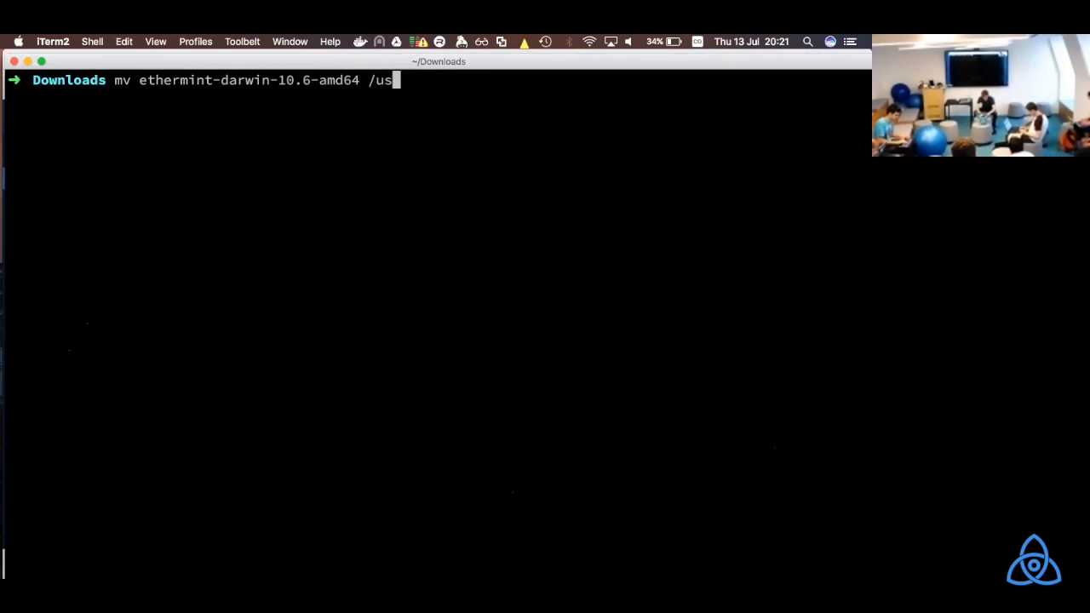
text(r/local)
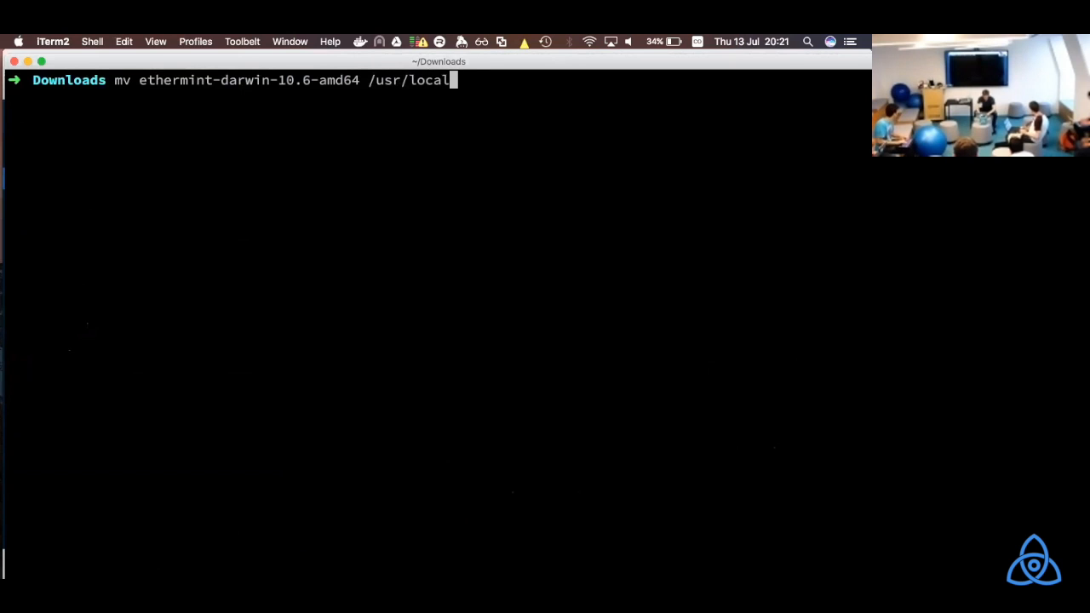
text(/be)
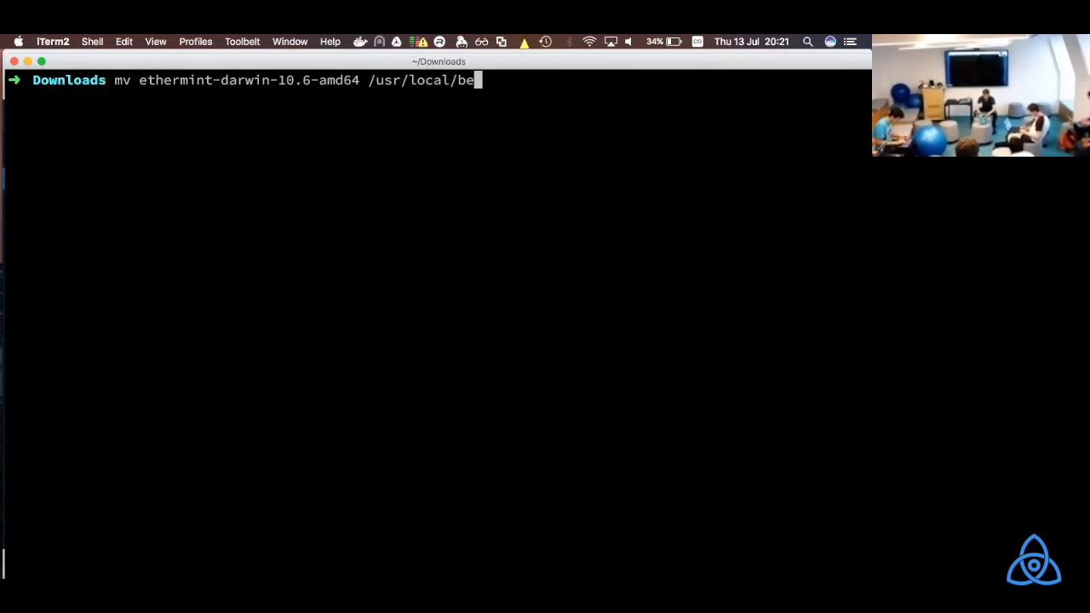
text(in/ethr)
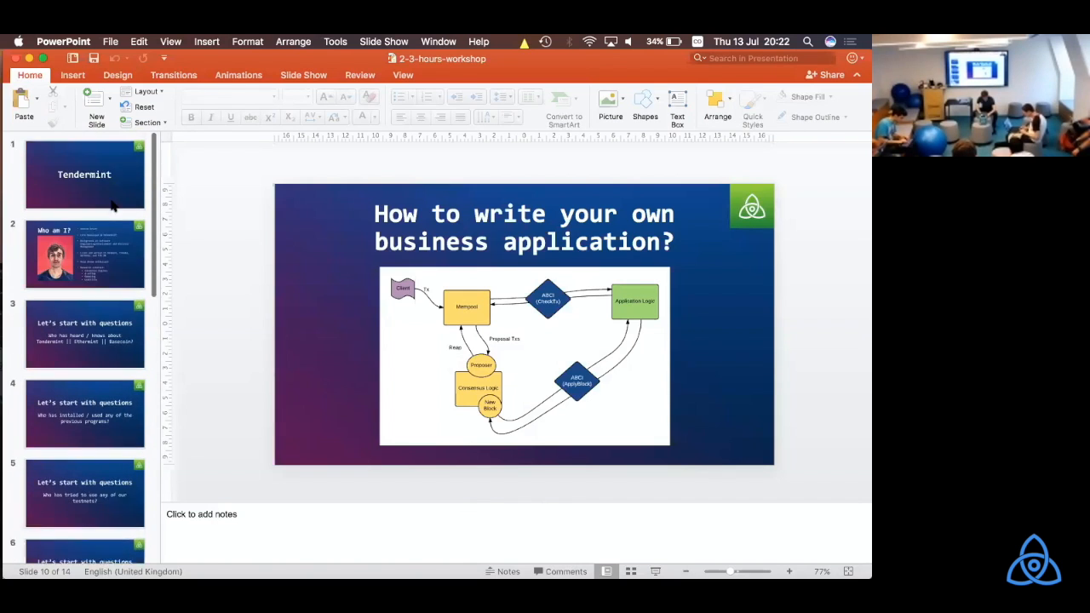
- Present the workshop deck up to the 'How to write your own business application?' slide
click(84, 174)
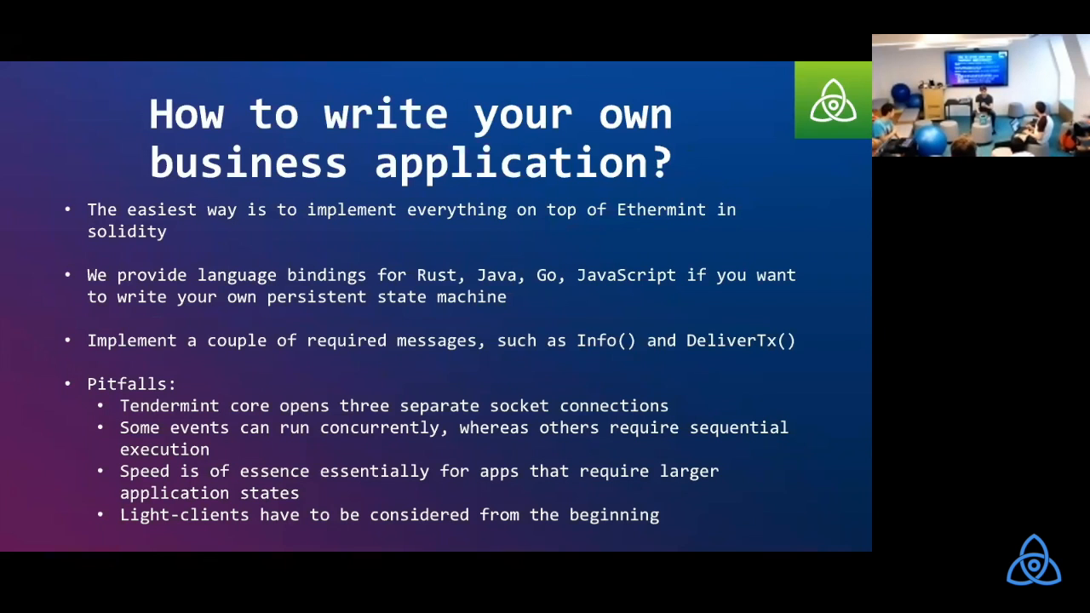
key(Right)
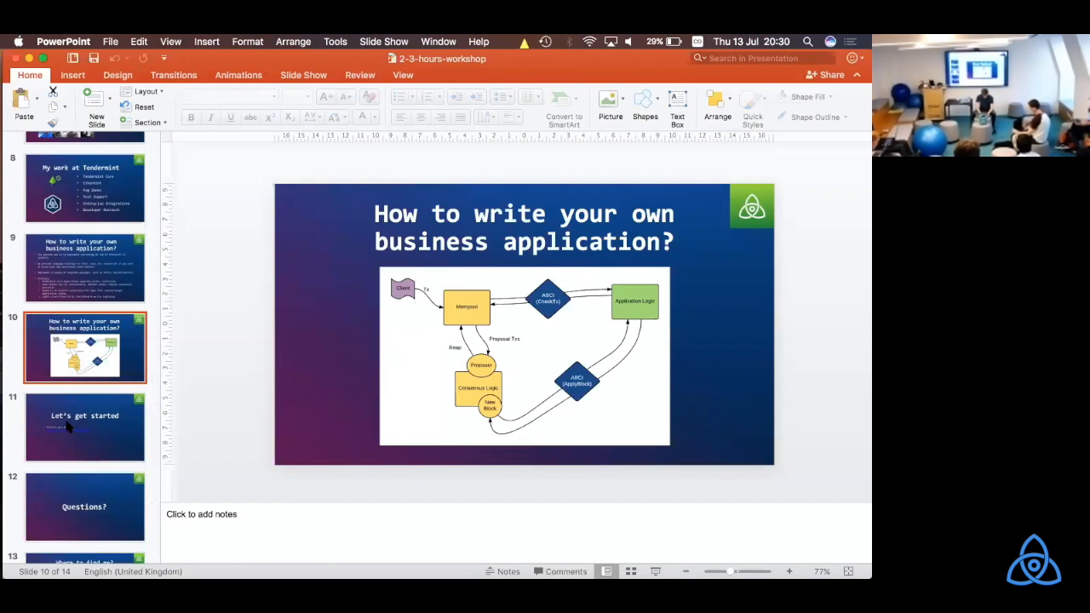
mouse_move(94, 394)
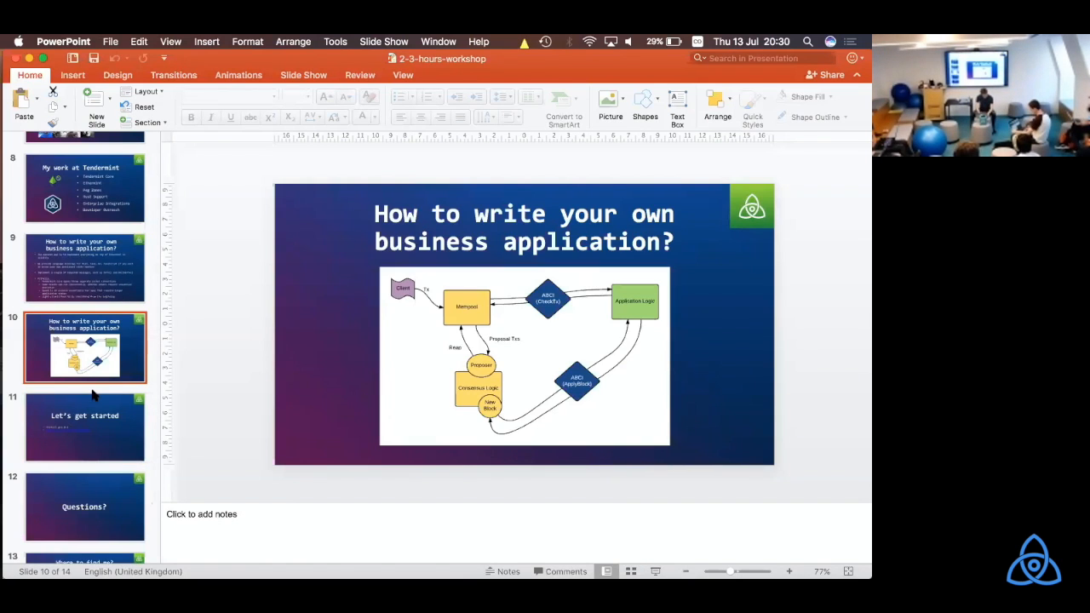
- Bring Chrome forward showing the makoto/london-ethereum-codeup Gitter room
key(cmd+tab)
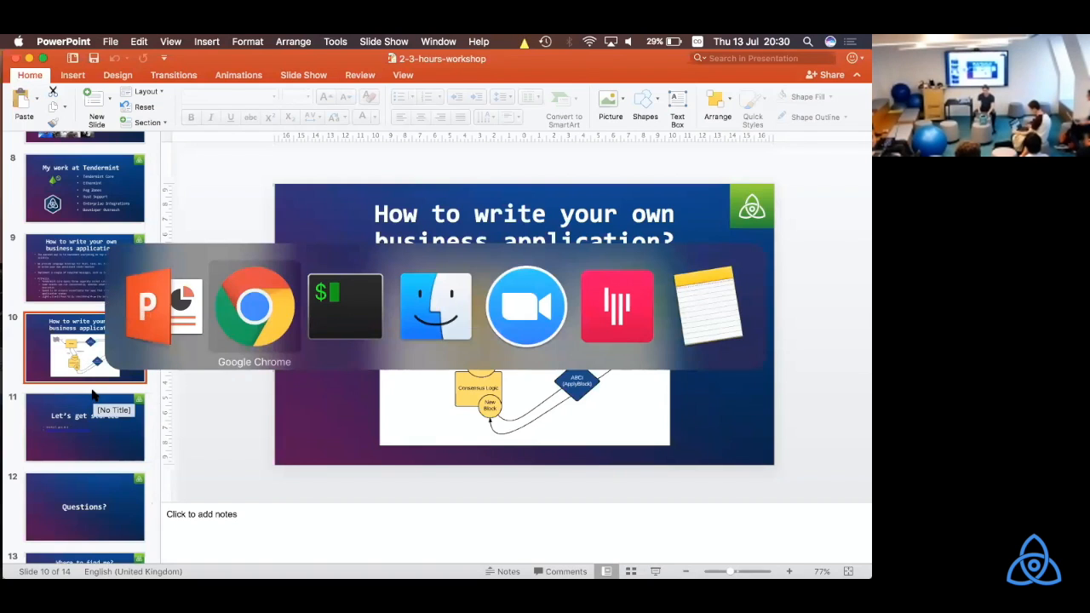
click(254, 307)
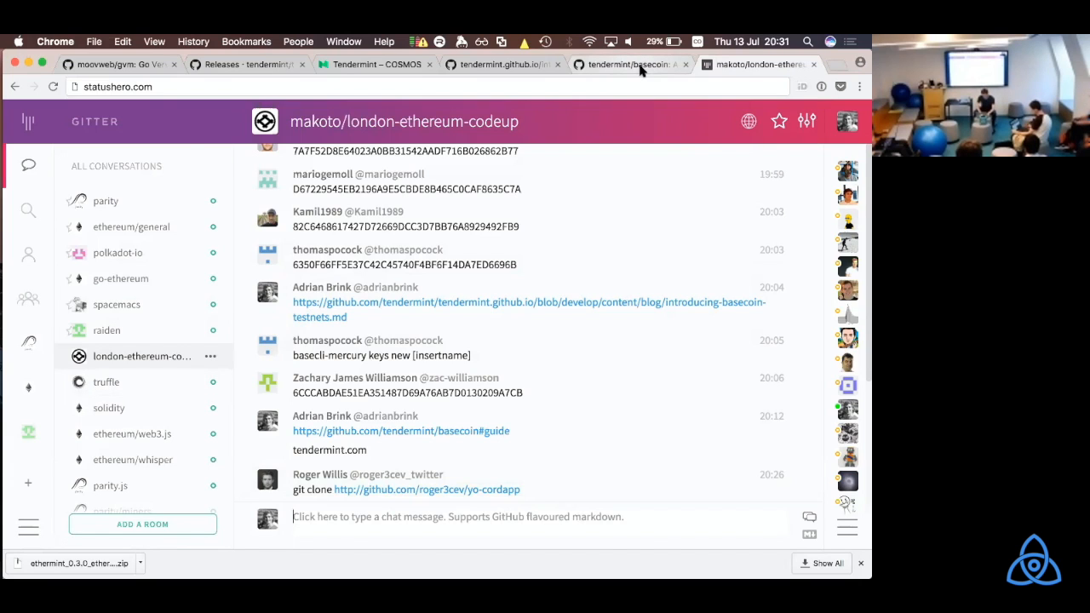
- Switch to the tendermint/basecoin tab to show its README Installation and Guide links
click(630, 64)
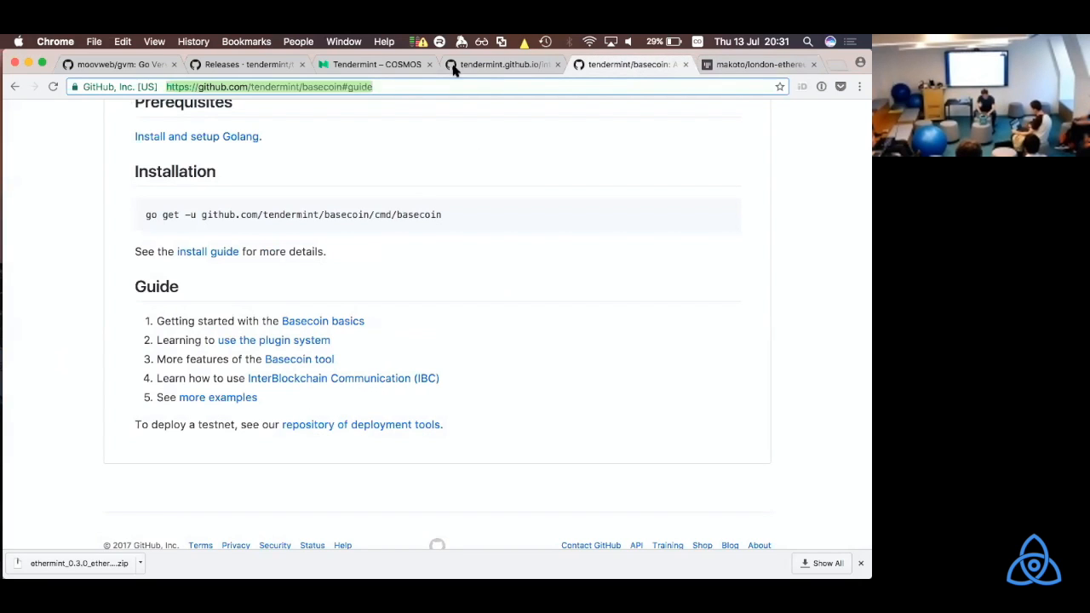
mouse_move(473, 252)
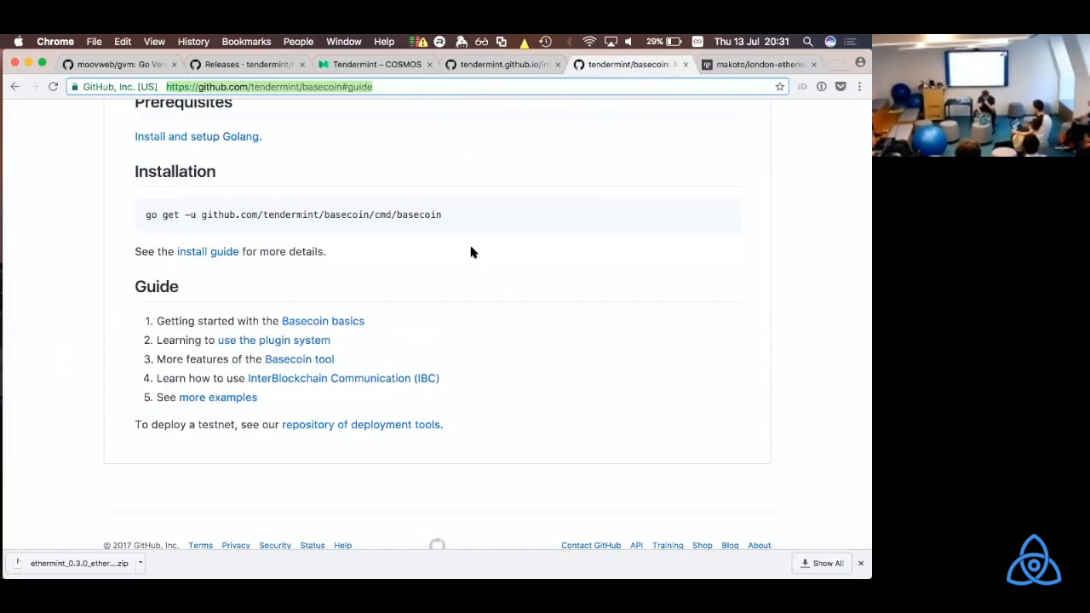
mouse_move(694, 505)
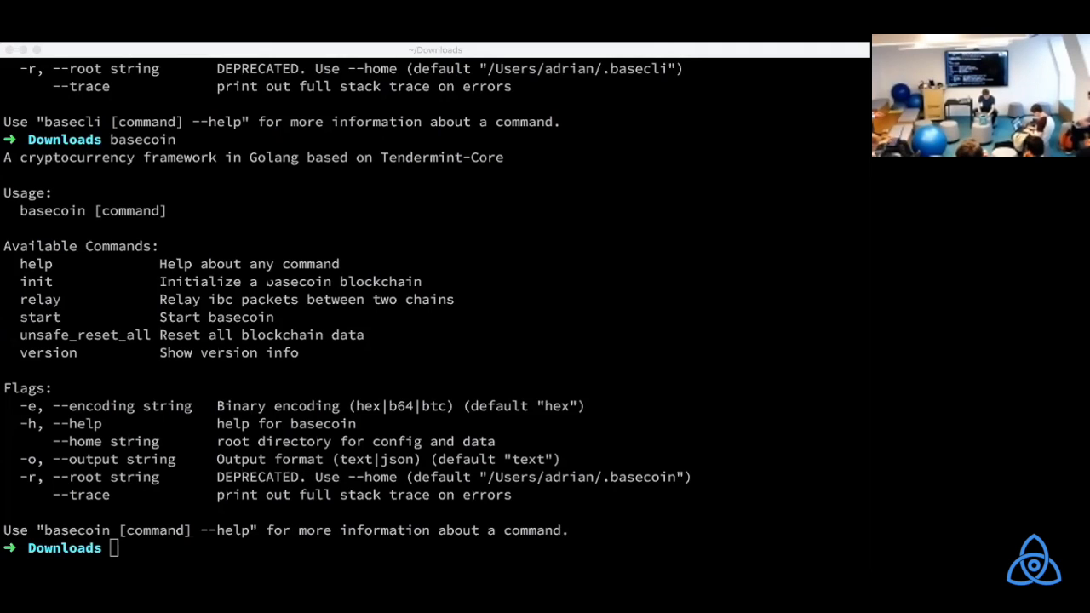
mouse_move(268, 279)
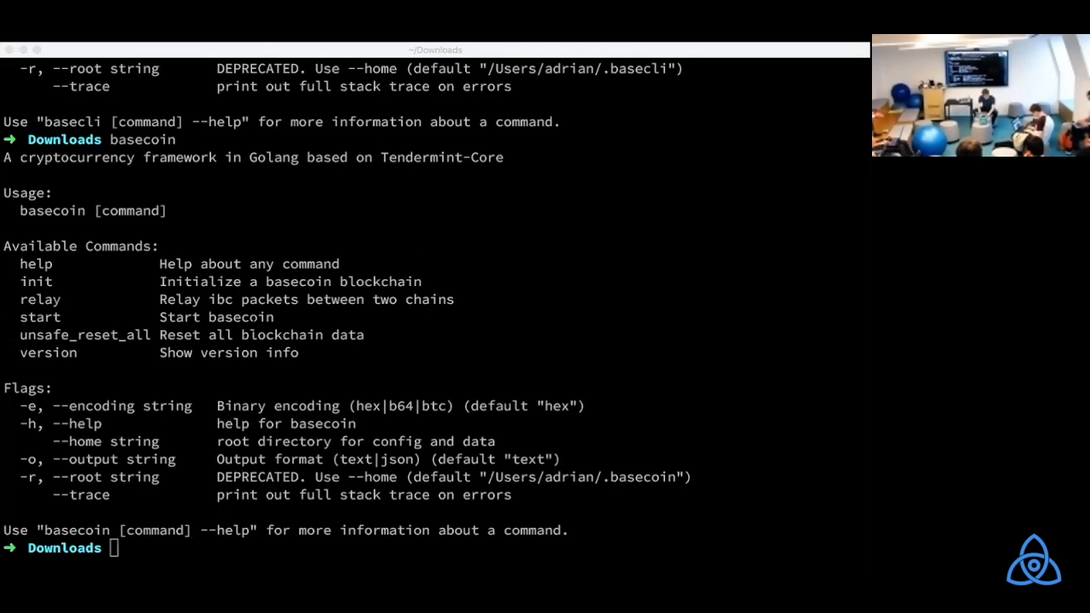
mouse_move(138, 334)
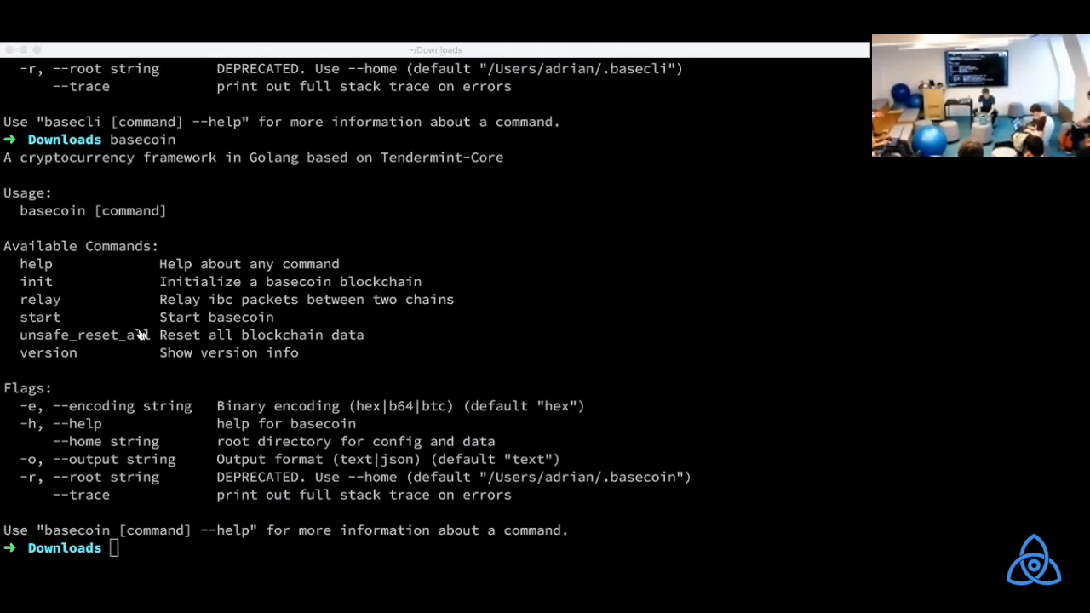
- Export TESTNET_FILES pointing to ~/.cosmos-testnets/files
text(TESTNET_FILES=~/.cosmos-testnets/files)
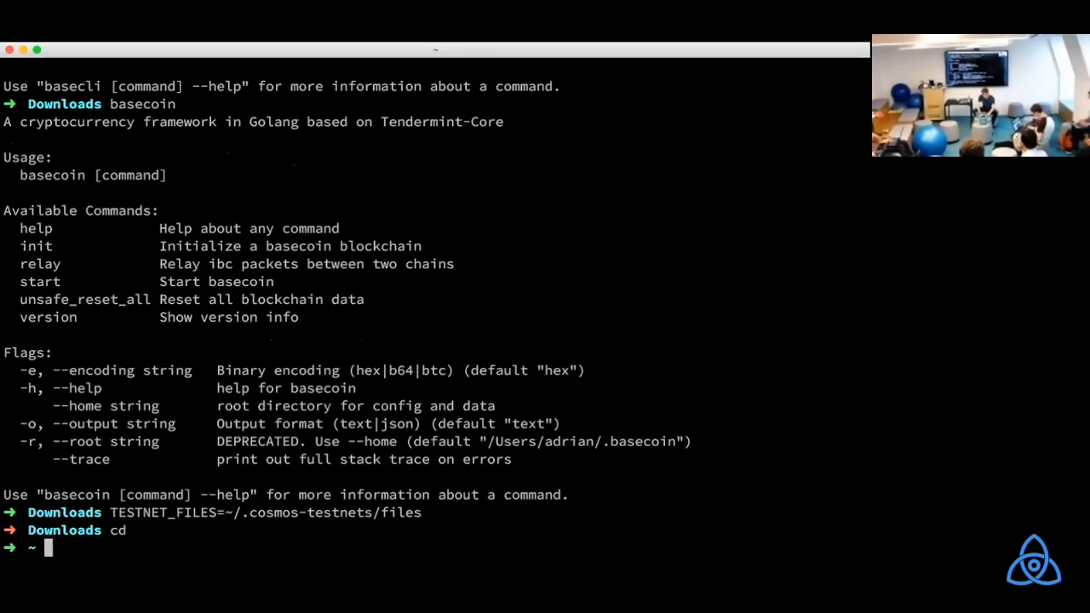
- Set TESTNET_FILES, clone tendermint/testnets into it, and cd into $TESTNET_FILES
text(TESTNET_FILES=~/.cosmos-testnets/files)
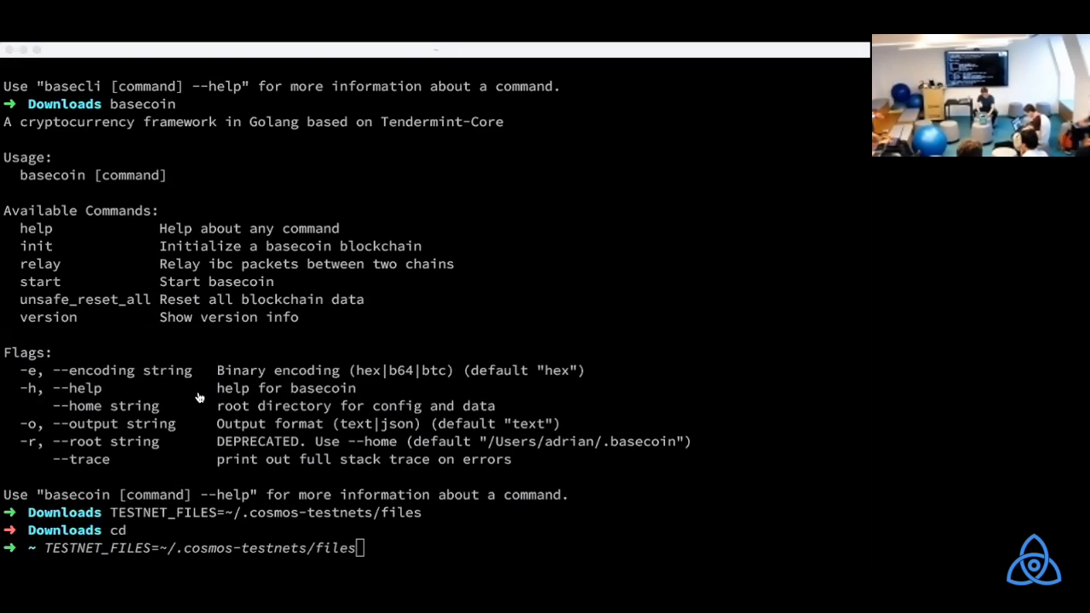
mouse_move(199, 397)
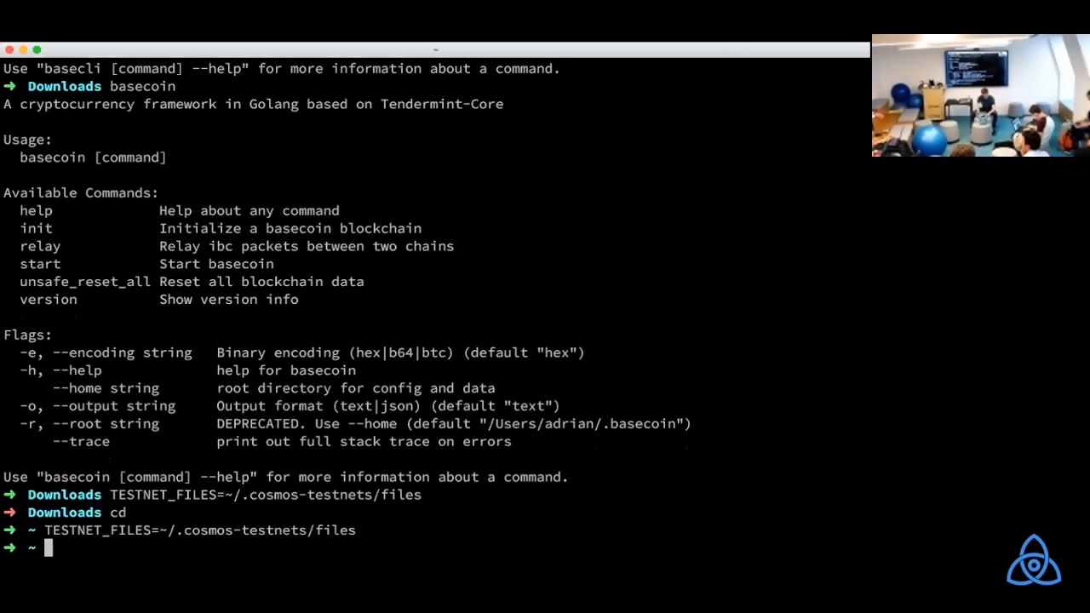
text(git clone https://github.com/tendermint/testnets $TESTNET_FILES)
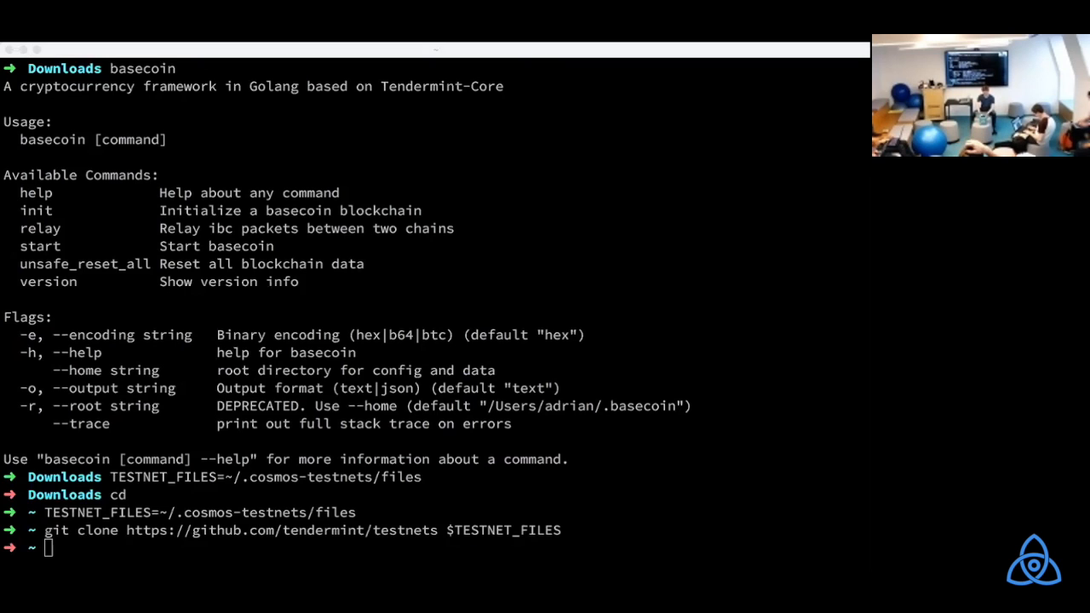
mouse_move(306, 345)
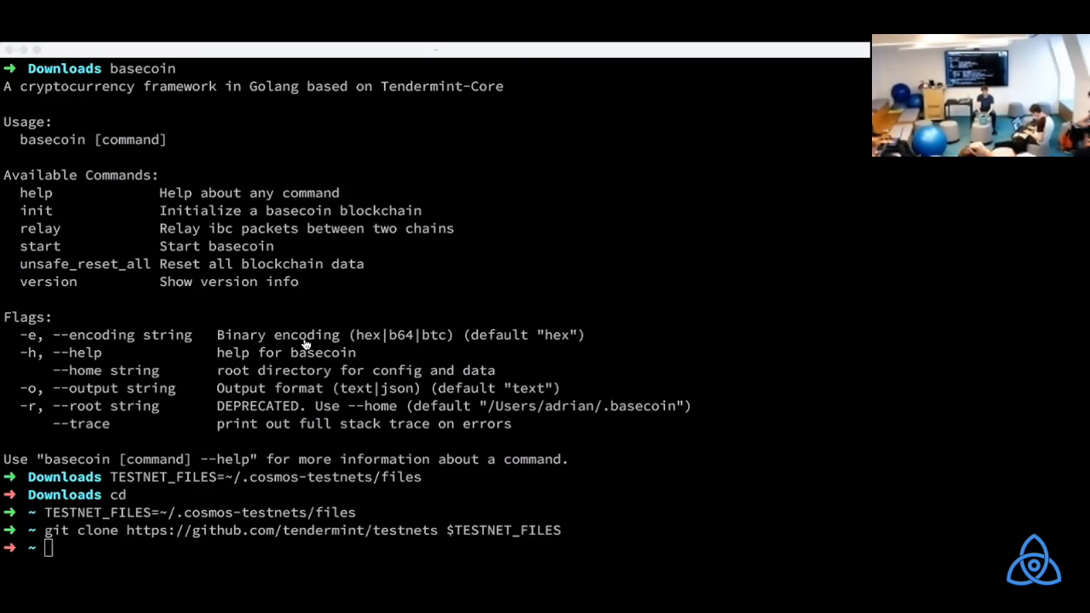
text(cd $TESTNET_FILES)
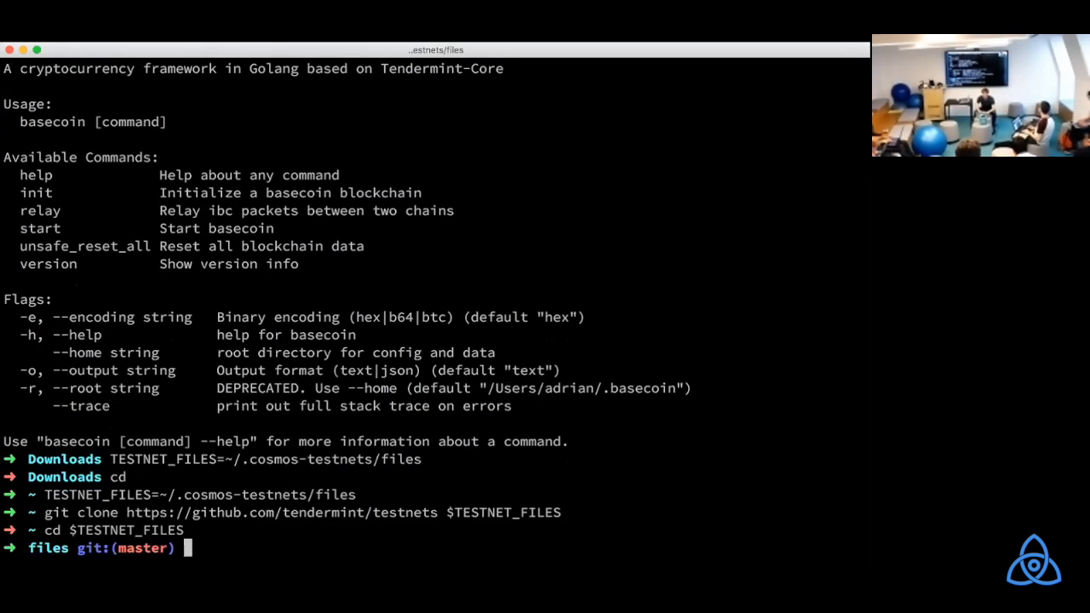
- Open scripts/testnet-setup.sh in vim to view the testnet setup script
text(vim)
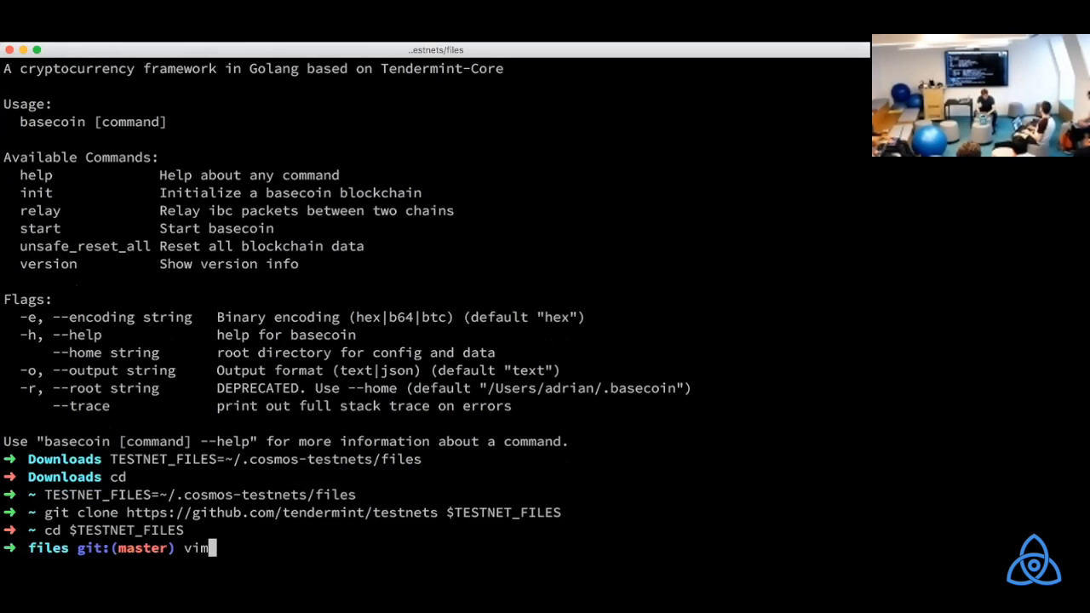
text(source)
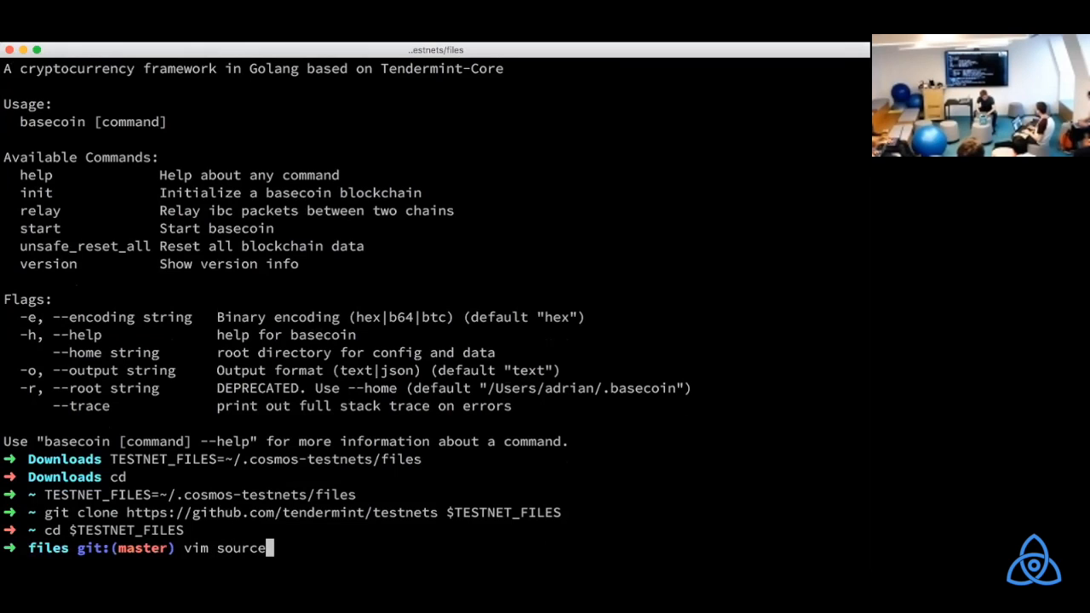
text(scripts/)
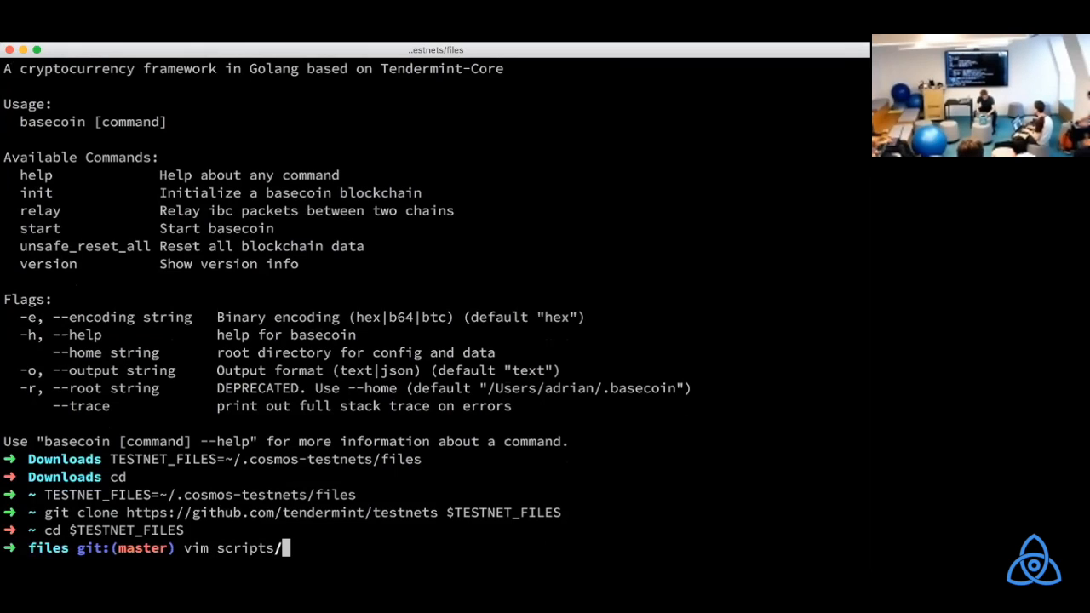
text(testnet-setup.sh)
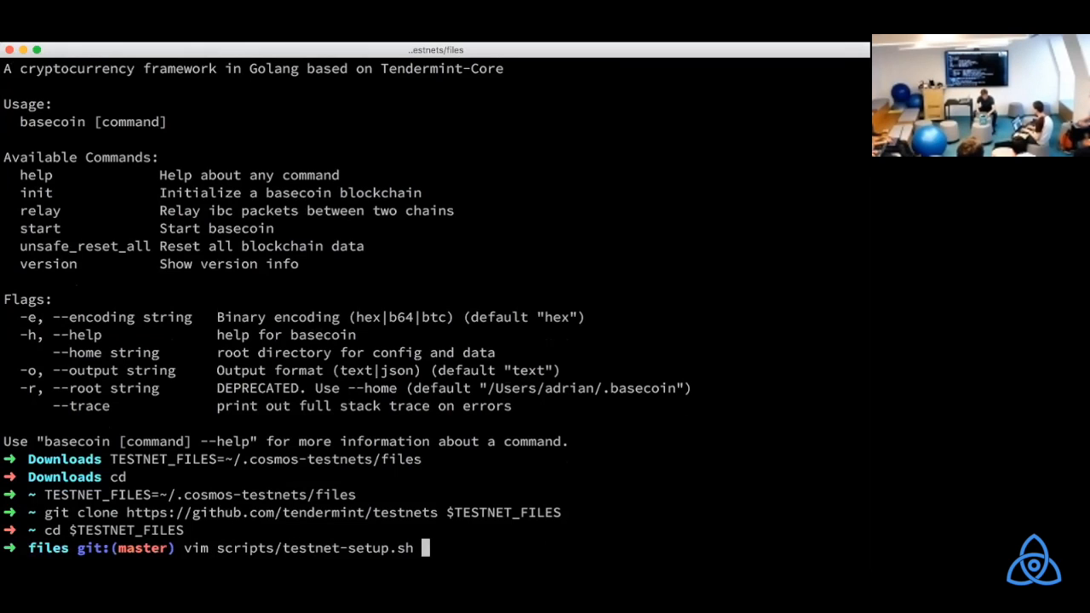
key(Return)
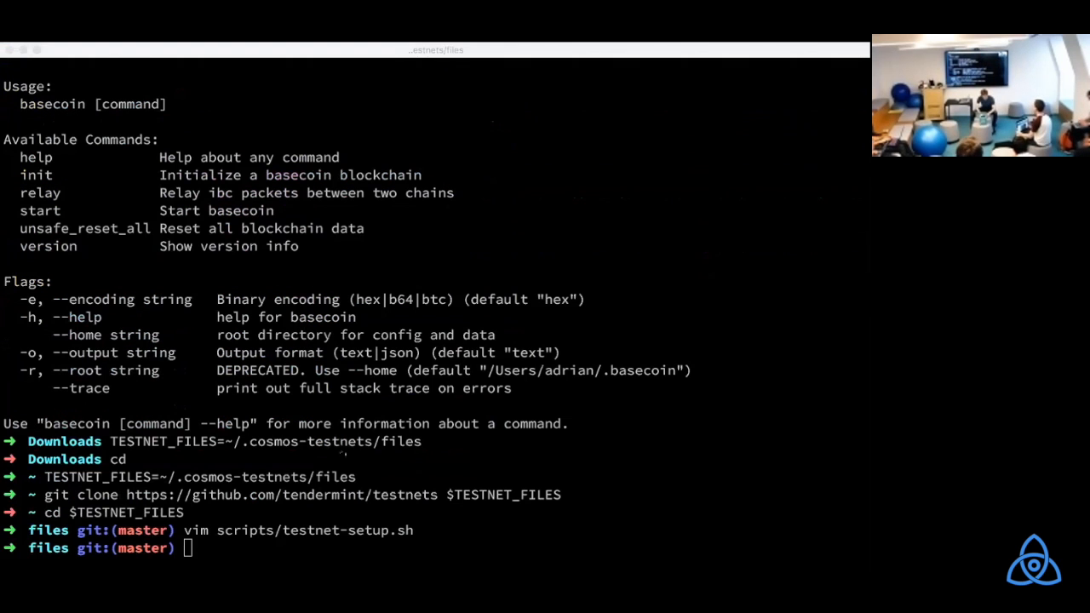
mouse_move(338, 453)
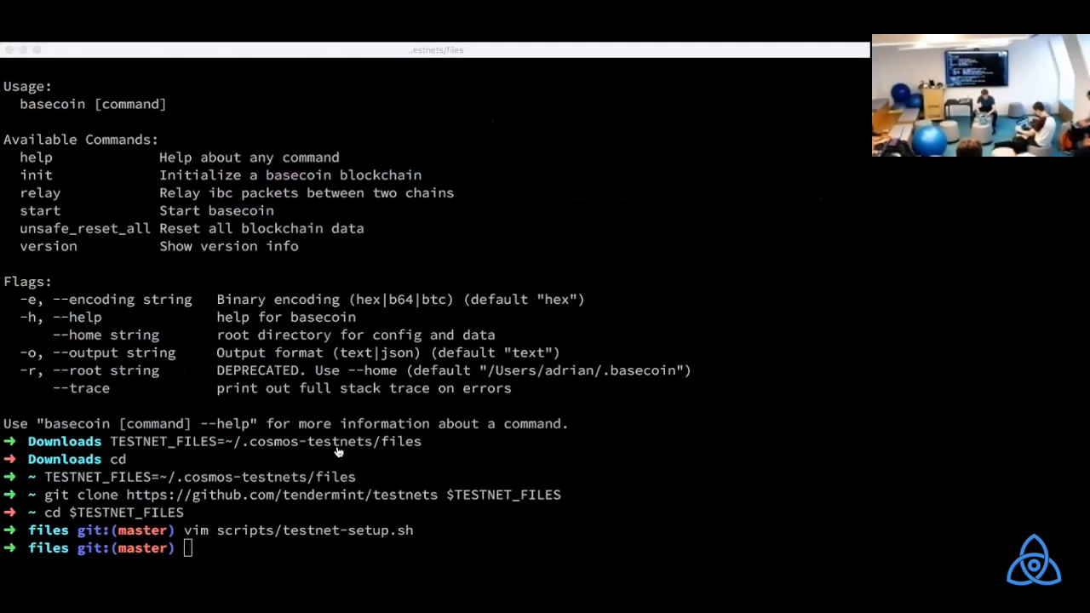
- Source testnet-setup.sh, then type basecli-hermes init for hermes-node4 with chain id hermes
text(source ~)
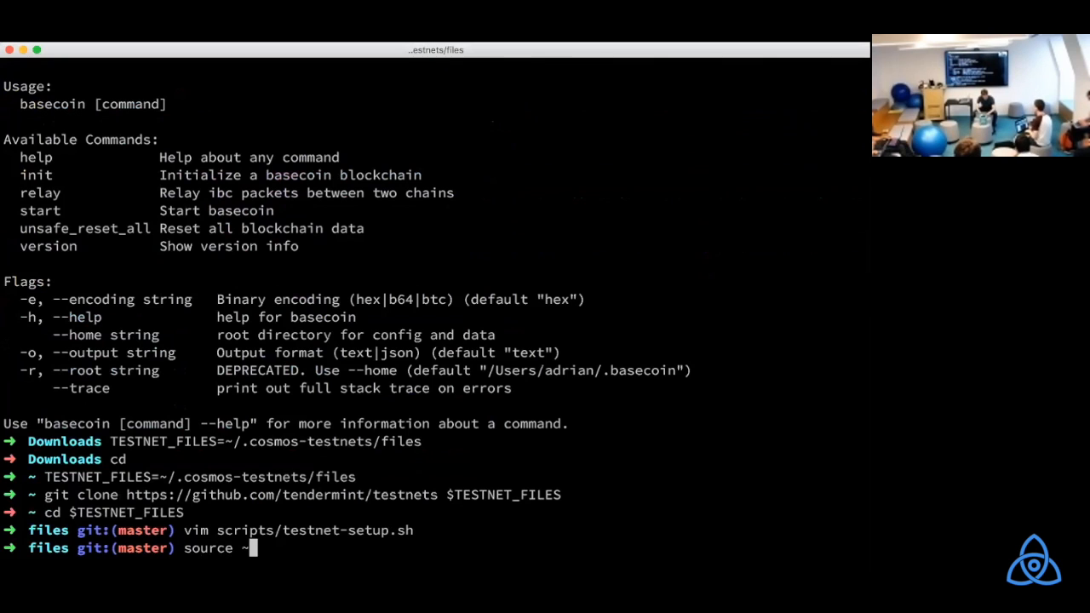
text(scripts)
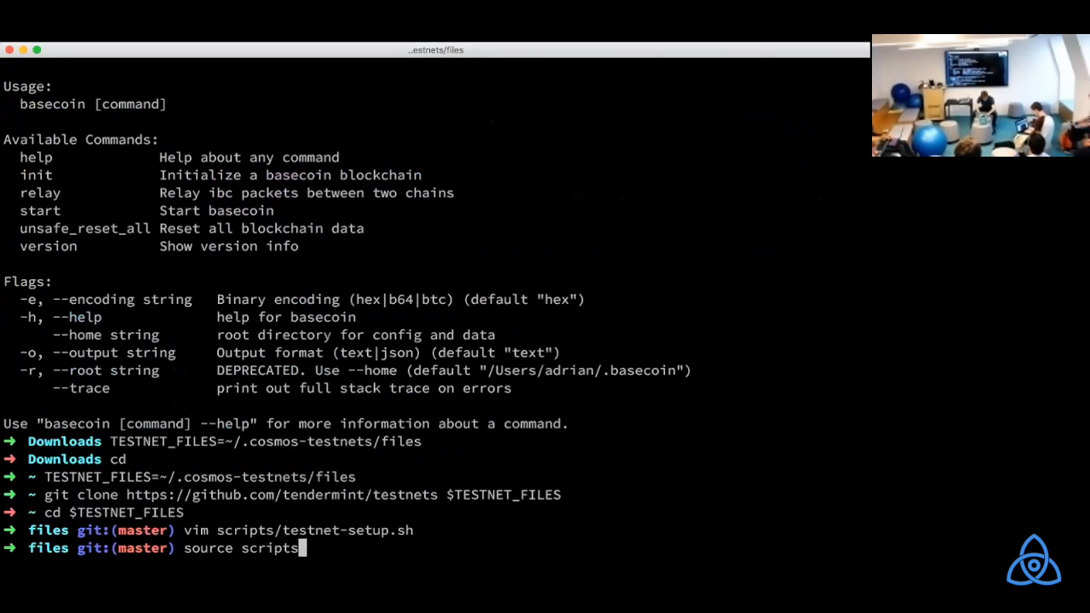
text(/testnet-setup.sh)
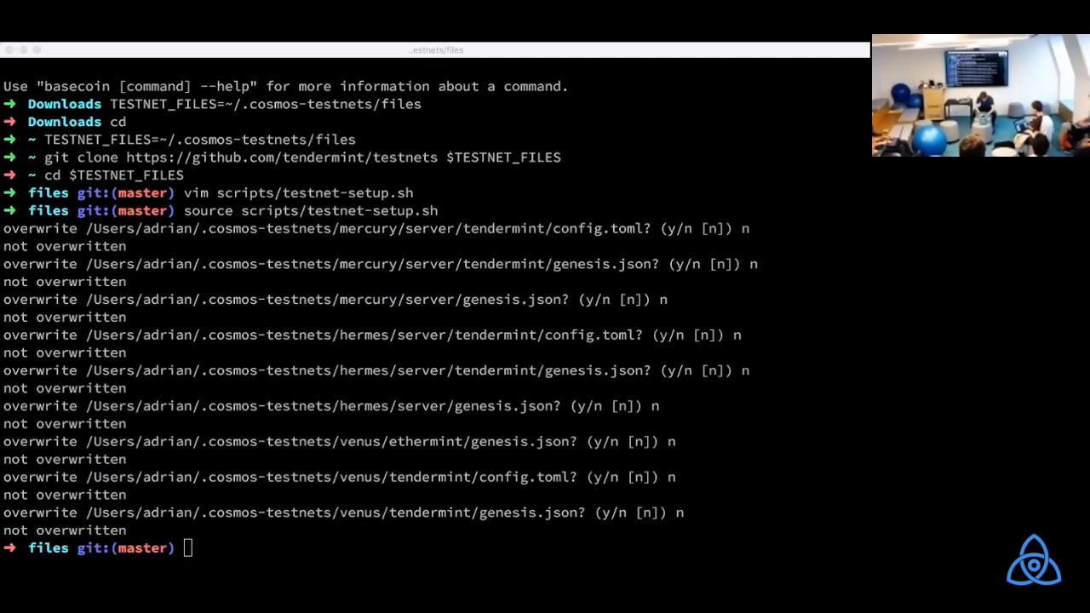
text(basecli-hermes init --node=tcp://hermes-node4.testnets.interblock.io:46657 --chain-id hermes)
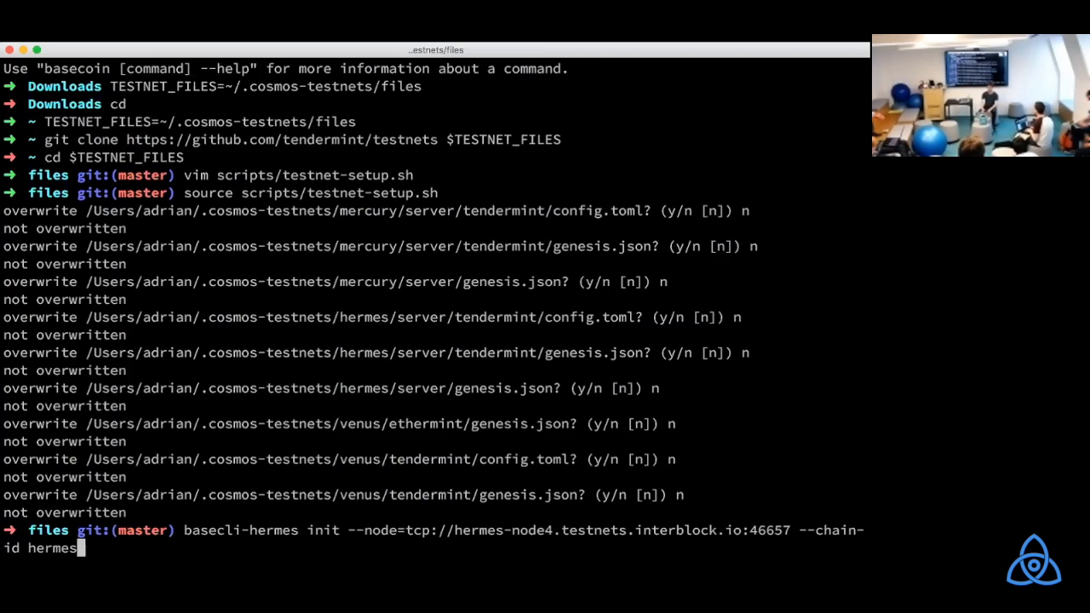
- Replace the hermes command with basecli-mercury init targeting mercury-node4, chain id mercury
key(BackSpace)
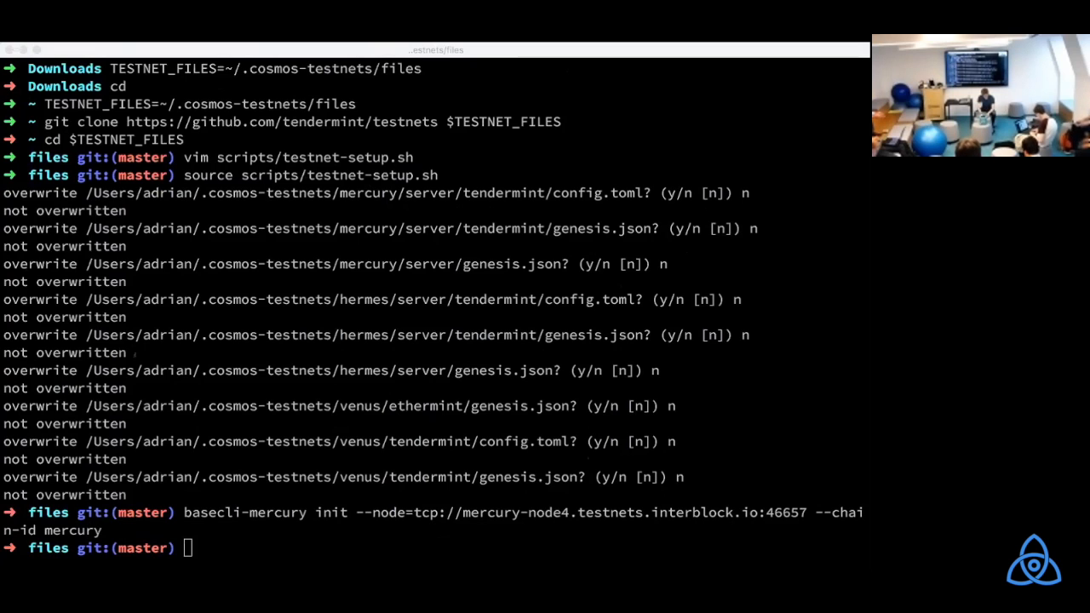
text(basec)
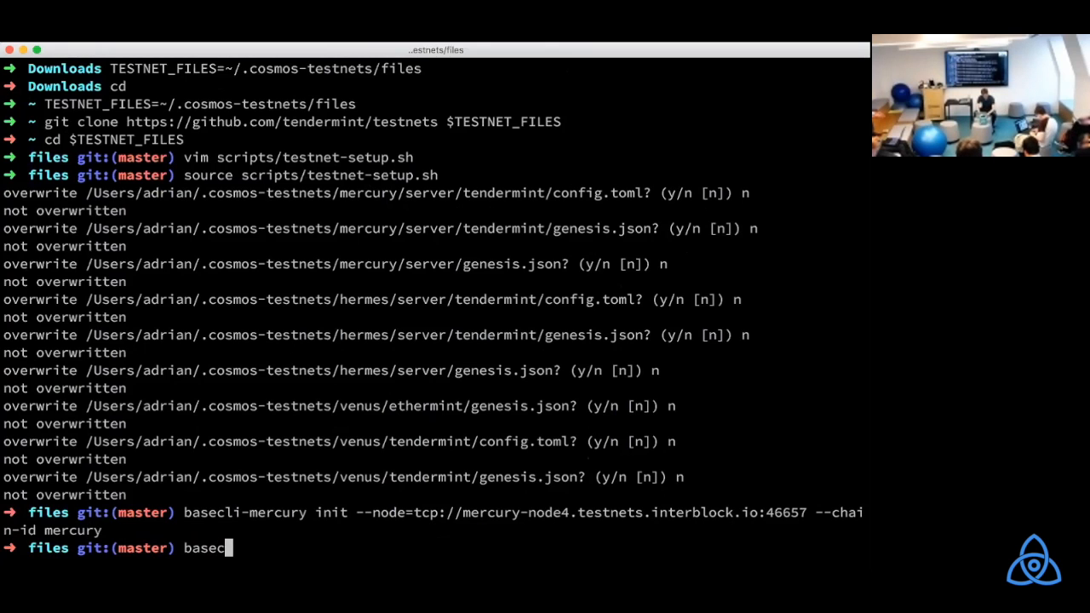
- List basecli-mercury keys, showing one key, and begin a keys new command
text(li-me)
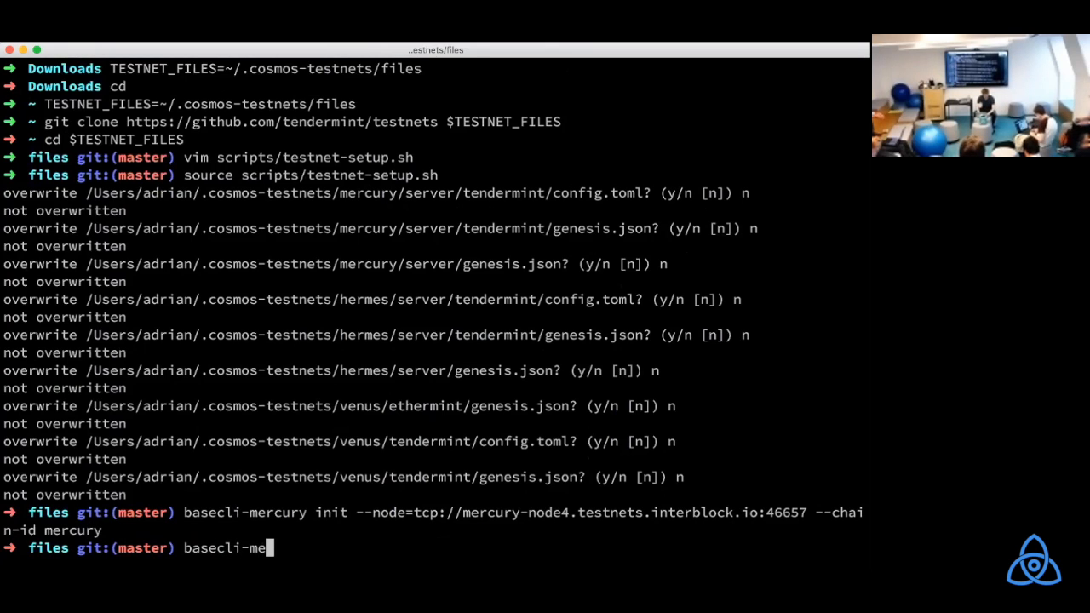
text(rcury keys list)
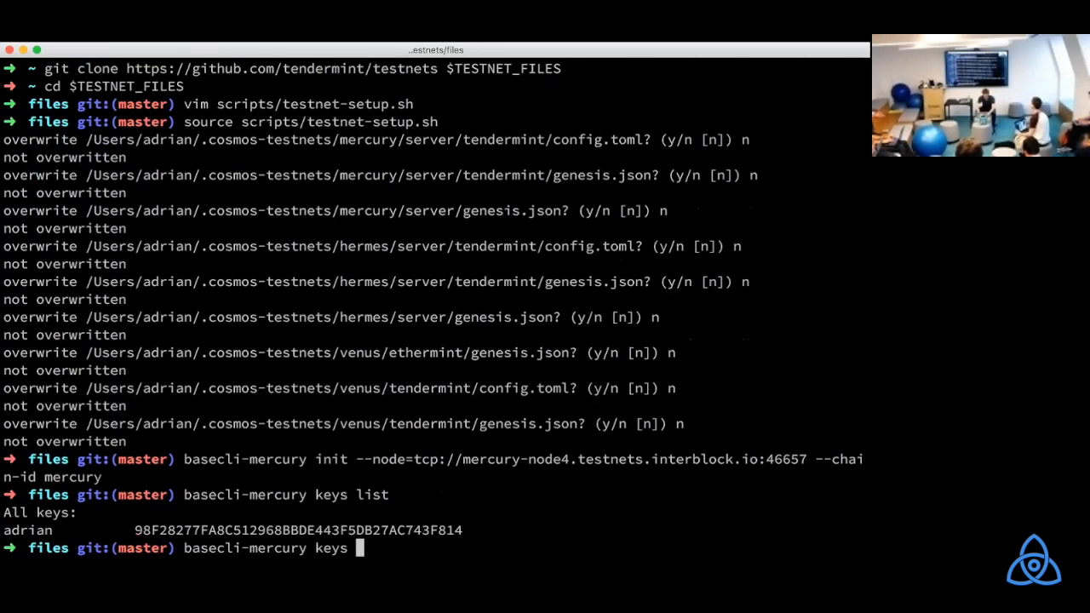
text(new)
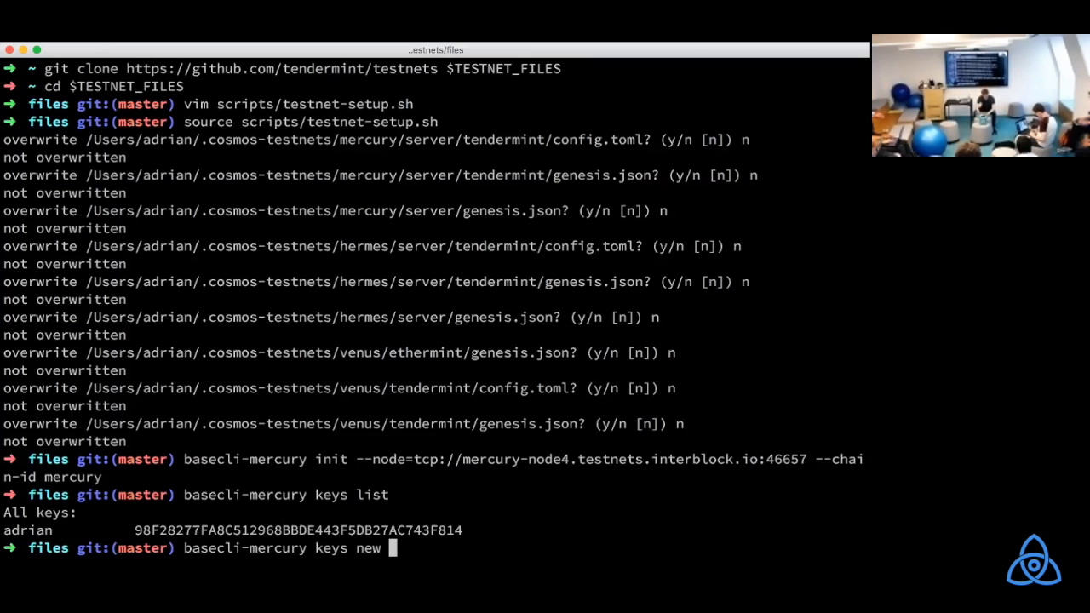
- Create the mercury key 'demo' with a passphrase and record its seed phrase
text(demo)
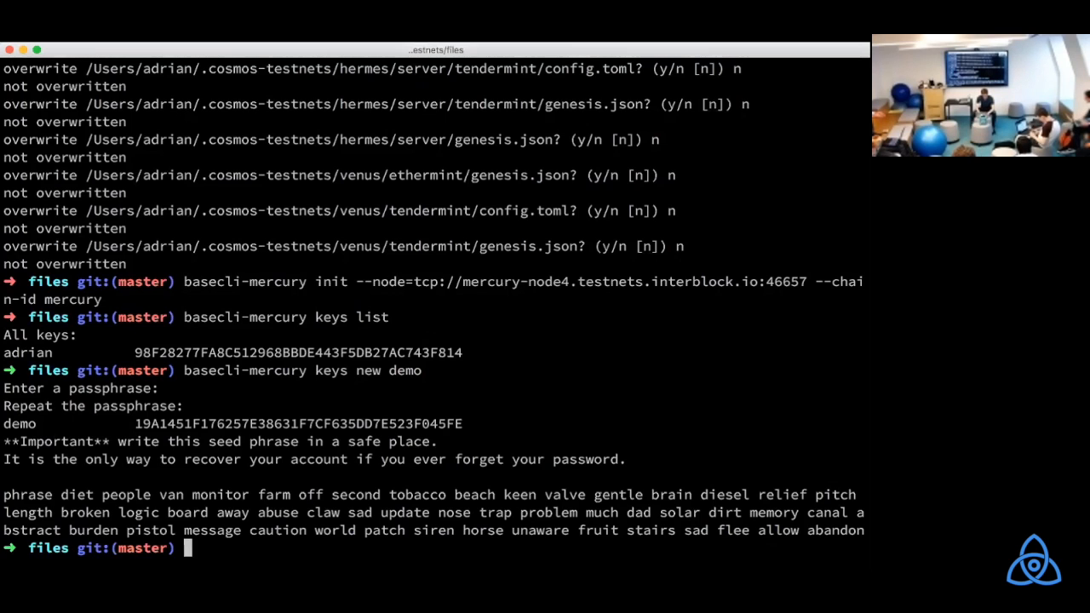
text(basecli-mercury keys list)
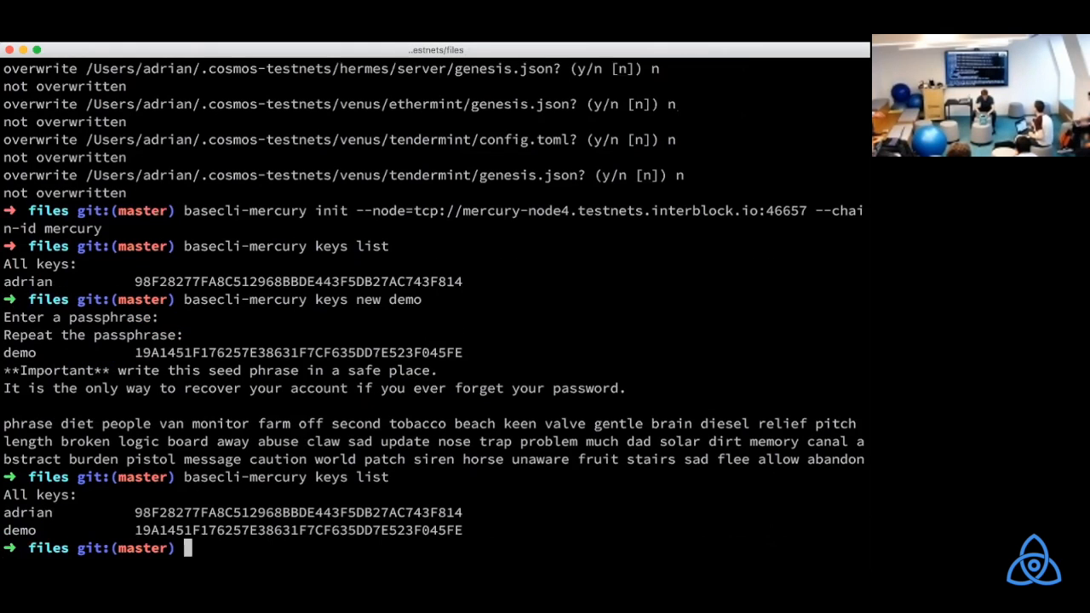
- Copy the original key's address from the key list and start a basecli-mercury command
drag(134, 512, 463, 512)
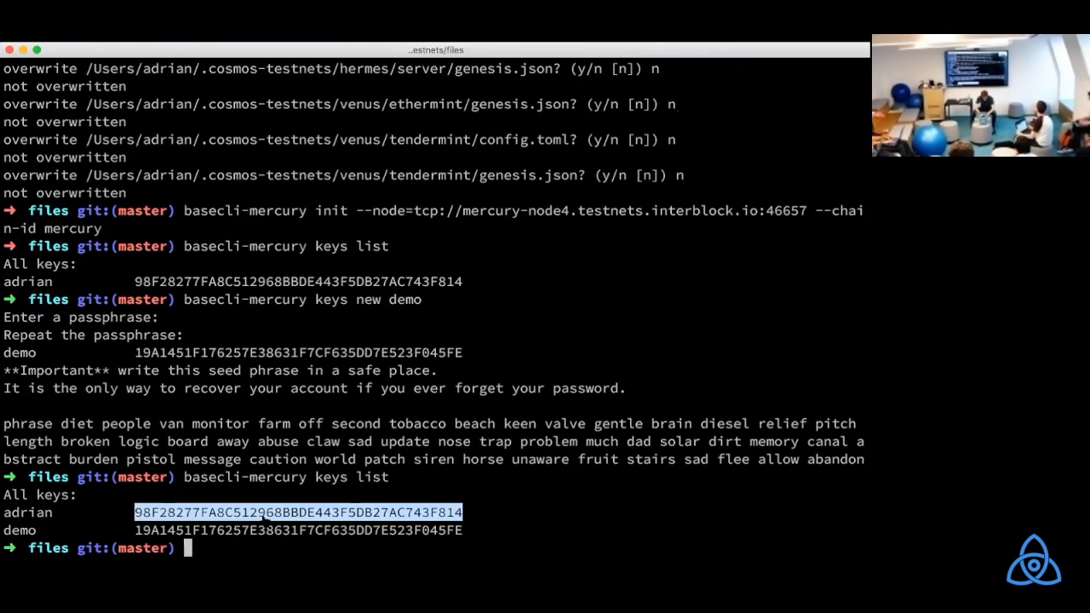
text(basecli-mer)
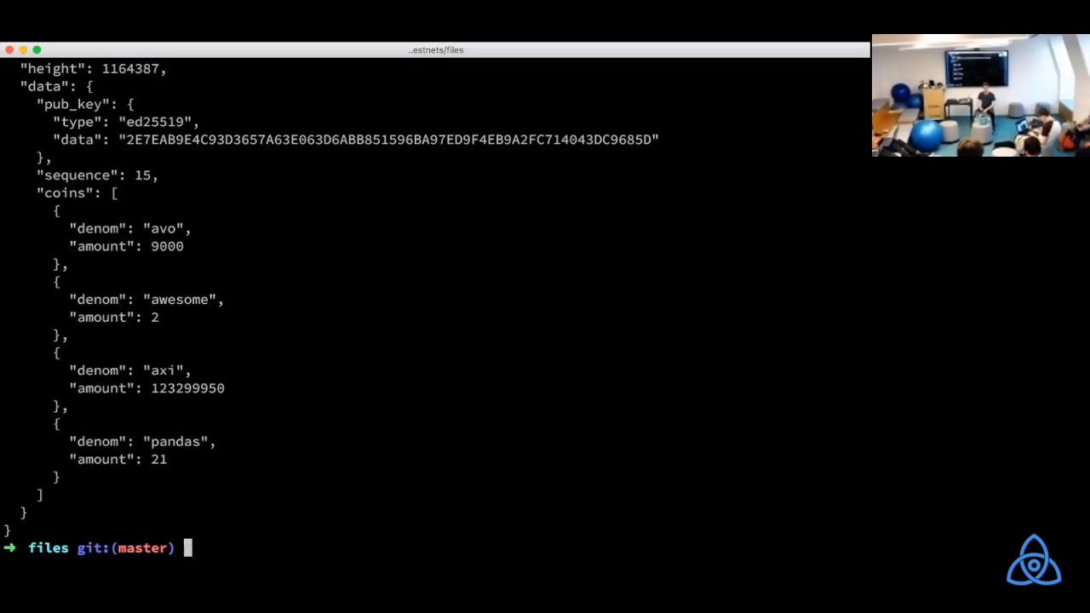
mouse_move(306, 412)
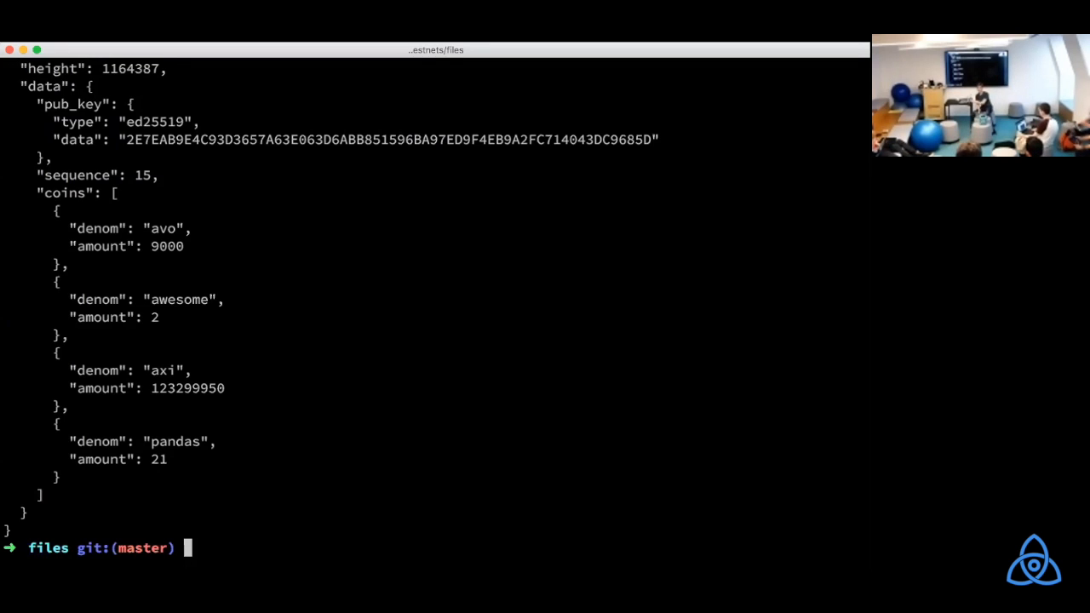
mouse_move(161, 471)
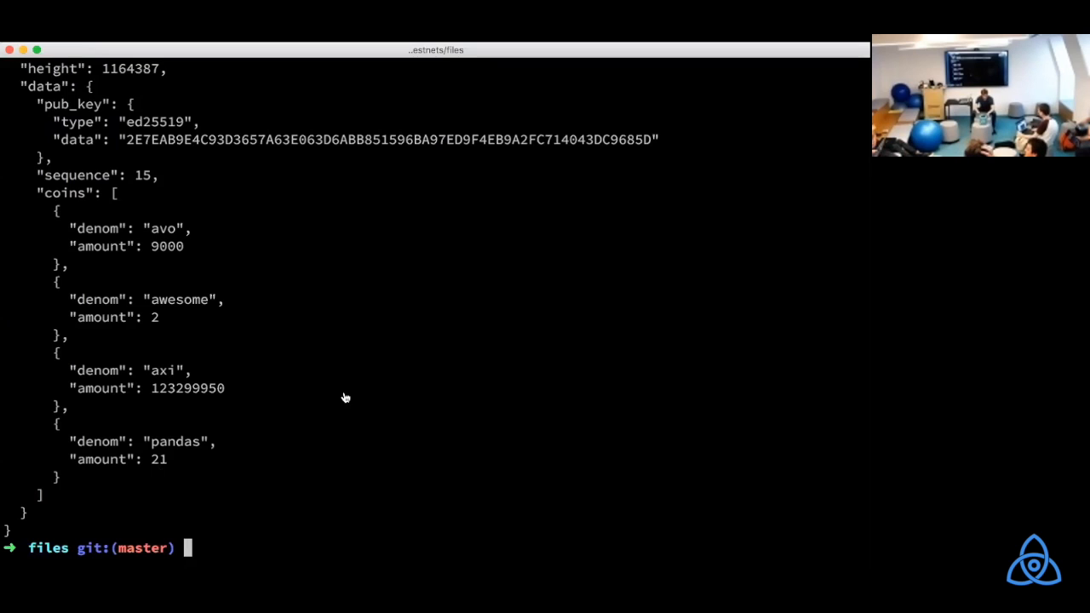
- Begin typing another basecli command beneath the account balance JSON
text(basecli)
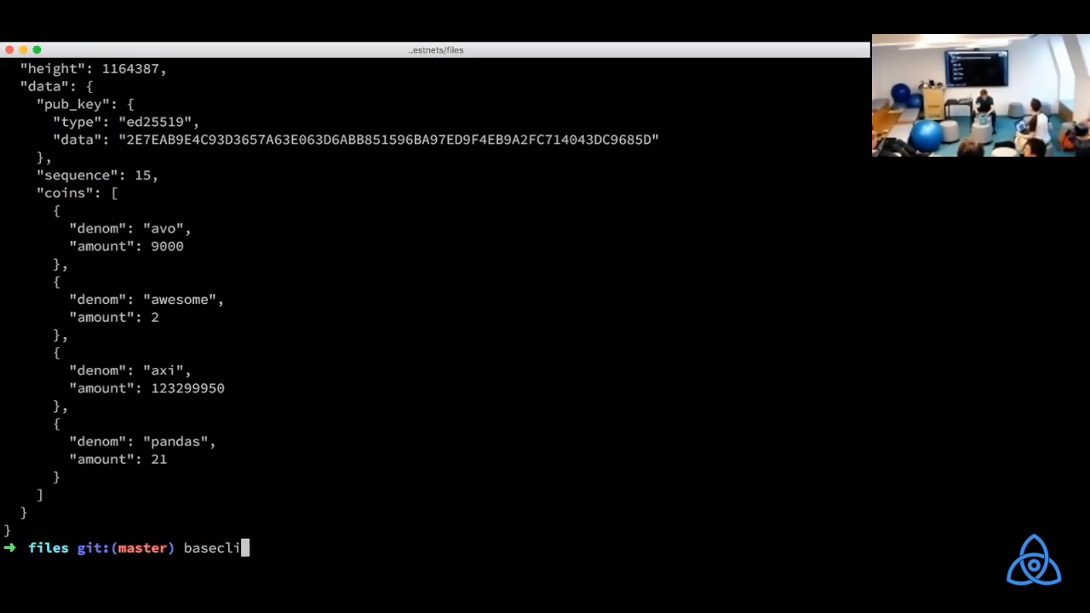
- List the adrian and demo keys with basecli-mercury keys list, then start a tx send
text(-mercury)
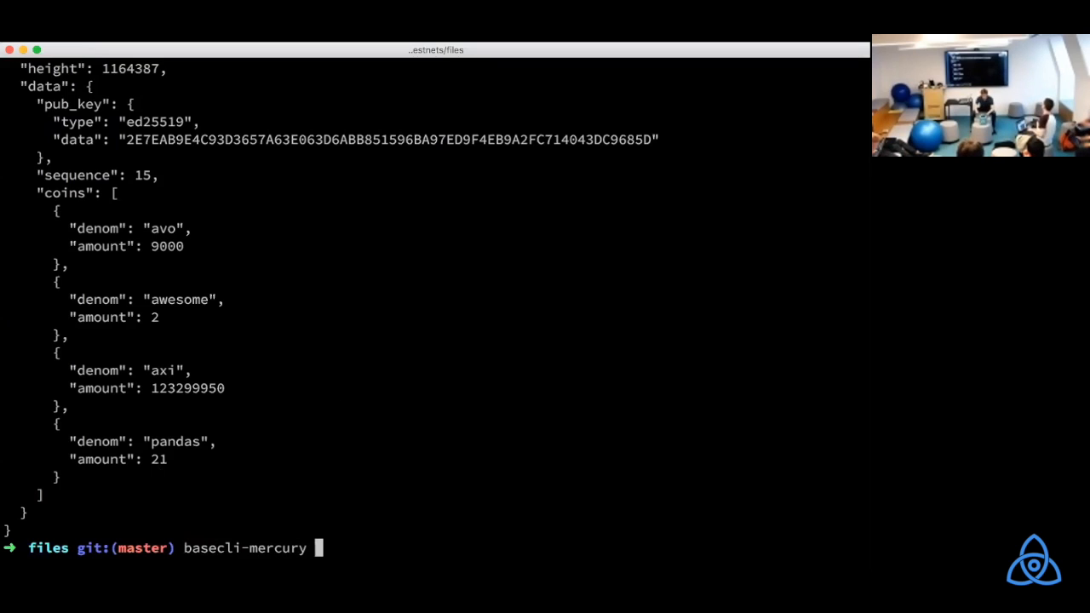
text(keys list)
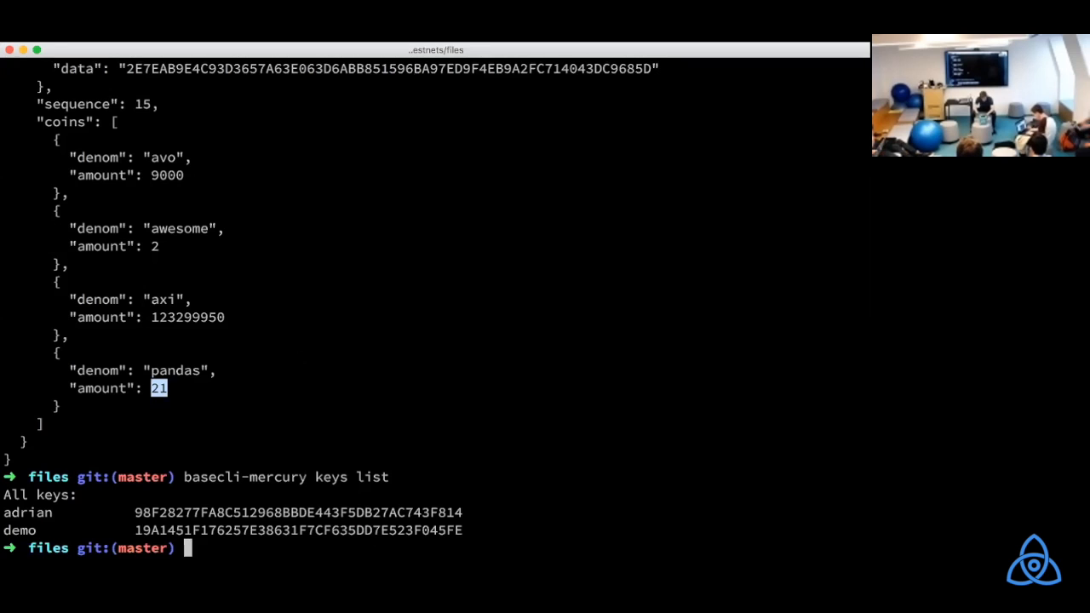
text(basecli-mercury tx send)
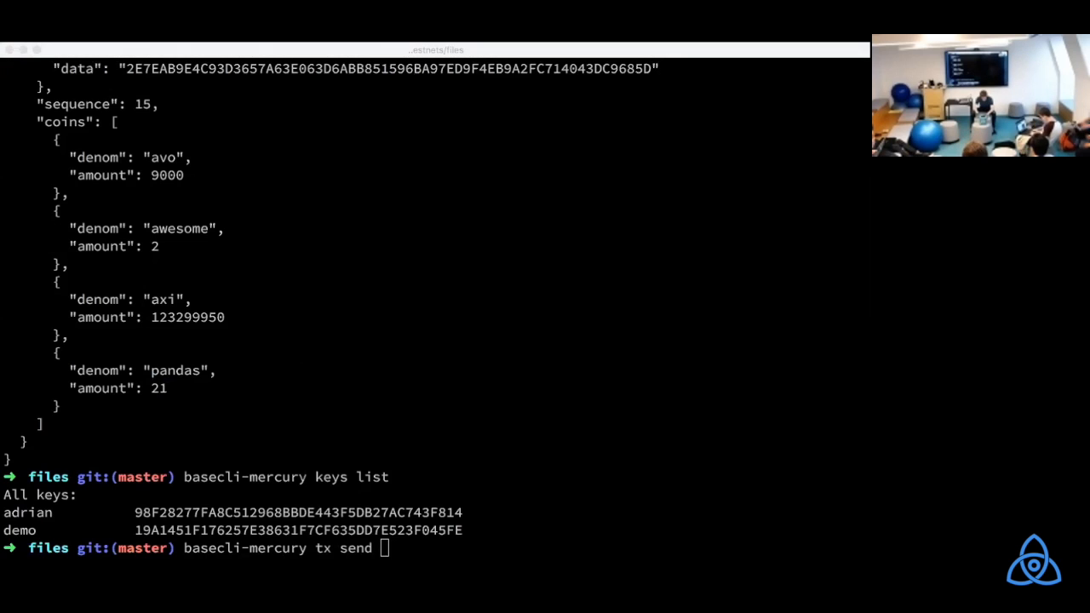
text(-)
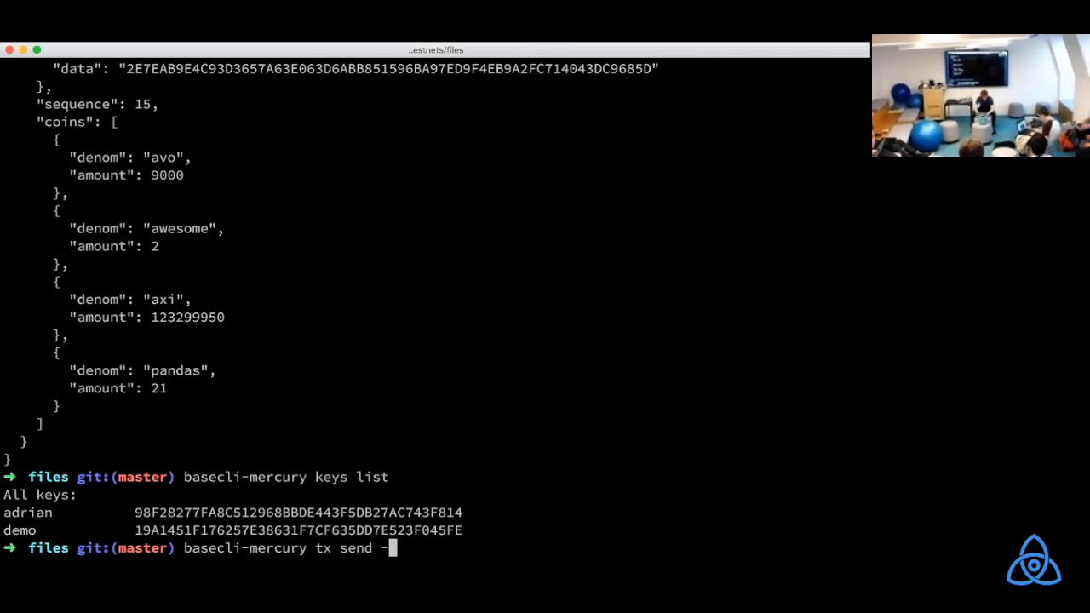
- Send 10pandas from adrian with sequence 16, committed at height 1164531
text(-name=)
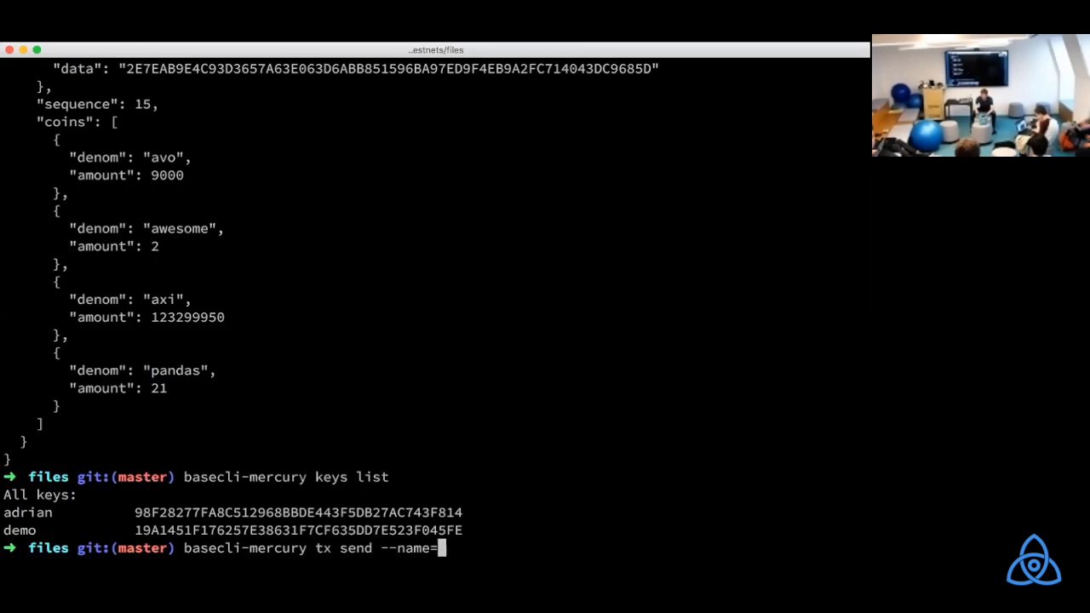
text(a)
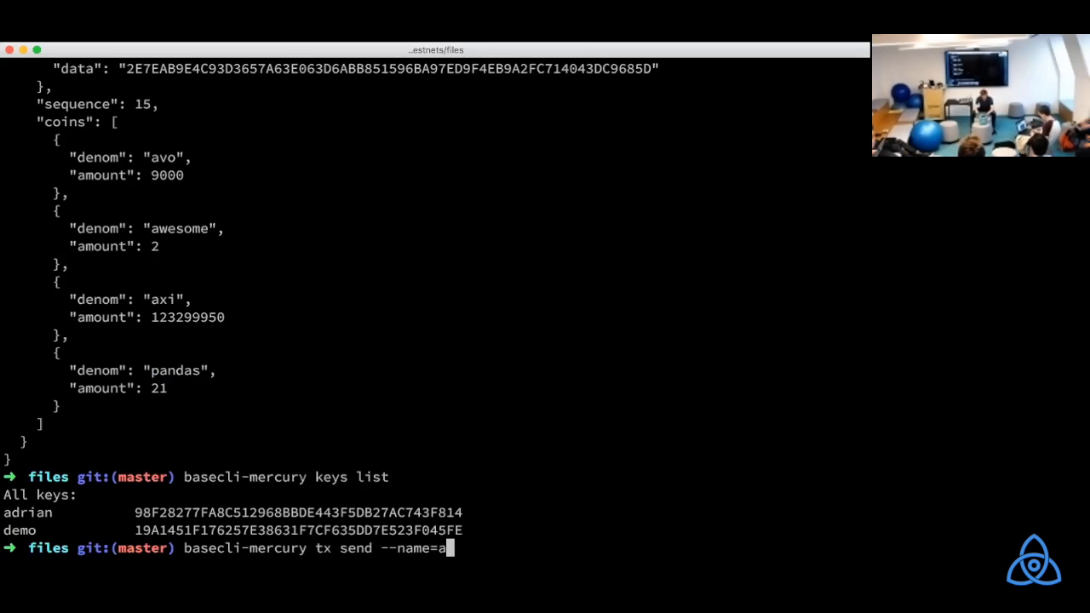
text(drian --amount)
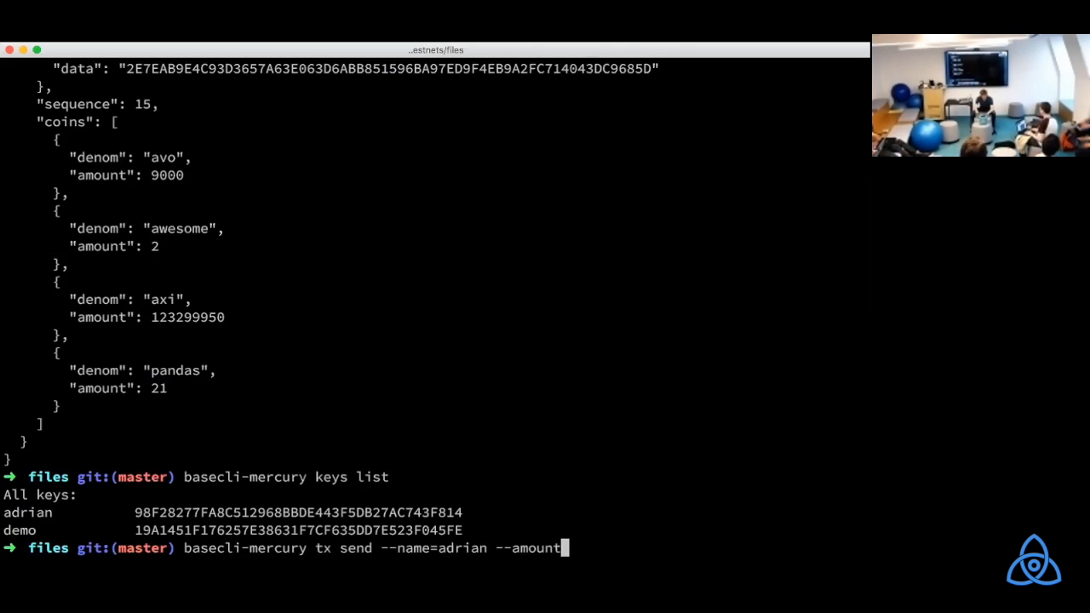
text(=)
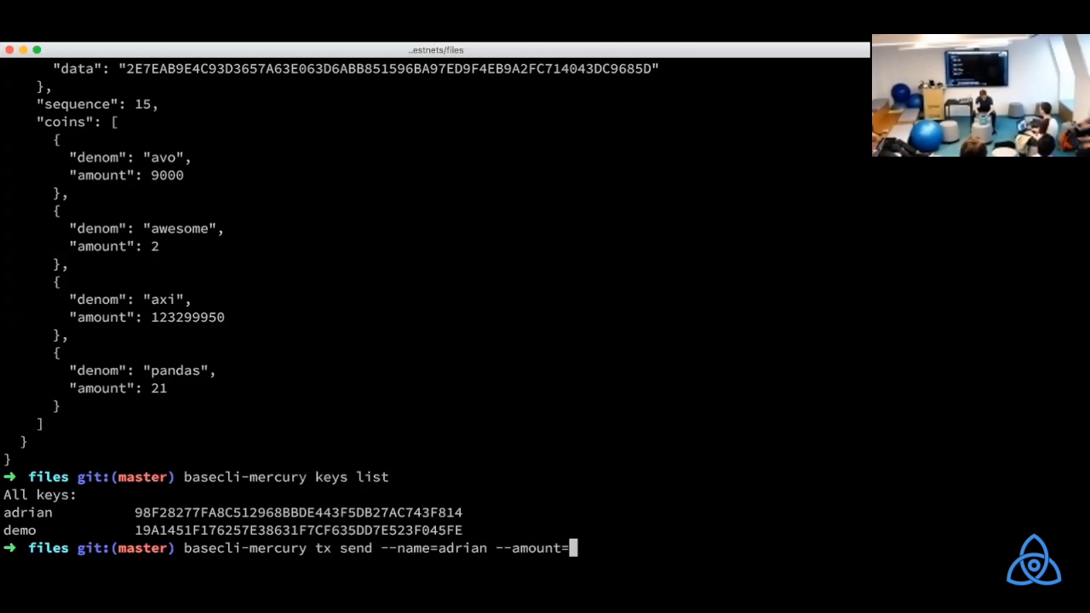
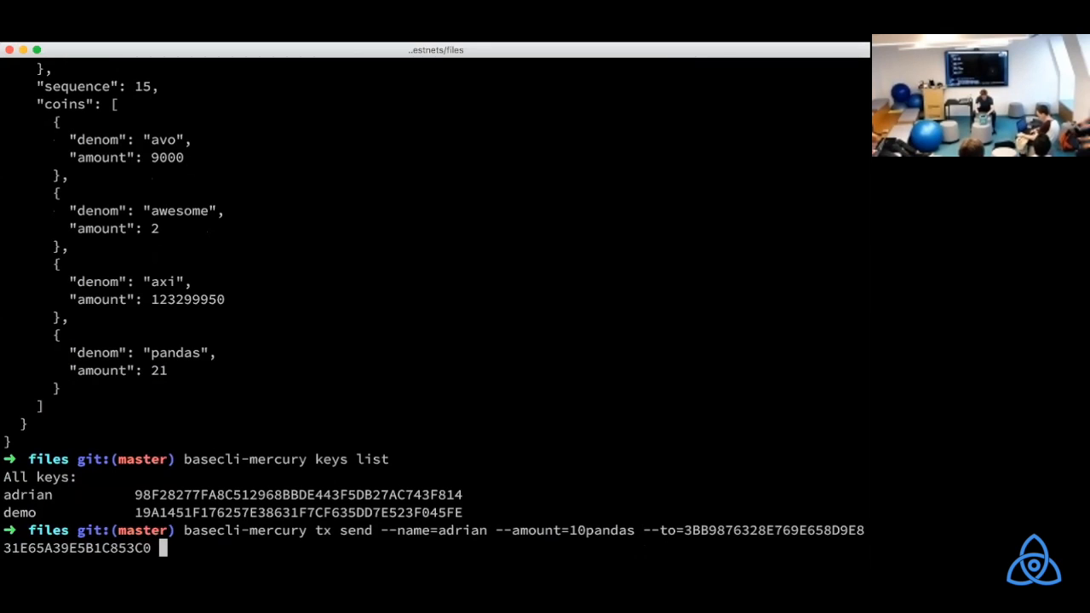
text(--sequen)
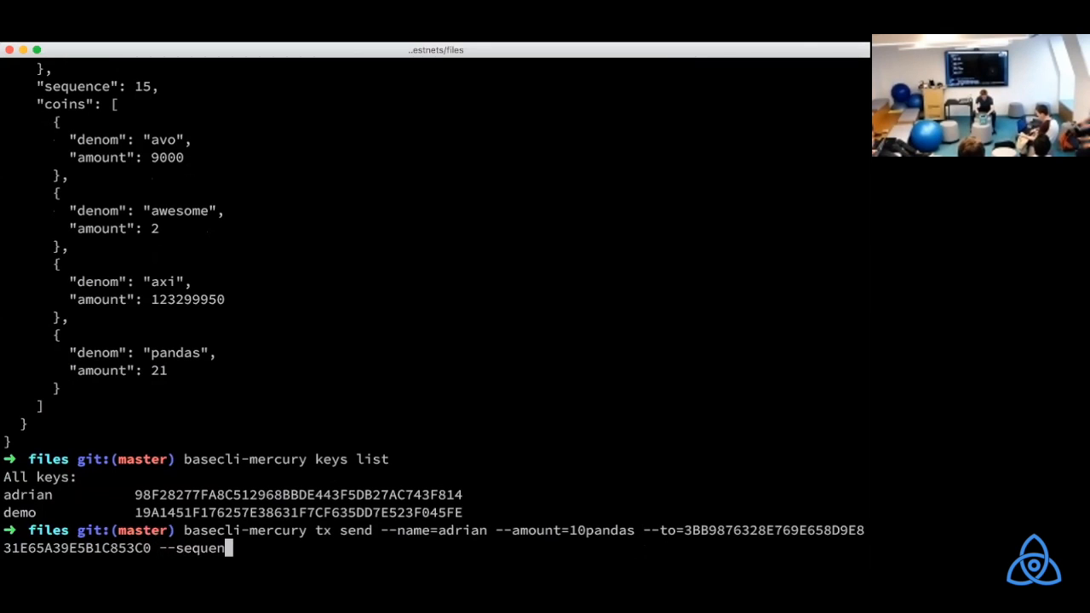
text(ce=16)
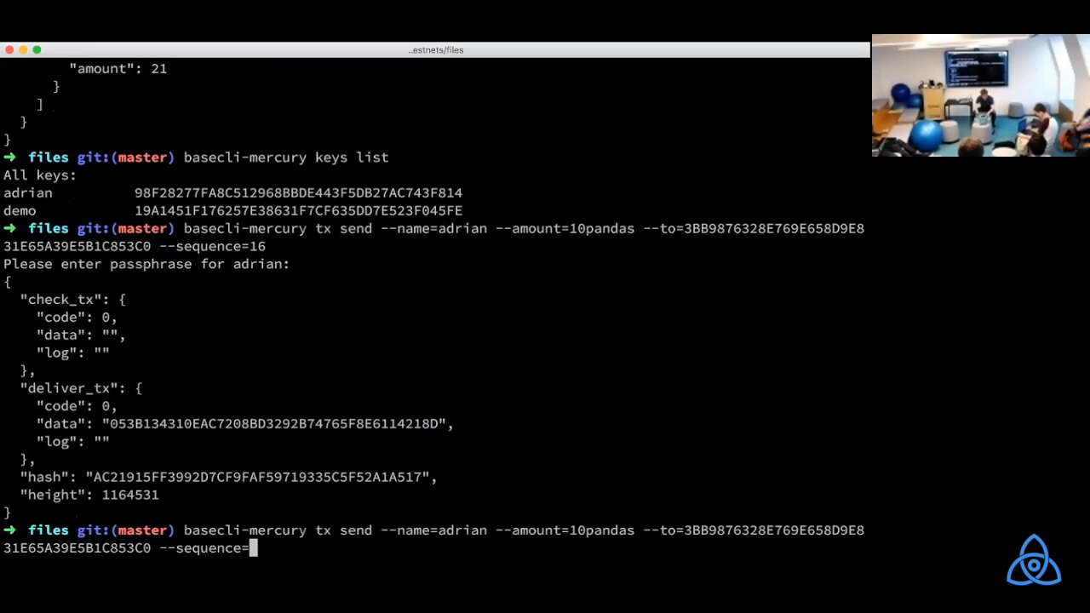
- Drop the sequence value, list keys again, and re-enter the 10pandas send with sequence 17
key(BackSpace)
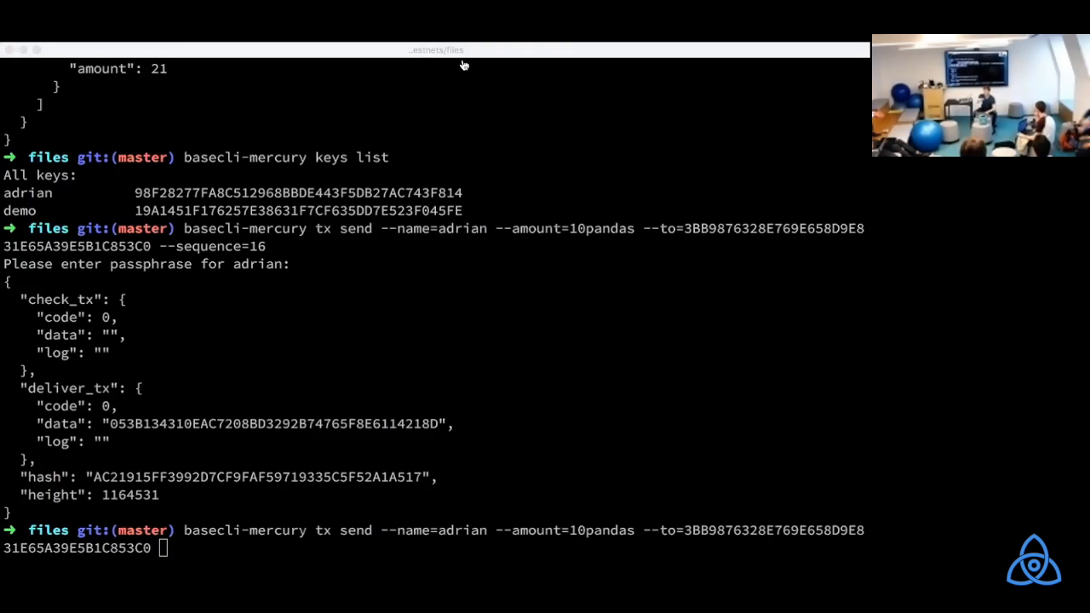
mouse_move(490, 71)
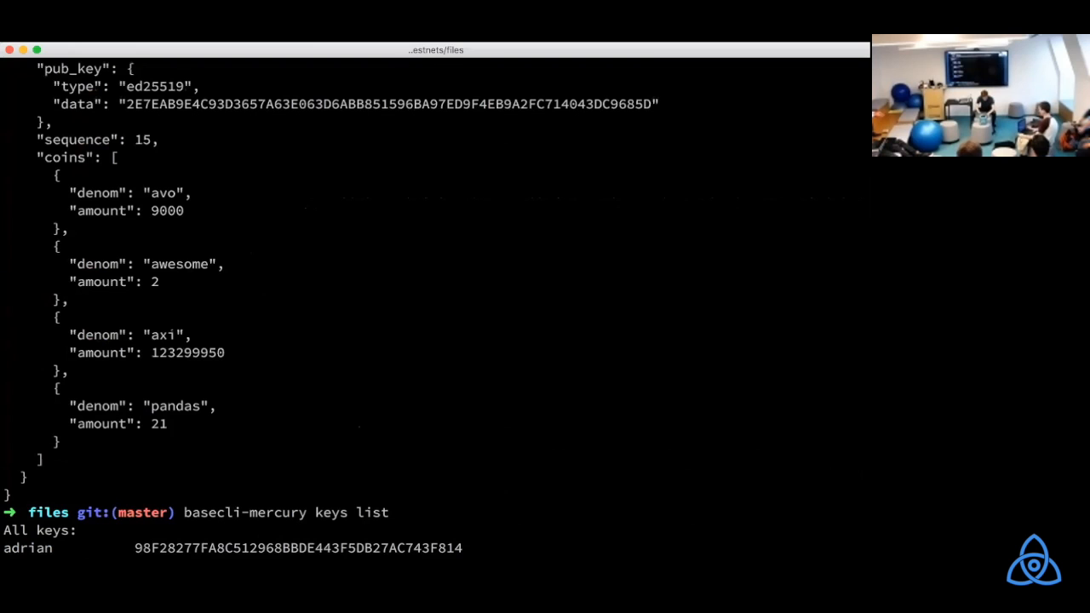
mouse_move(170, 339)
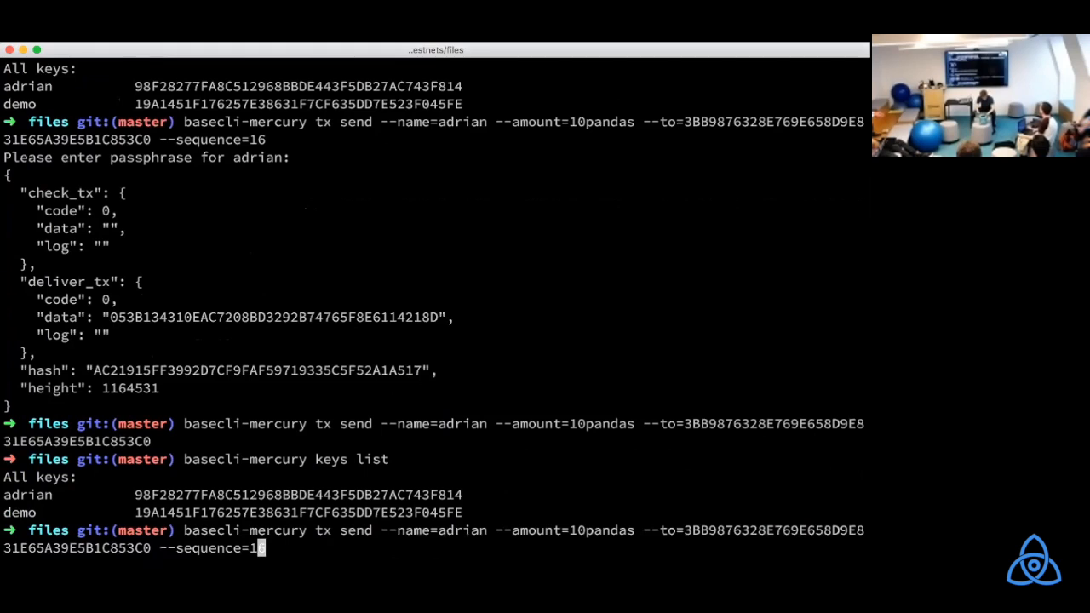
text(7)
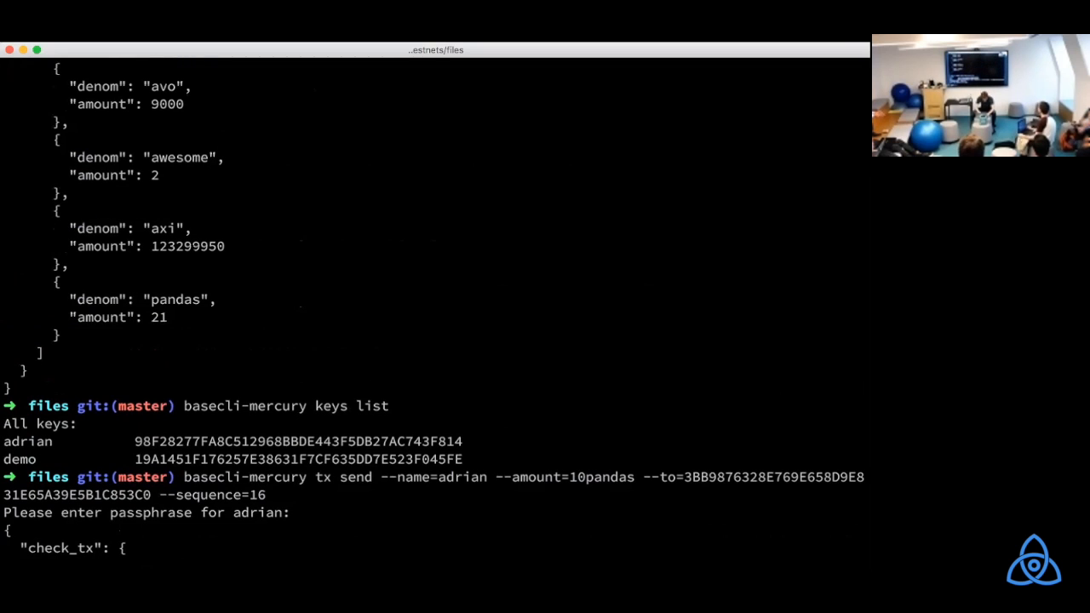
- Send 9950axi with sequence 17, then try a 9951axi send with sequence 18
double_click(208, 246)
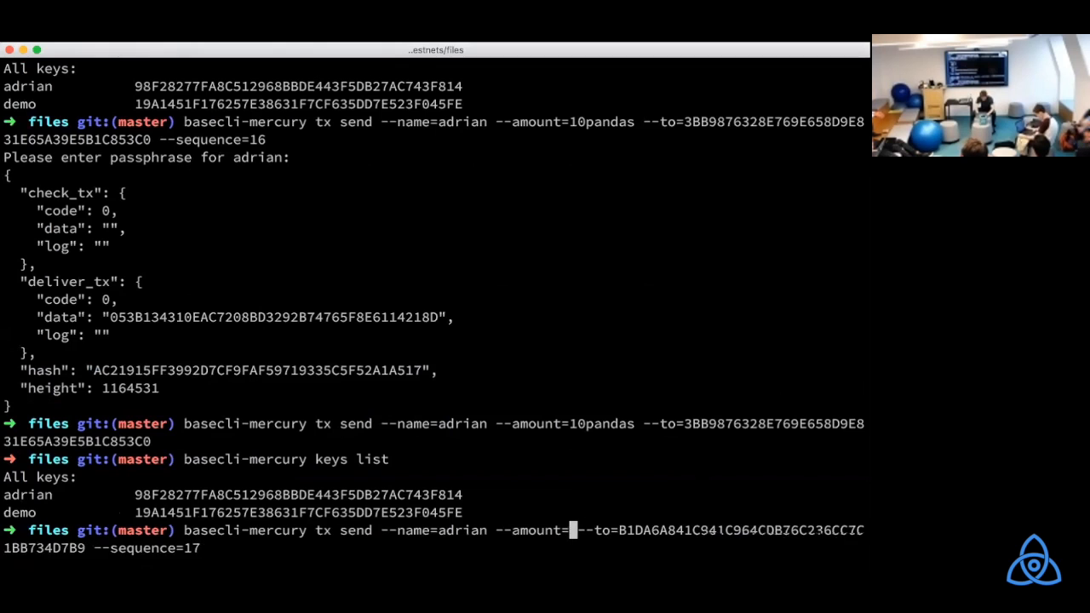
text(9950axi)
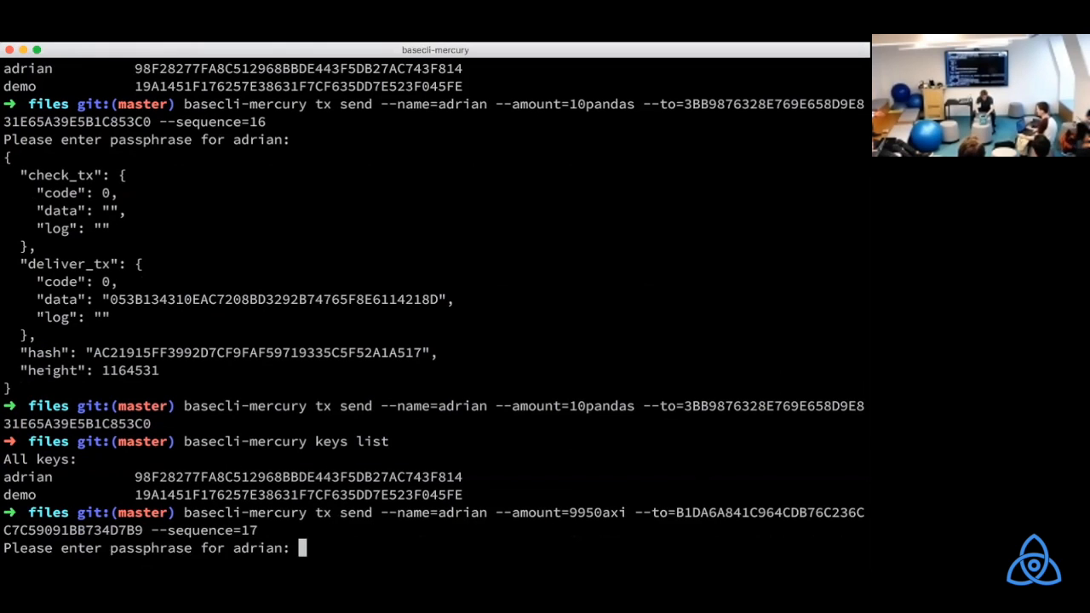
key(enter)
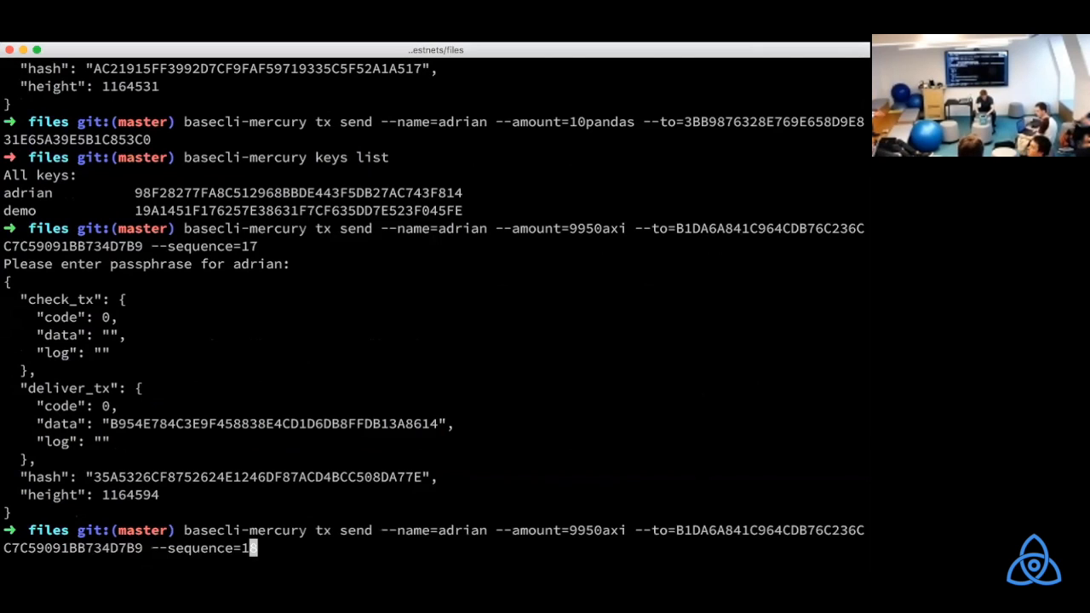
text(8)
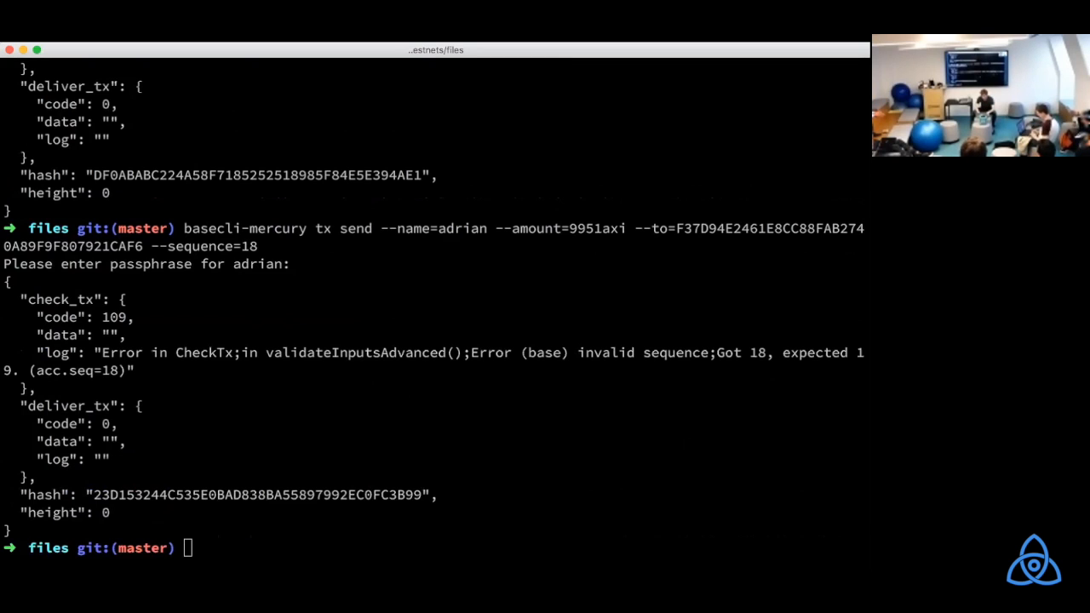
mouse_move(220, 512)
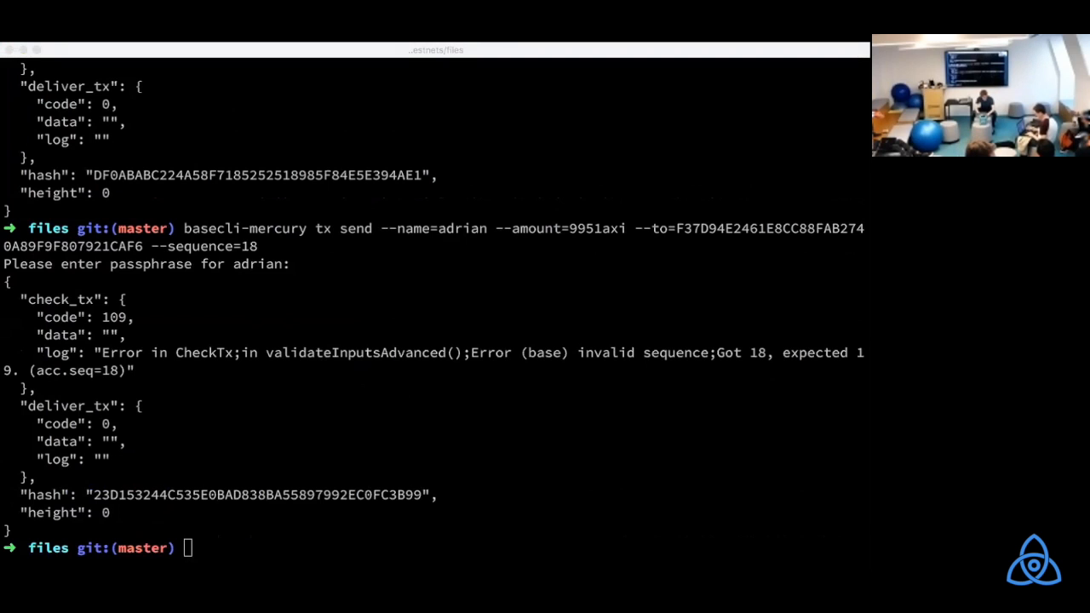
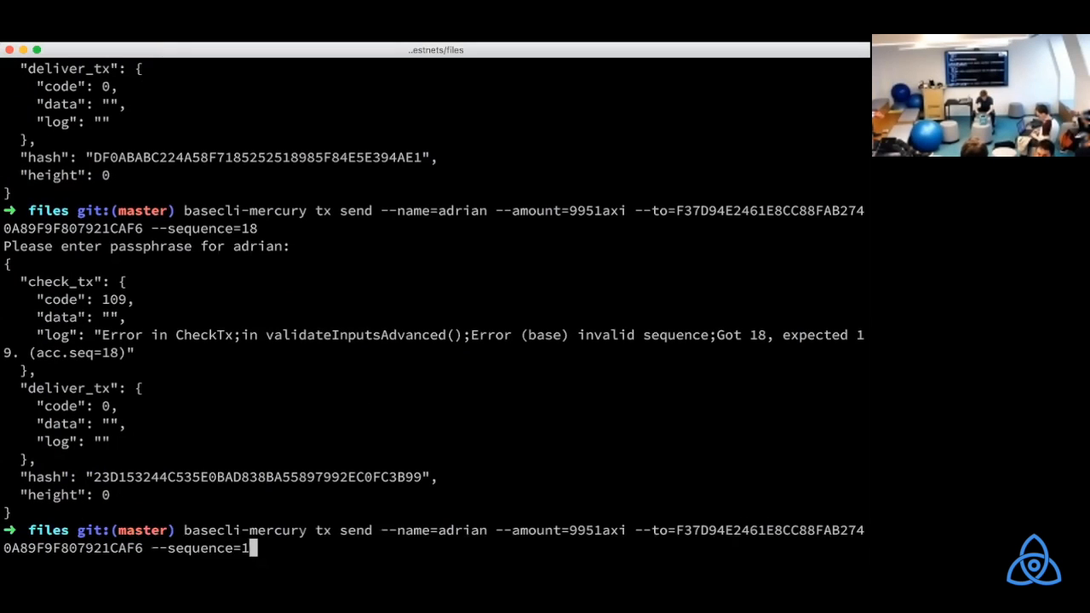
- Attempt a 15pandas send with sequence 19, then resend 10pandas to the new account
text(9)
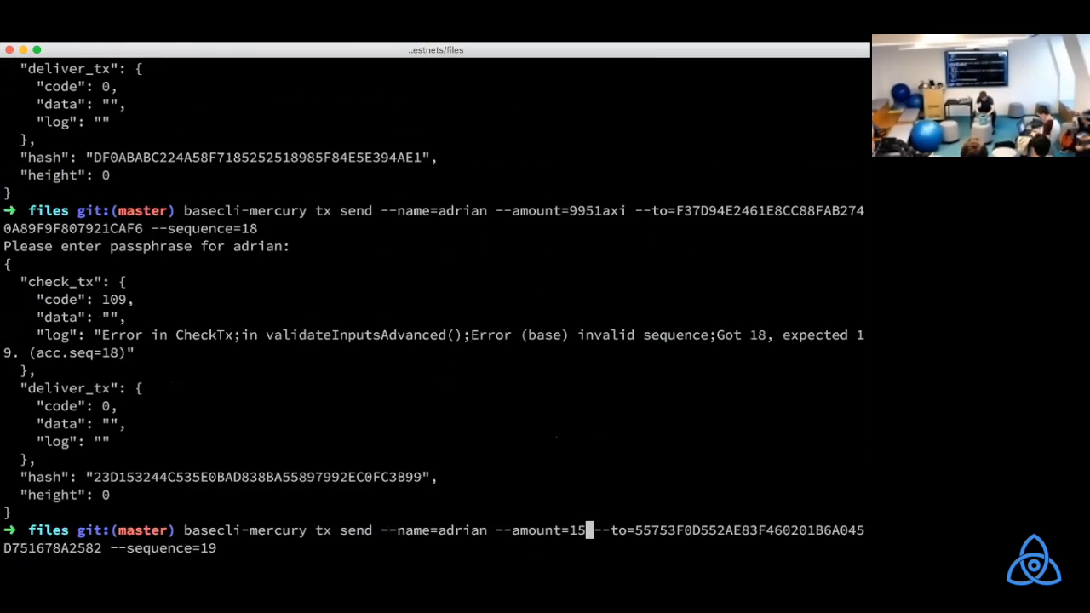
text(pandas)
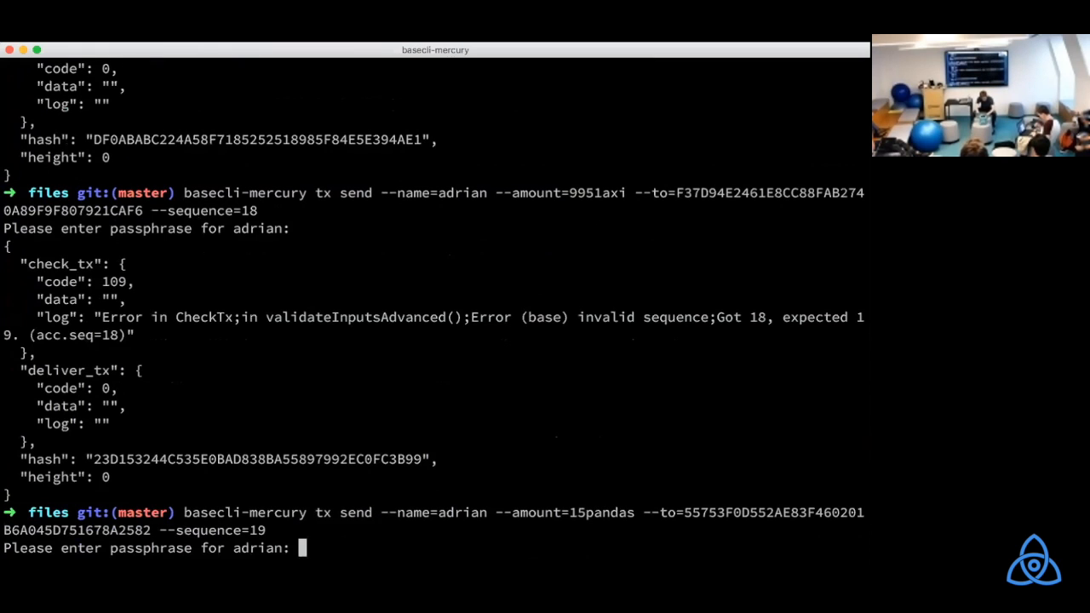
key(enter)
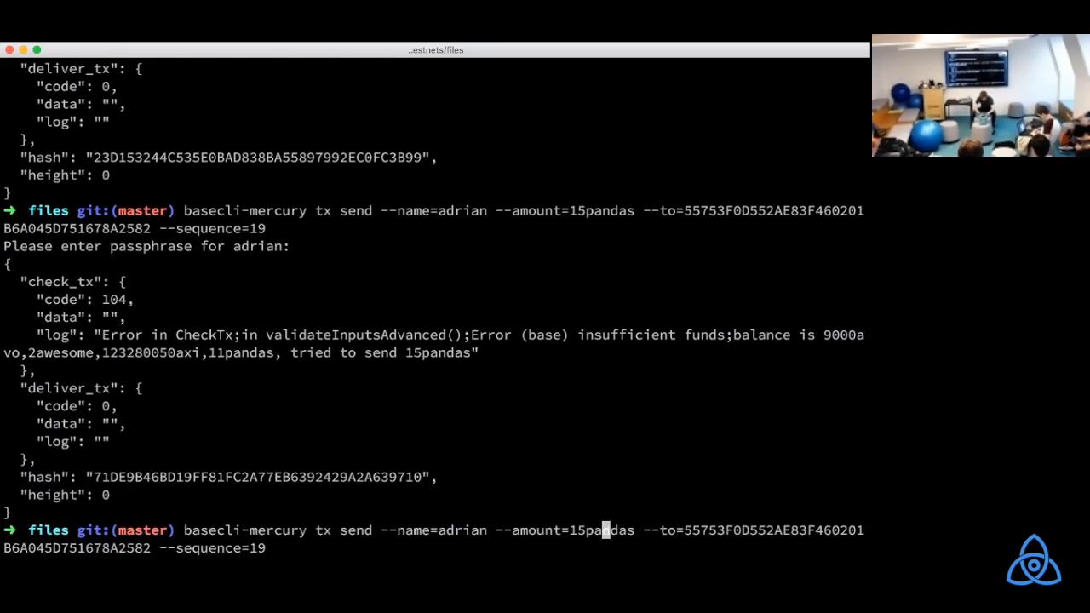
key(enter)
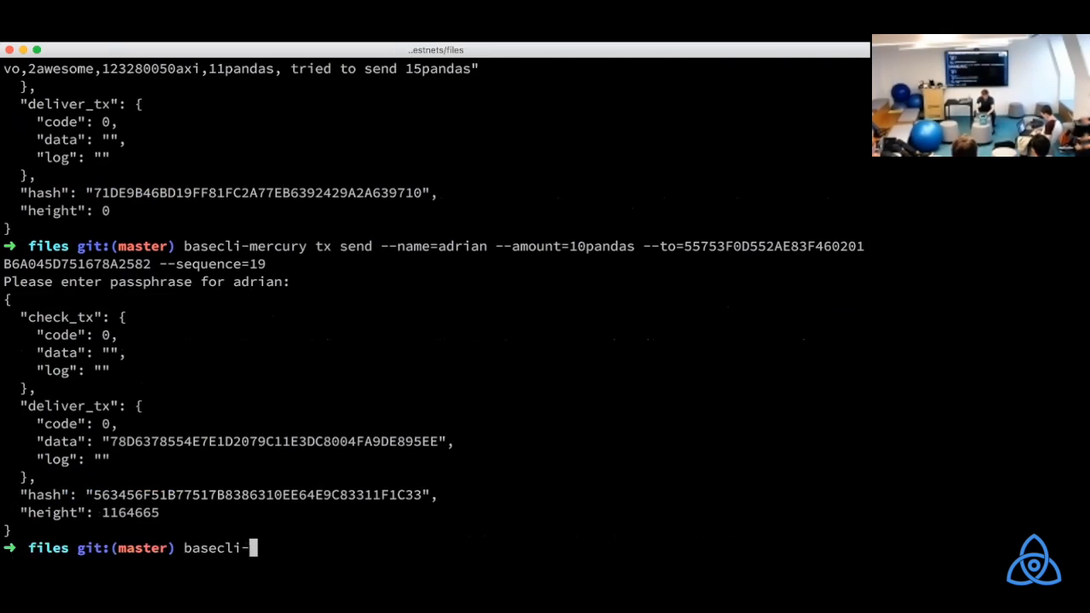
- Query the recipient account showing 10 pandas, then store its address in YOU and echo it
text(mercury)
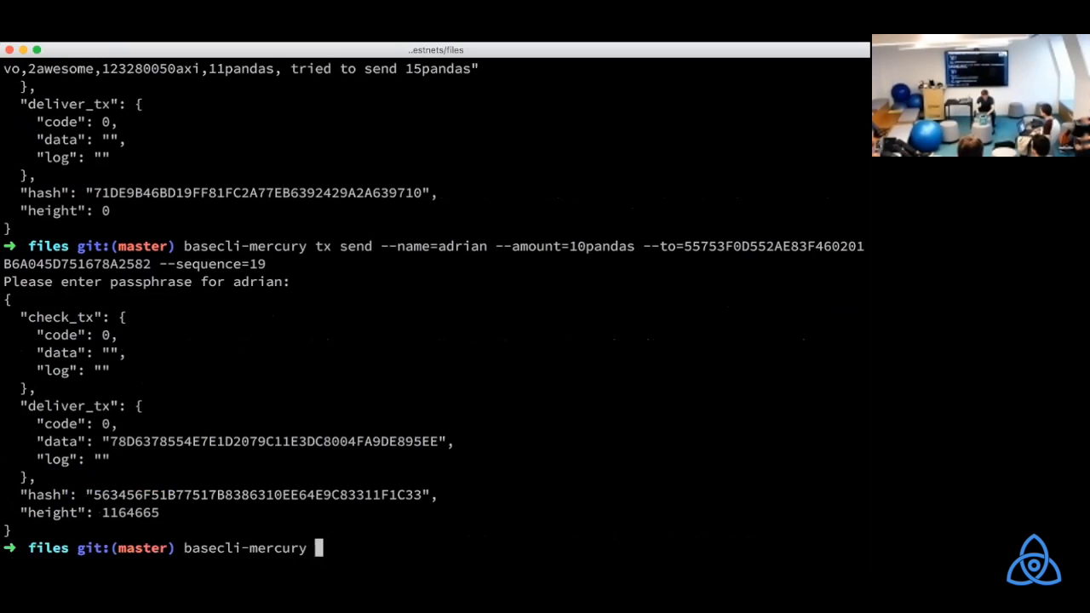
text(qu)
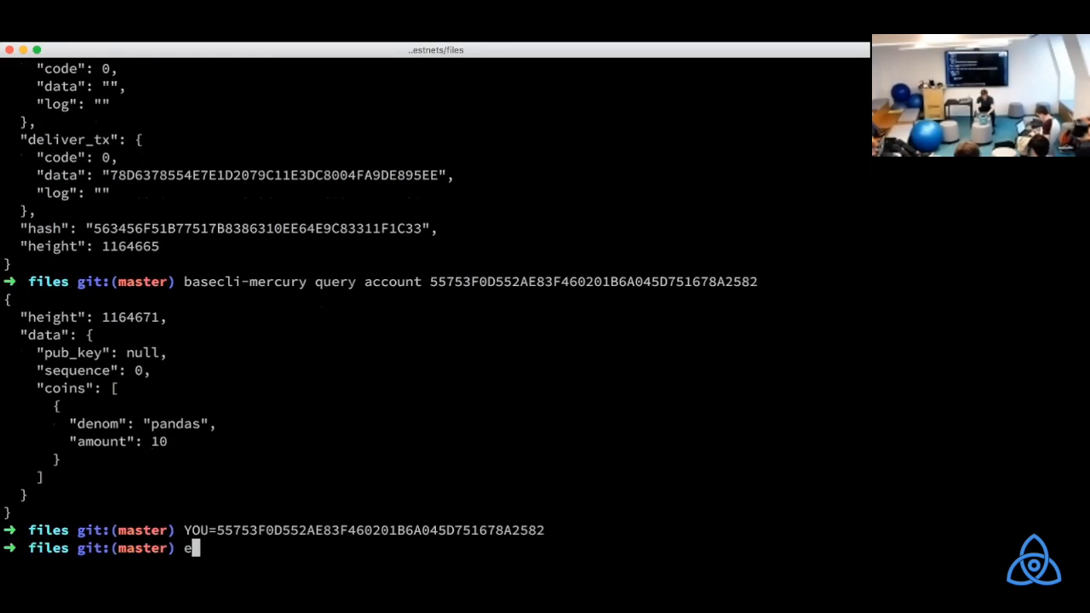
text(cho $YOU)
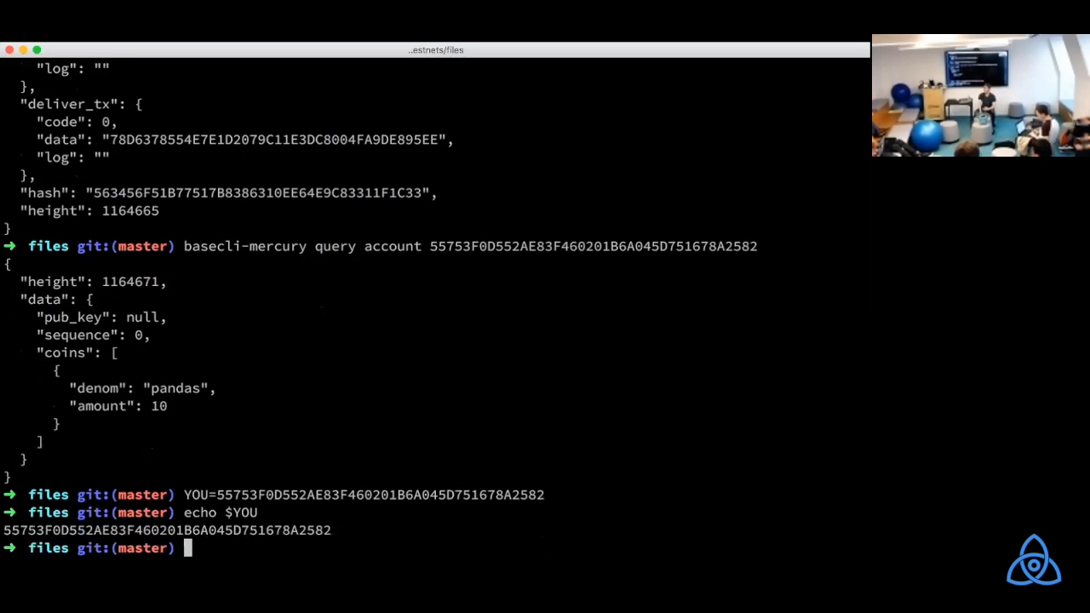
mouse_move(461, 312)
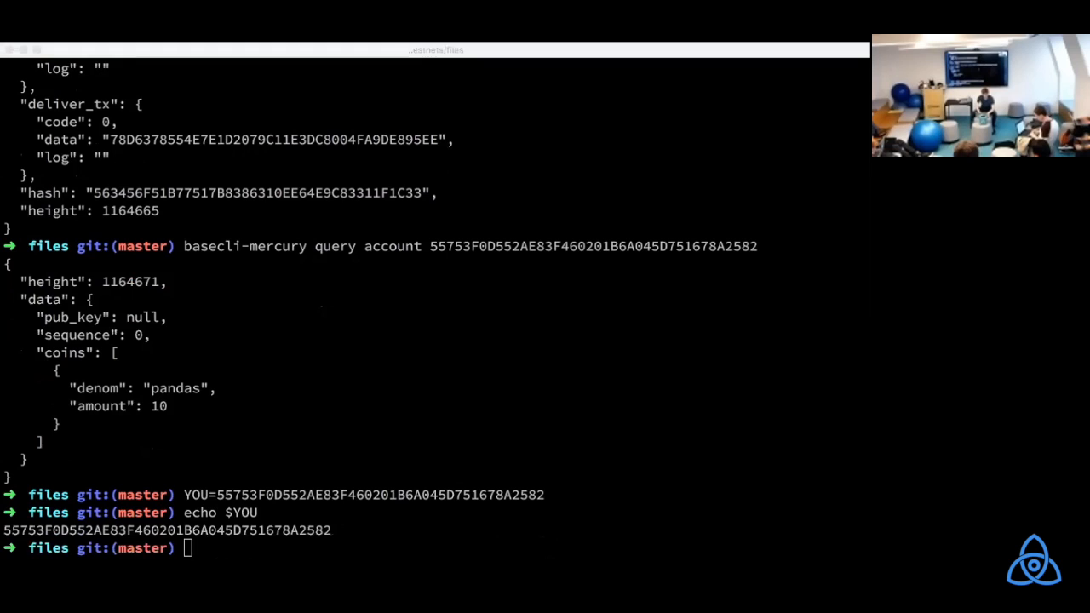
mouse_move(106, 407)
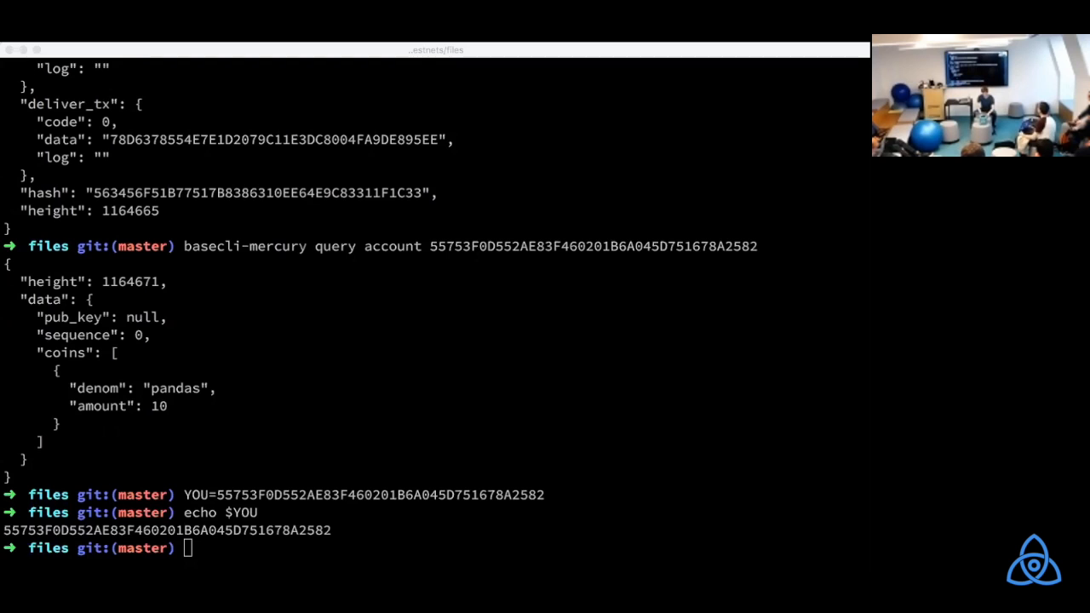
mouse_move(239, 428)
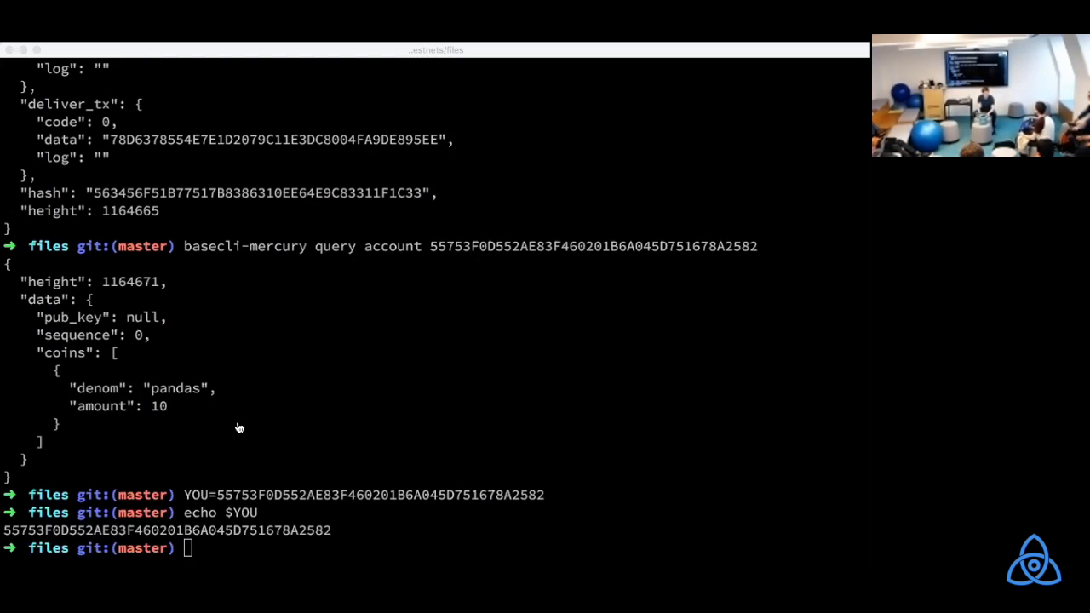
text(b)
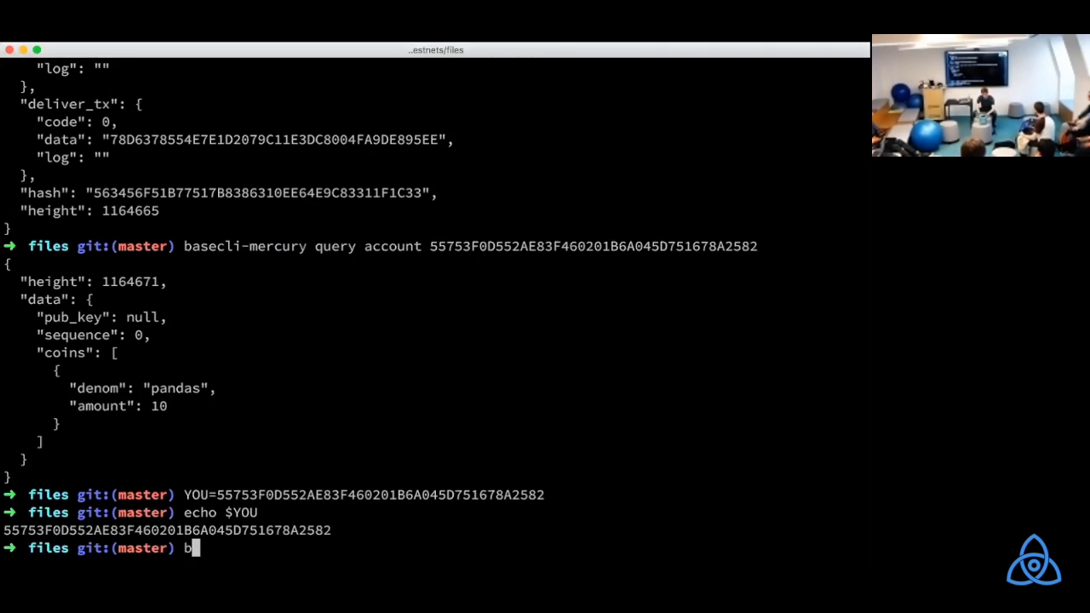
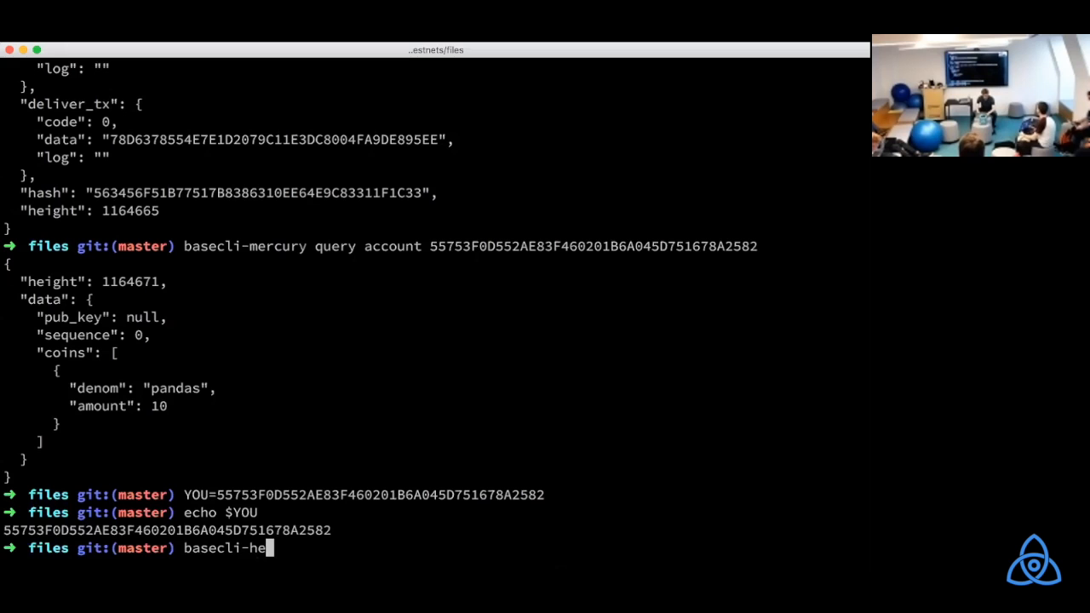
text(rmes keys list)
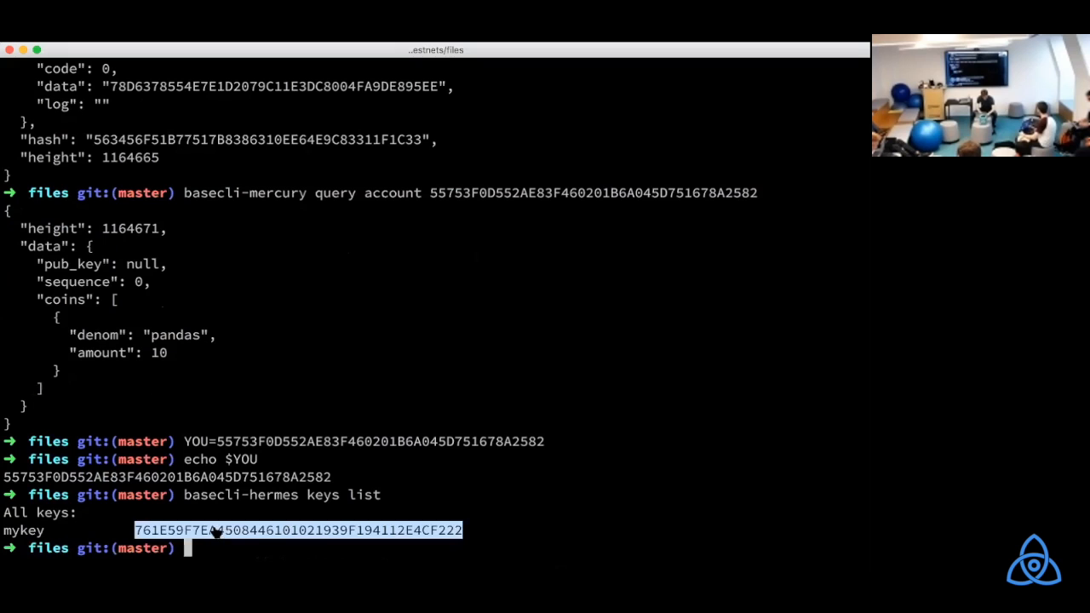
text(basecli-he)
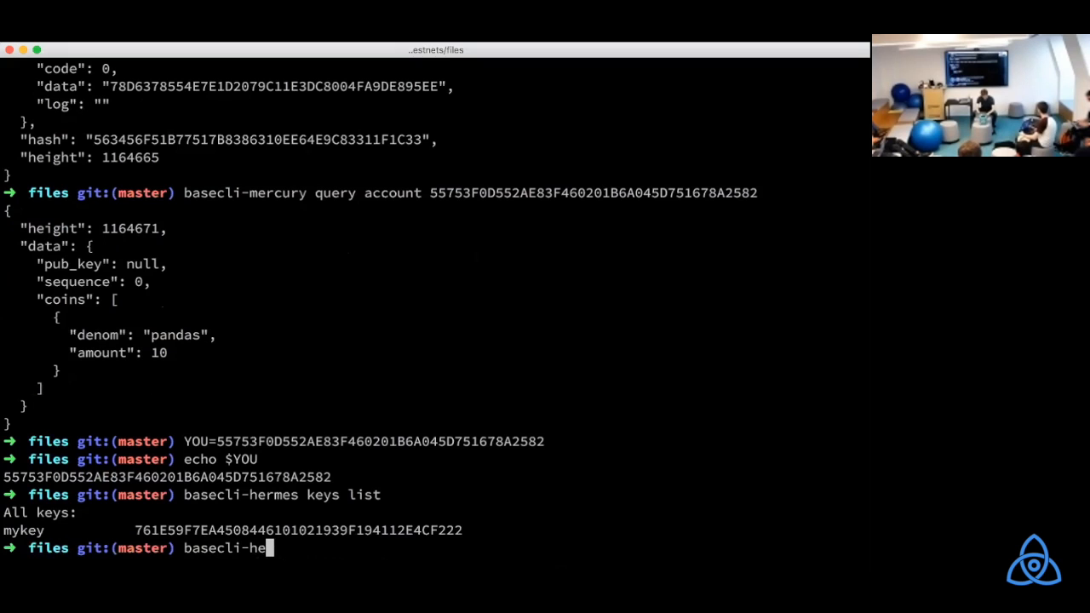
text(rmes query account)
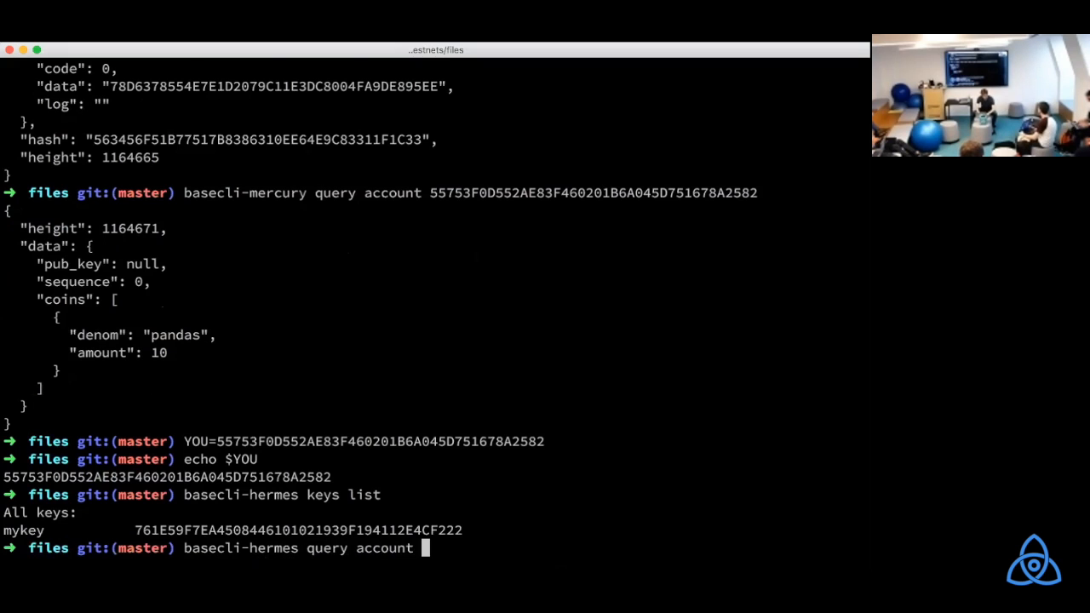
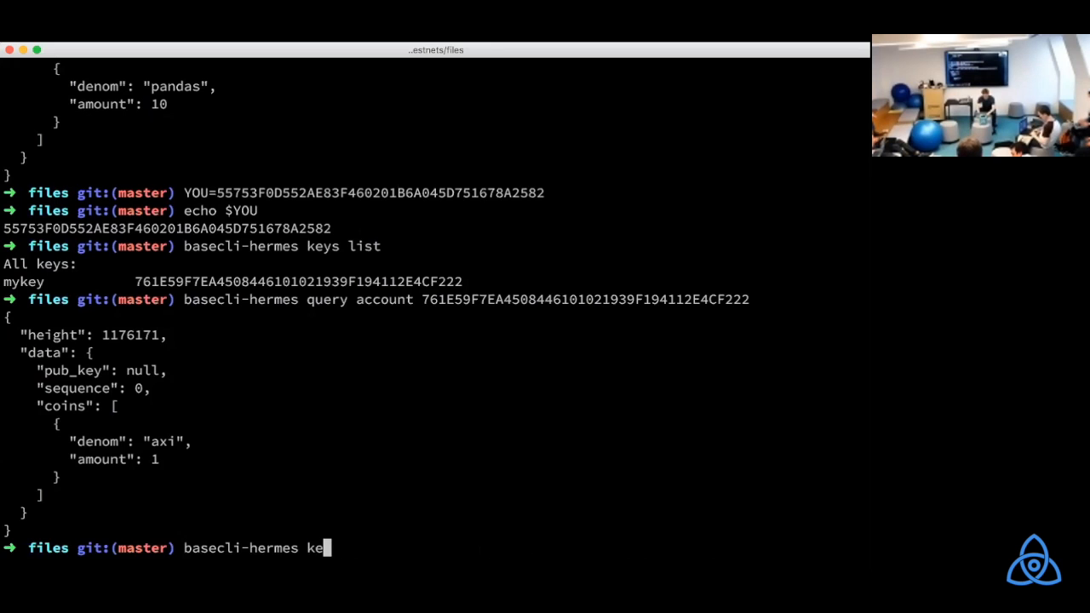
- Create hermes key 'demo' with a passphrase, printing its address and seed phrase
text(ys new)
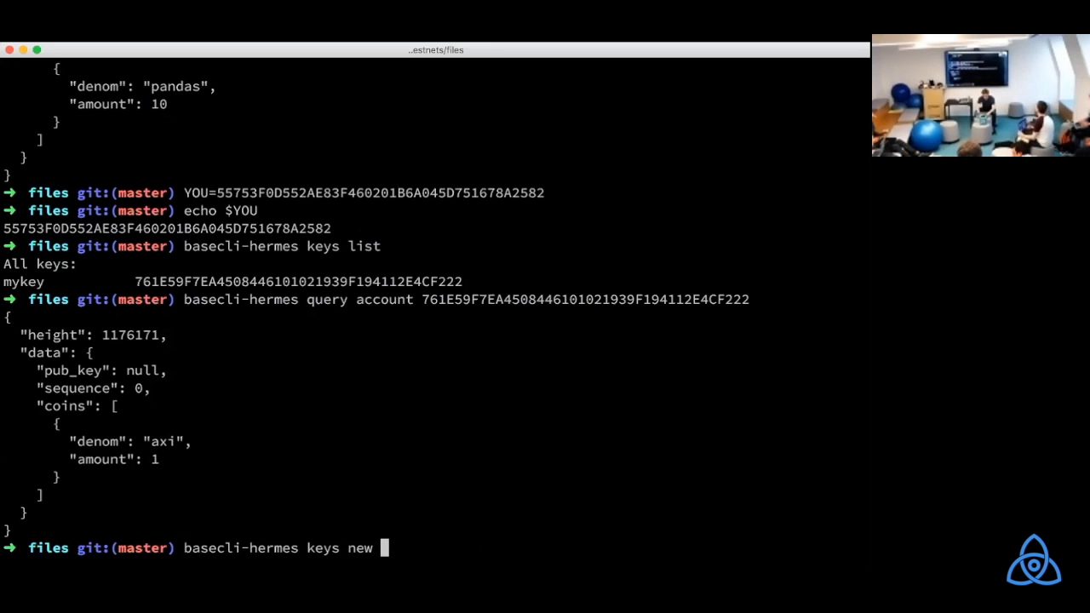
text(demo)
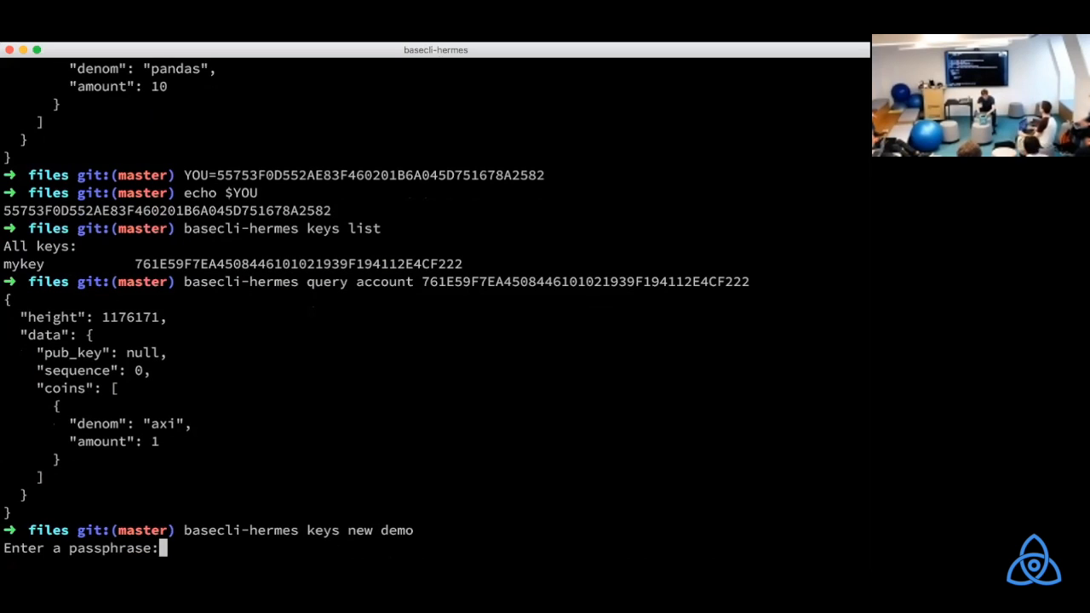
key(enter)
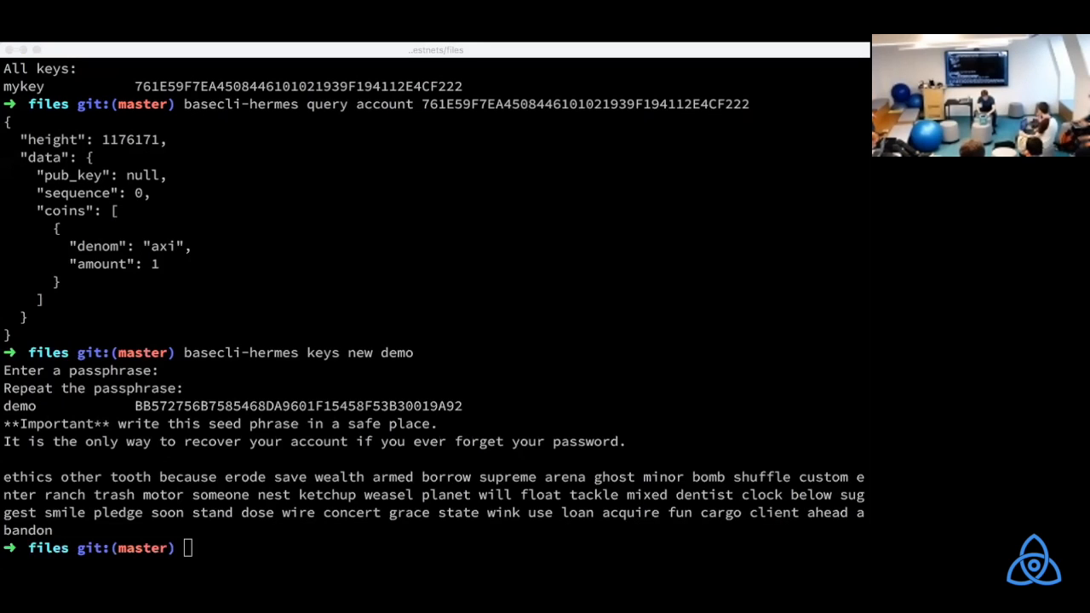
text(basecl)
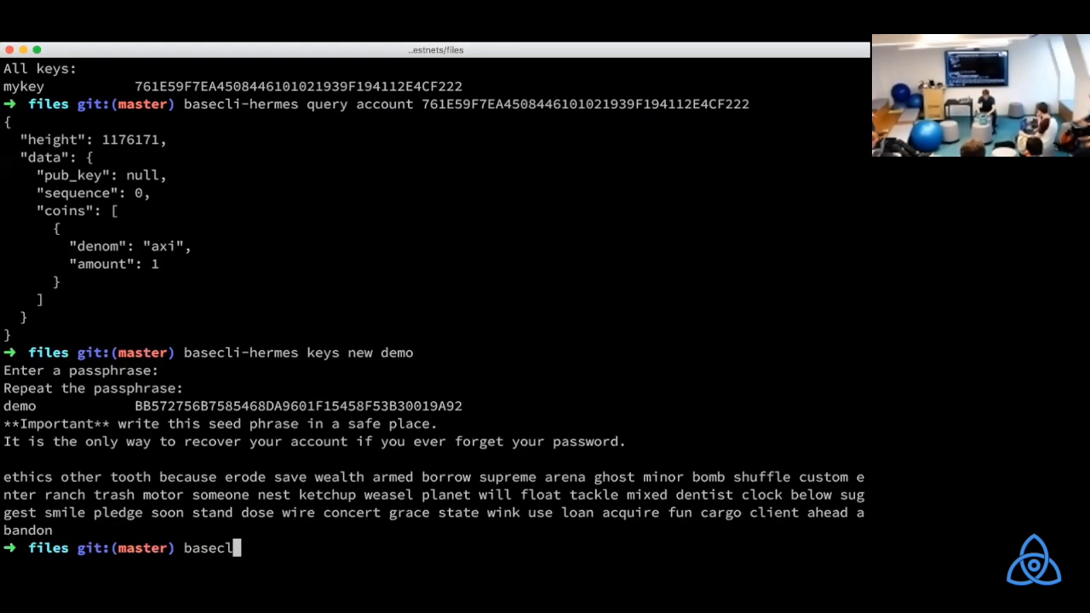
text(i-mercur)
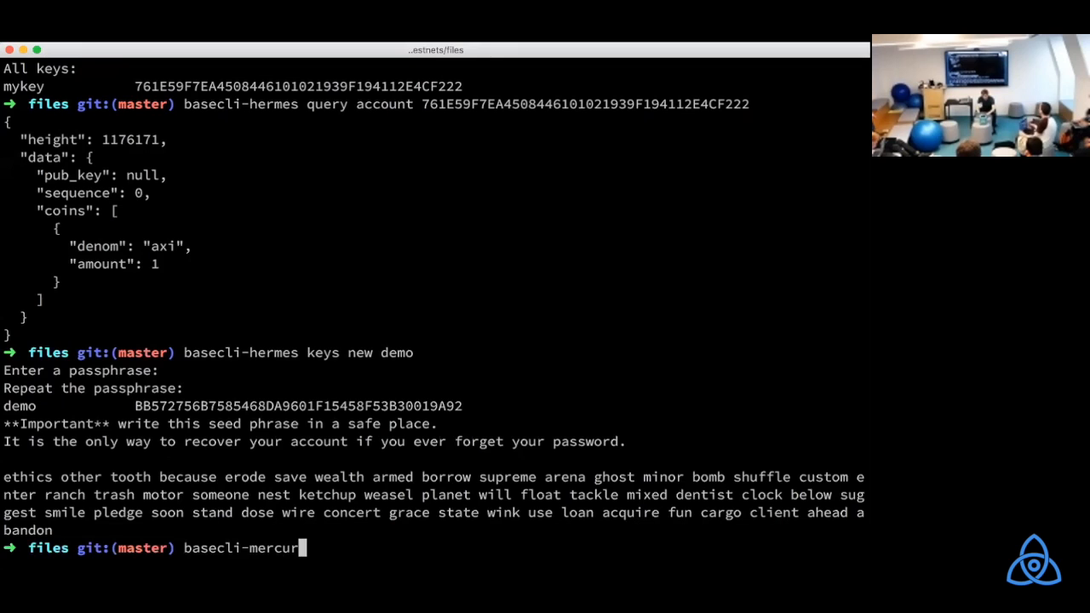
text(y)
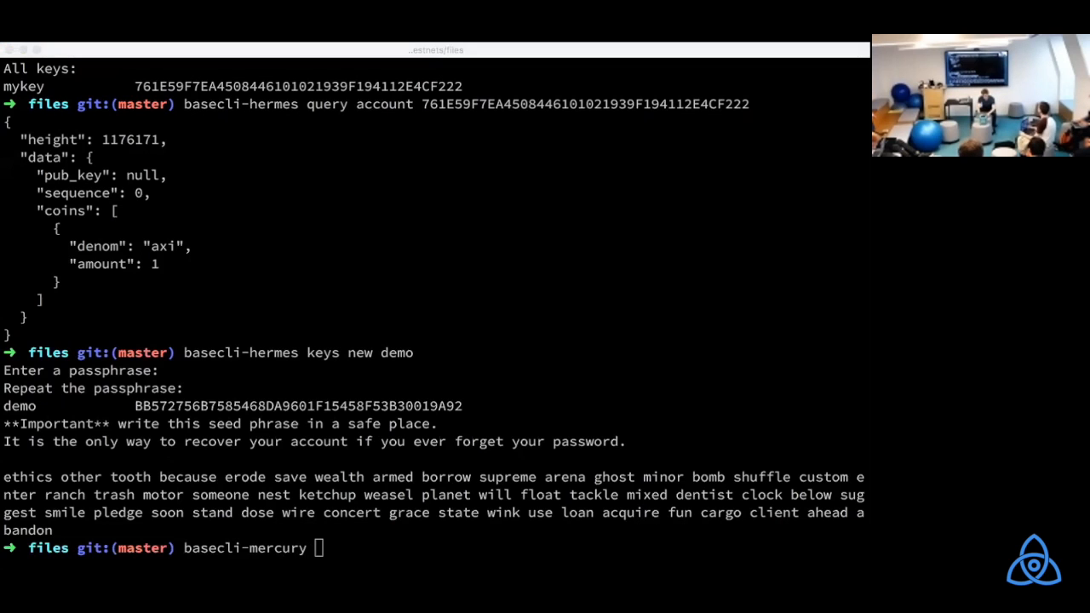
text(tx send)
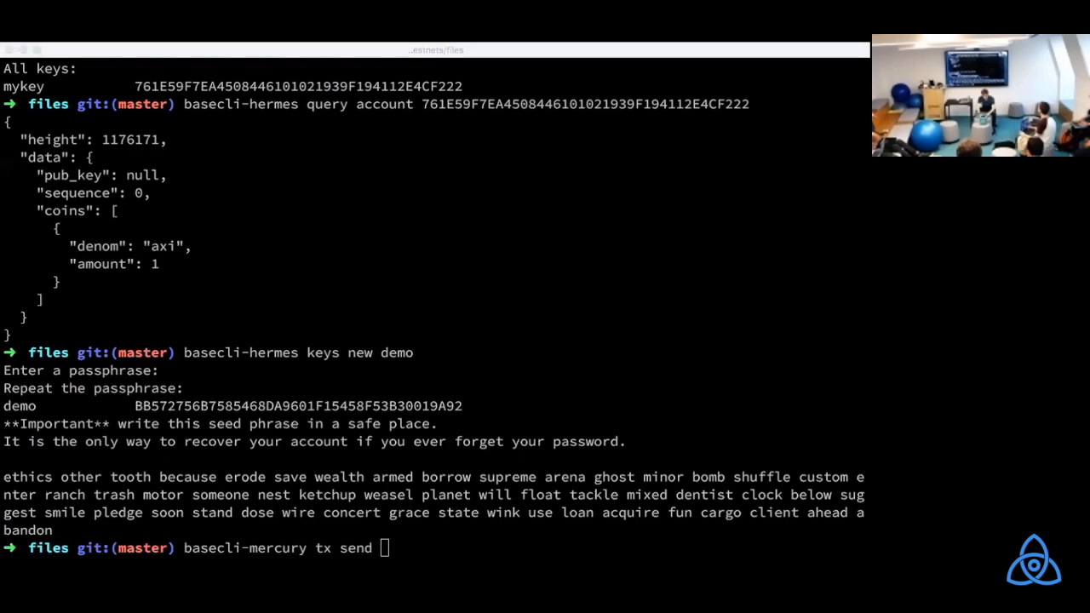
text(--name=adrian --amo)
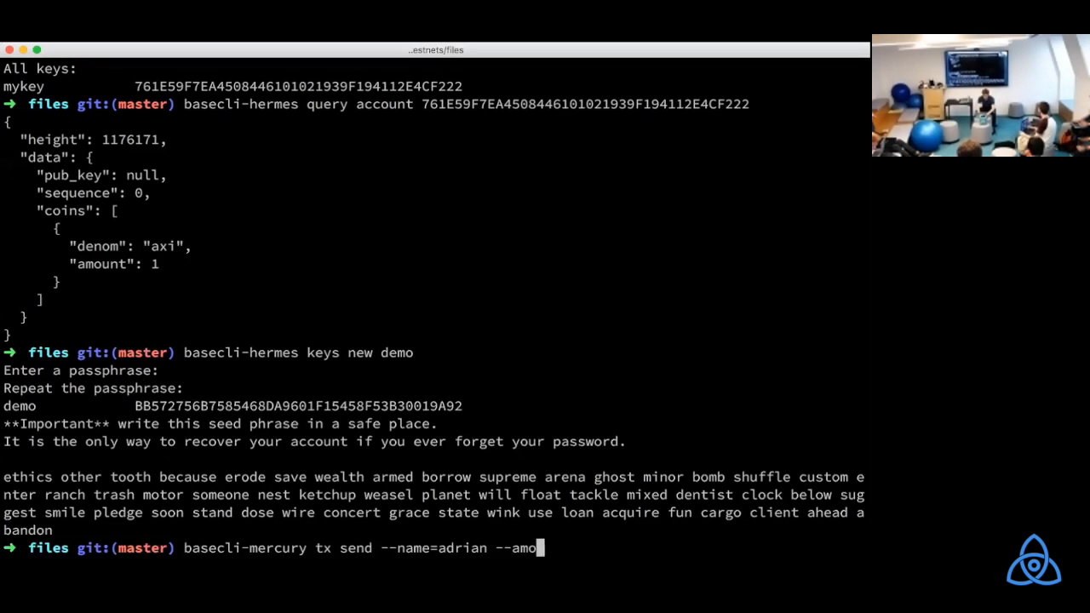
text(unt=50)
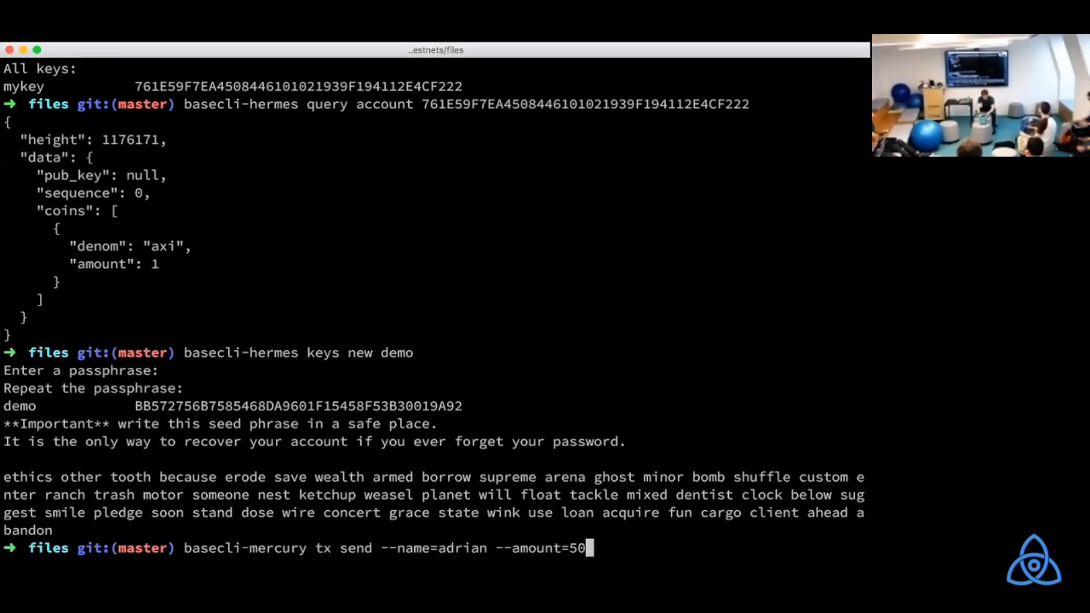
text(axi --to=herme)
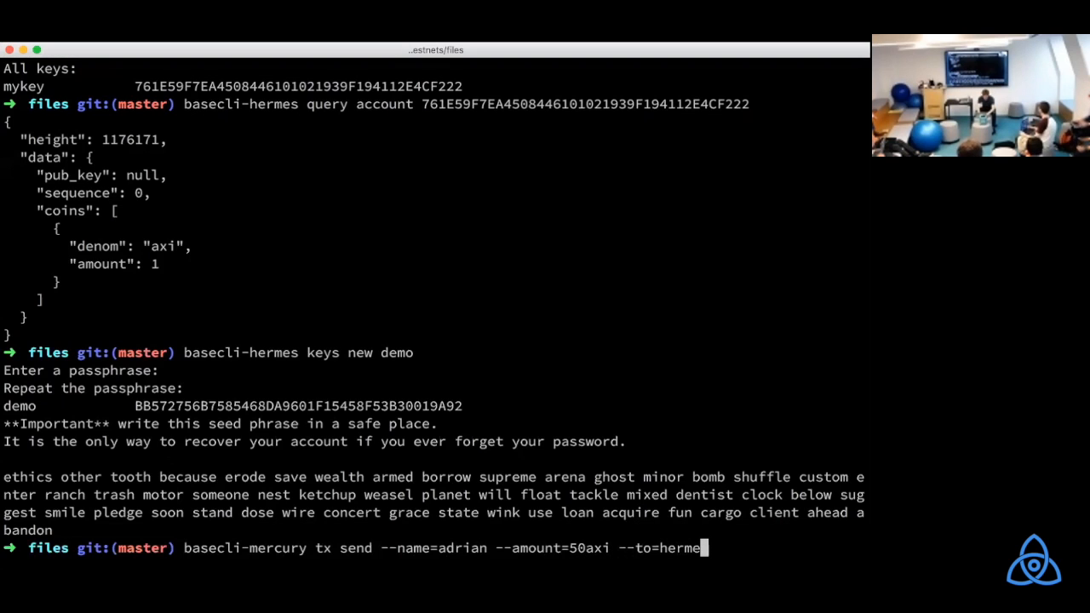
text(s)
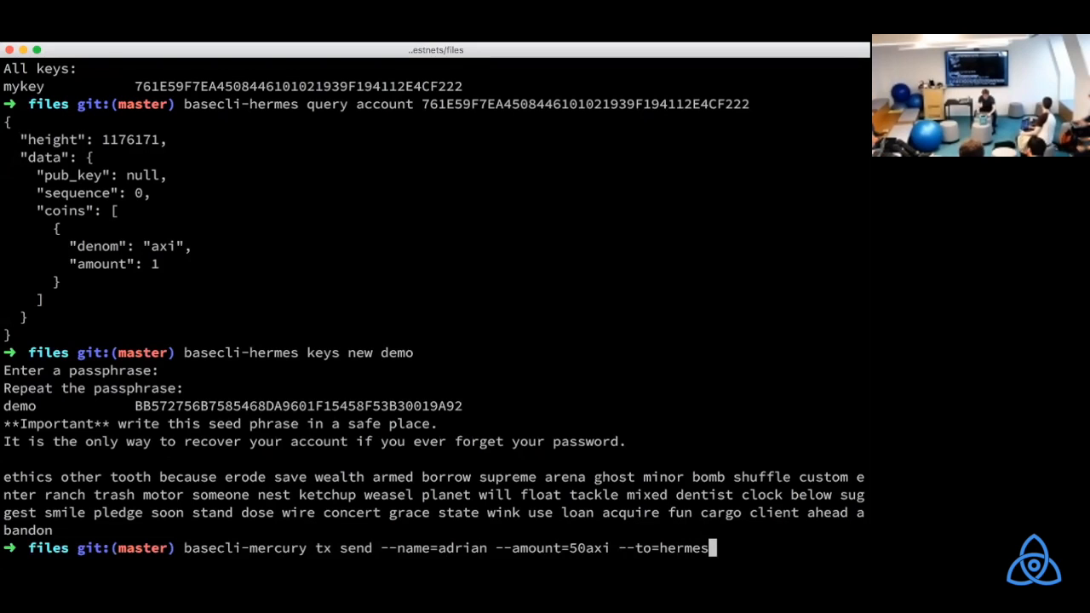
text(/)
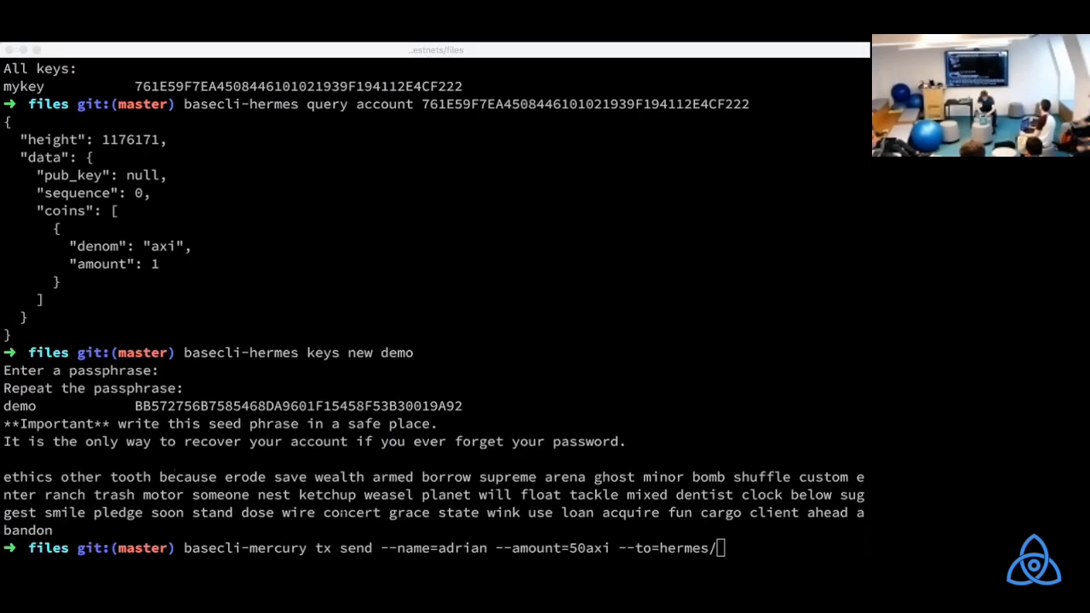
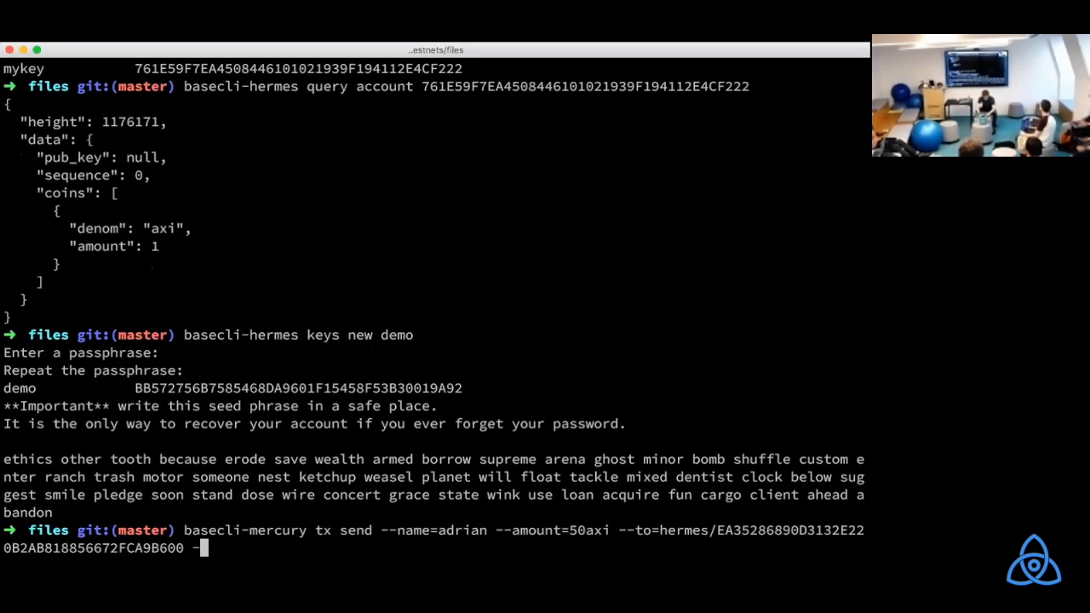
text(--sequence 19)
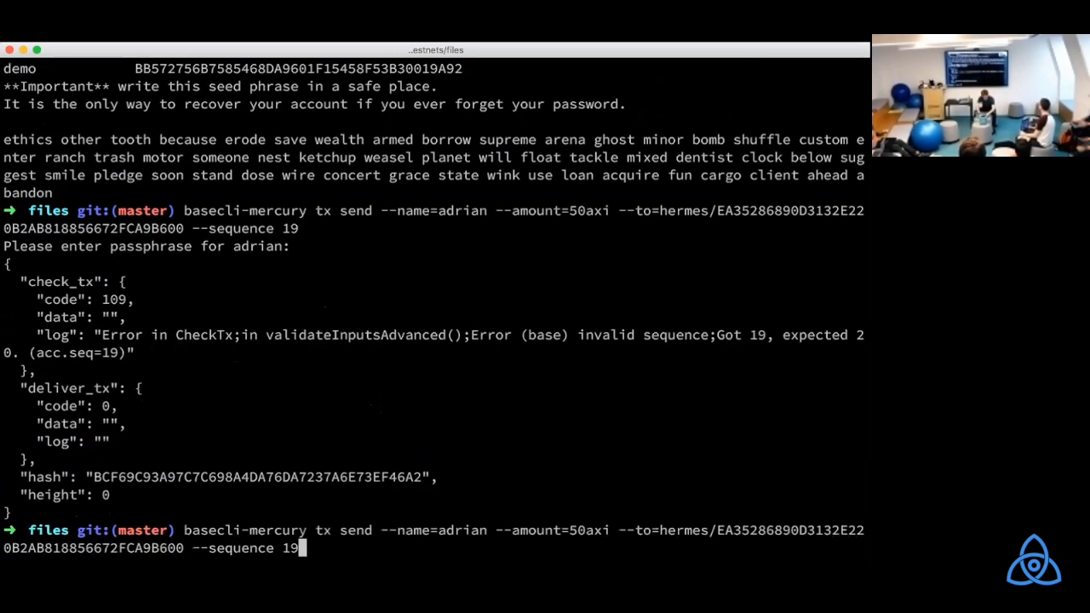
key(Enter)
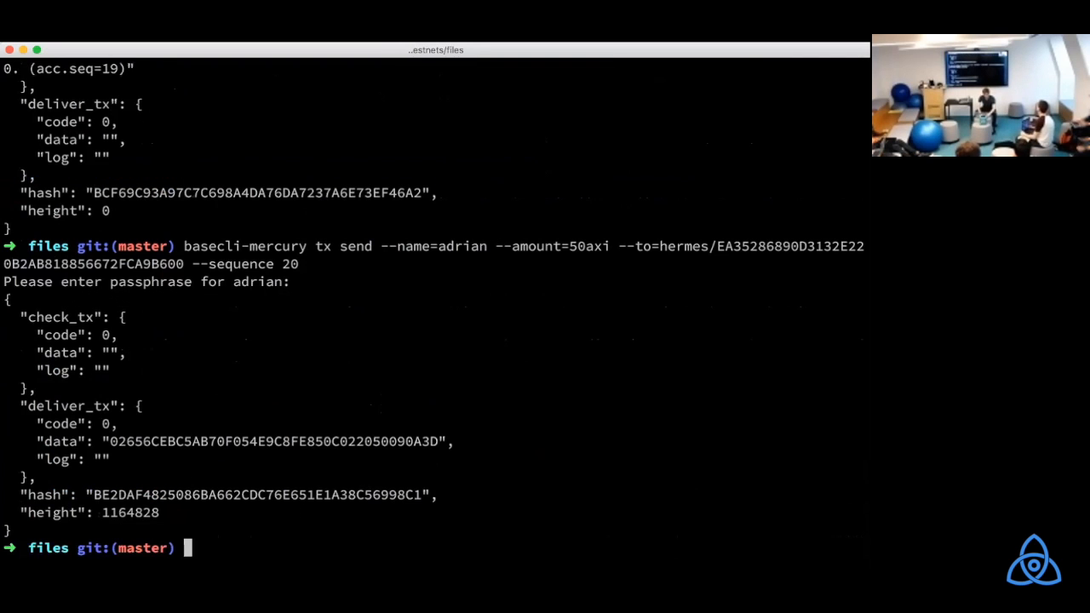
mouse_move(344, 514)
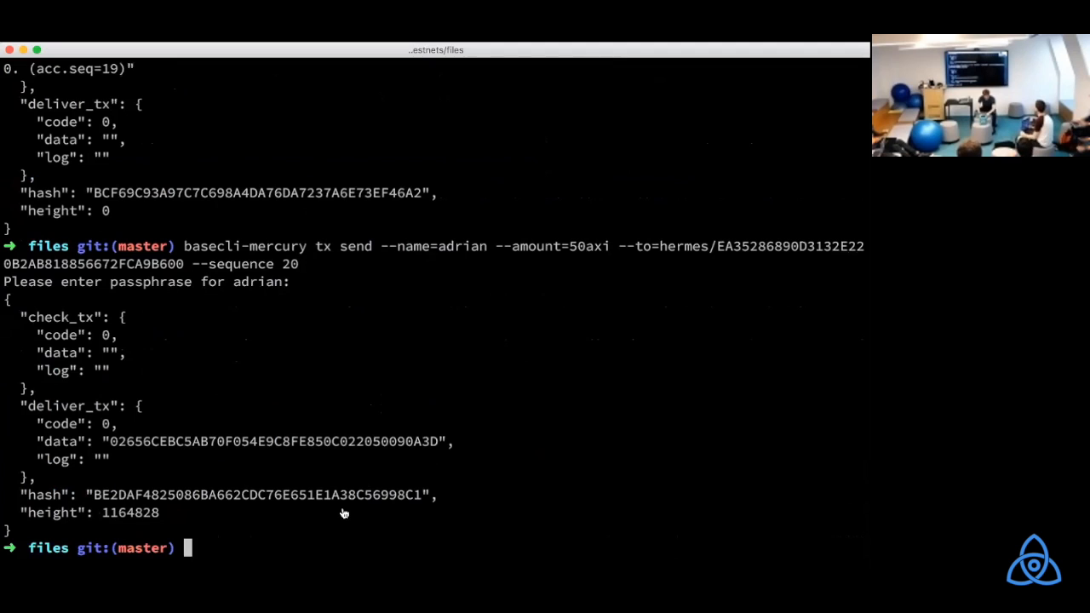
text(basecli)
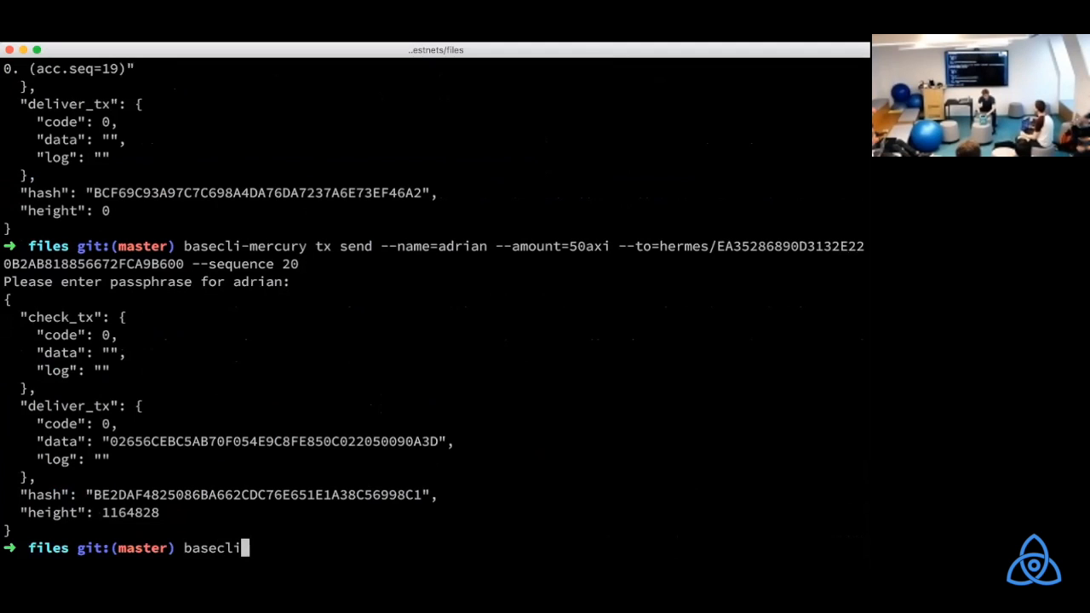
text(-hermes qur)
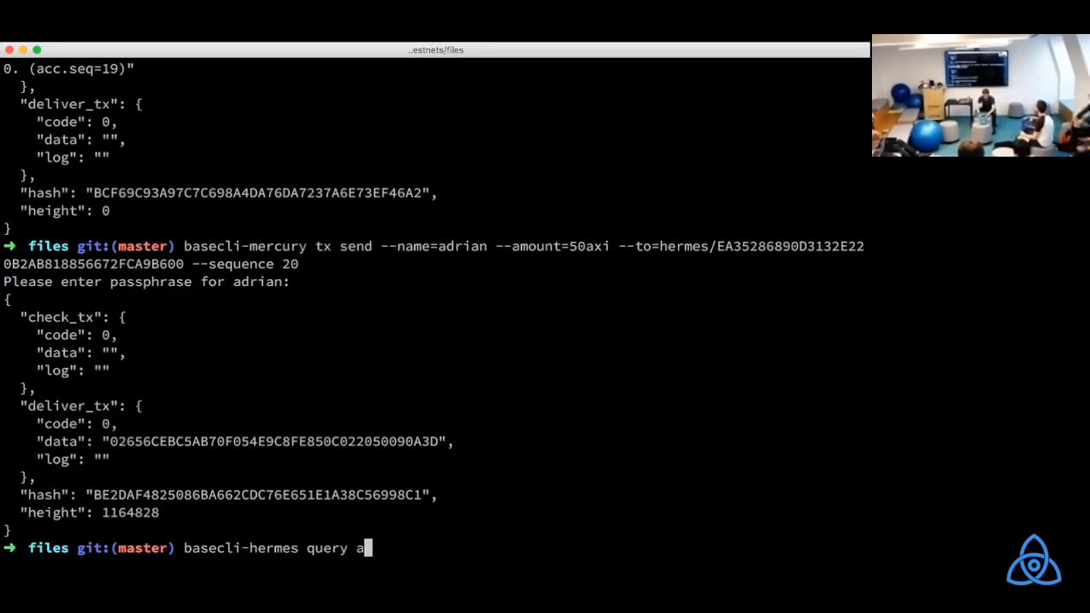
text(ccount)
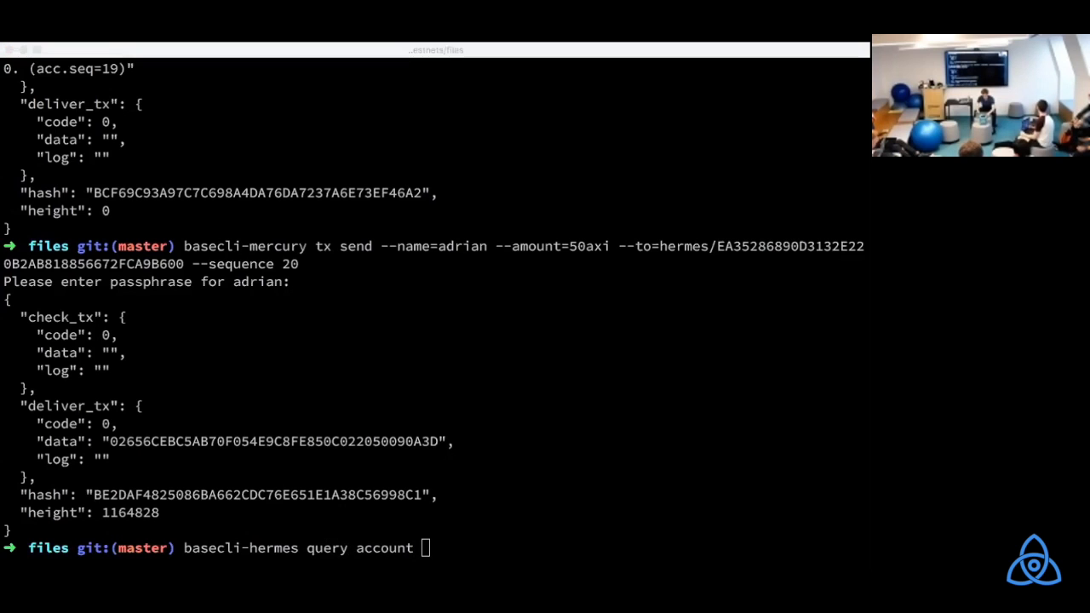
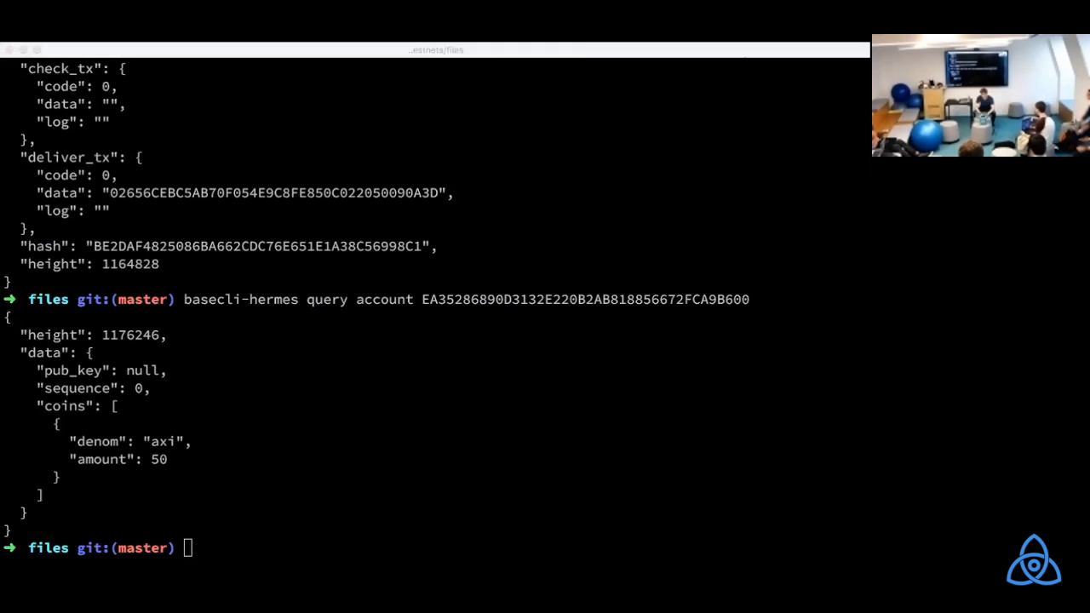
mouse_move(292, 356)
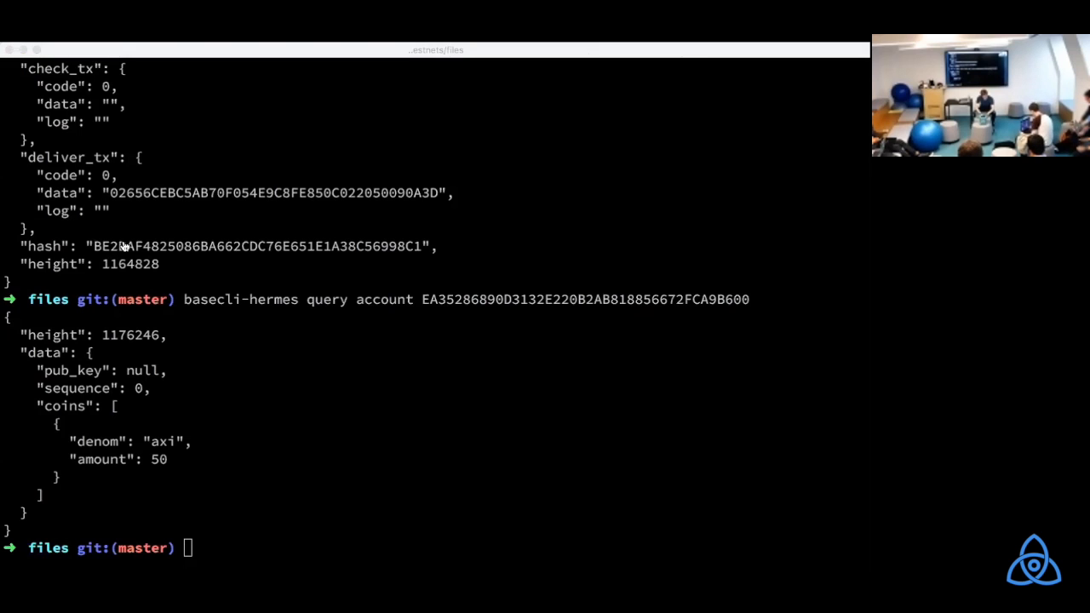
mouse_move(234, 79)
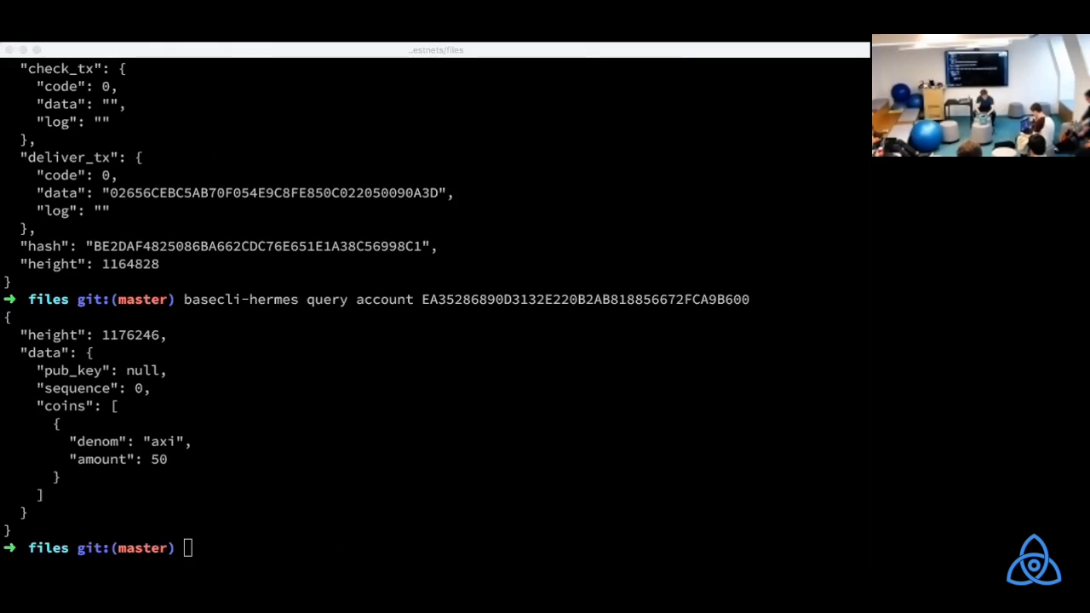
mouse_move(428, 71)
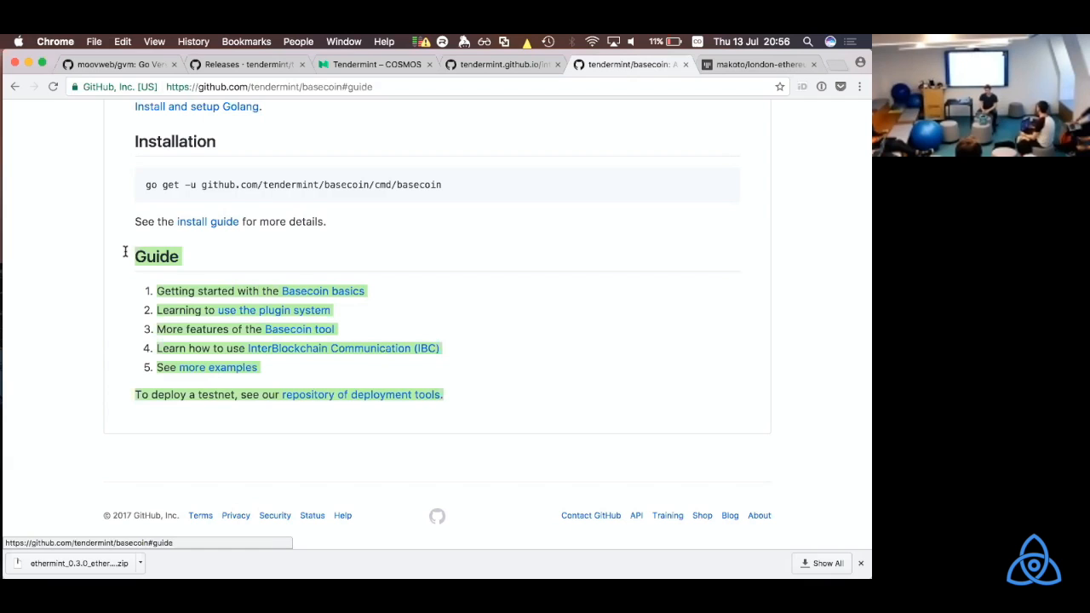
- Deselect the highlighted Guide text on the Basecoin GitHub page and switch toward PowerPoint
click(475, 385)
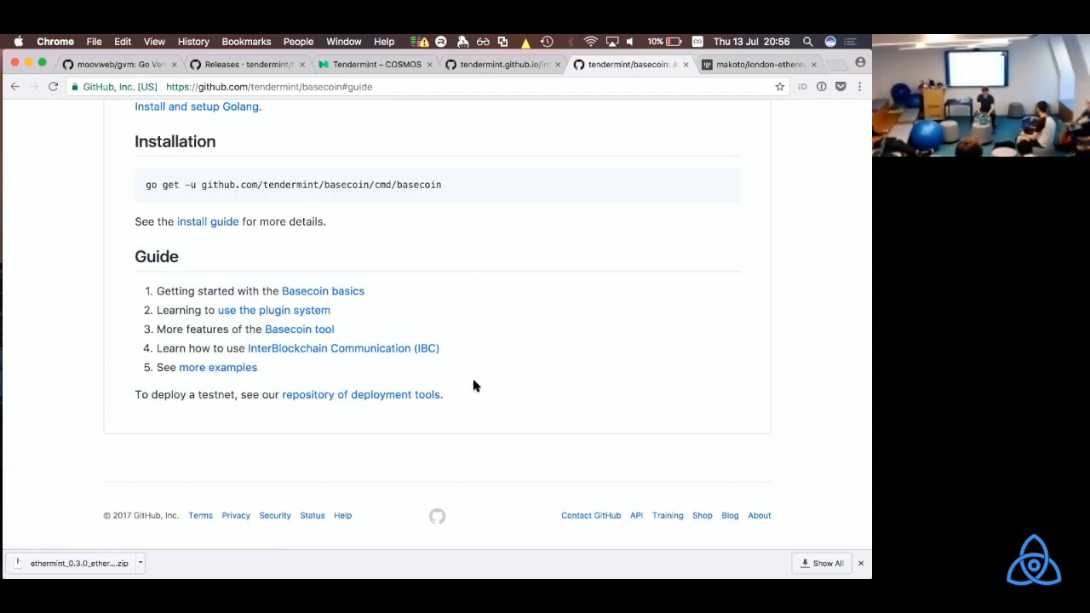
key(Cmd+Tab)
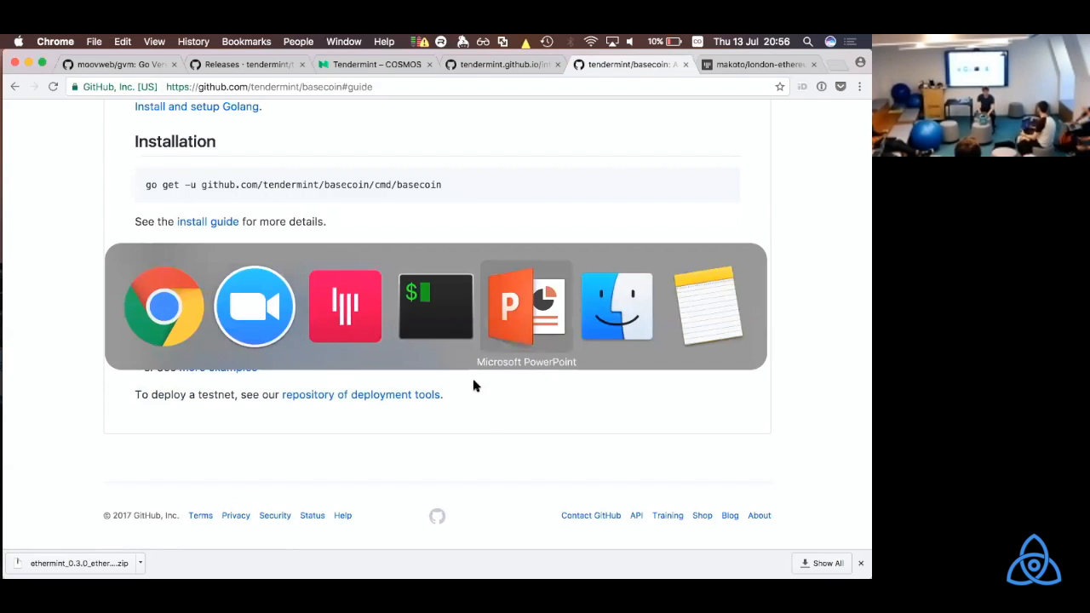
- Present slide 10 with the ABCI architecture diagram, then return to iTerm2
click(527, 307)
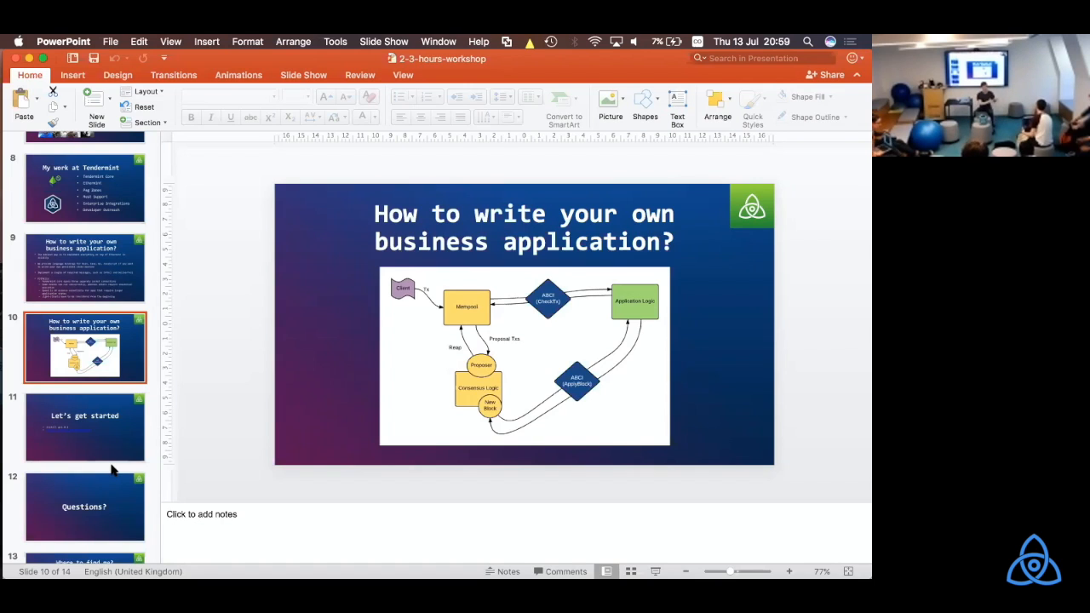
key(cmd+tab)
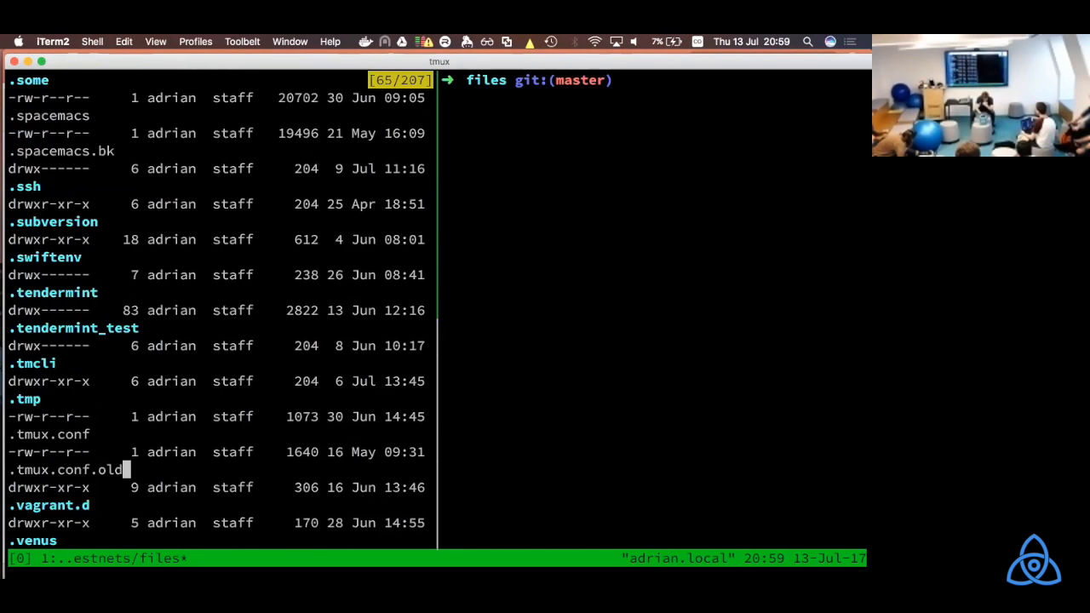
scroll(down, 3)
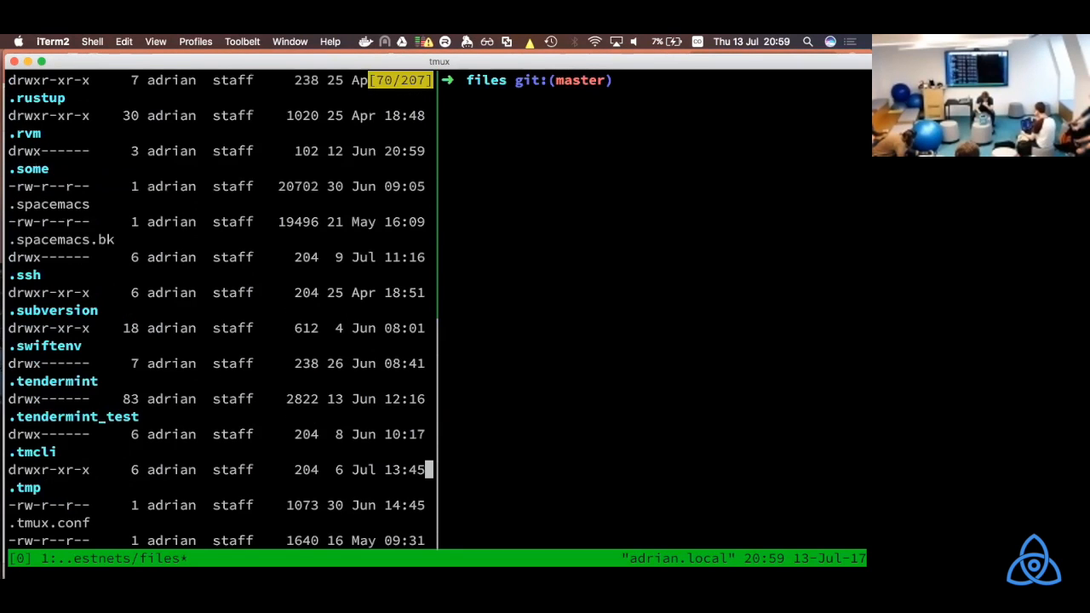
scroll(down, 3)
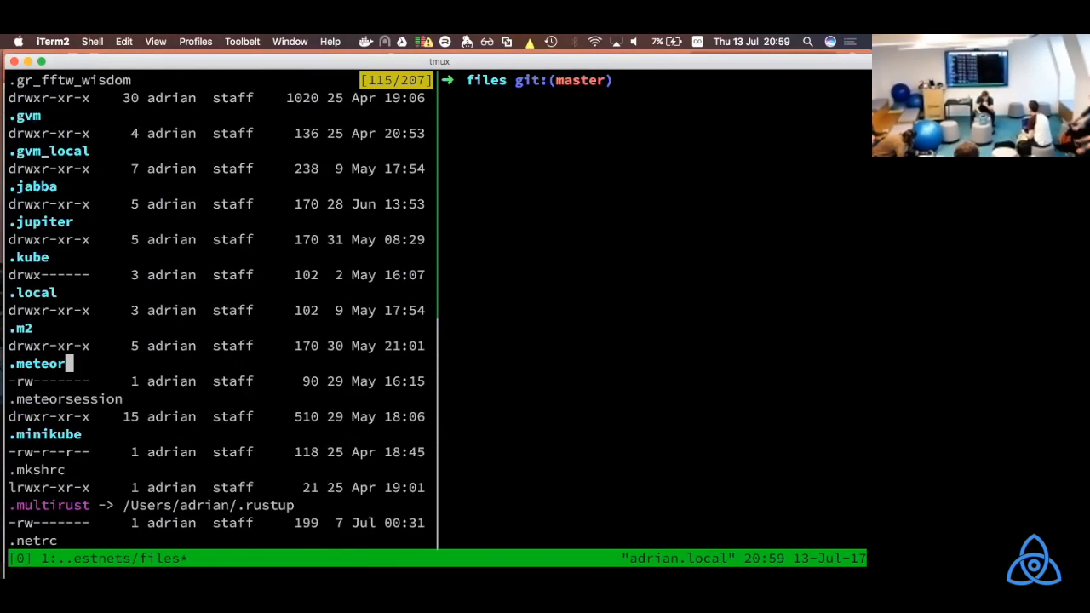
scroll(down, 3)
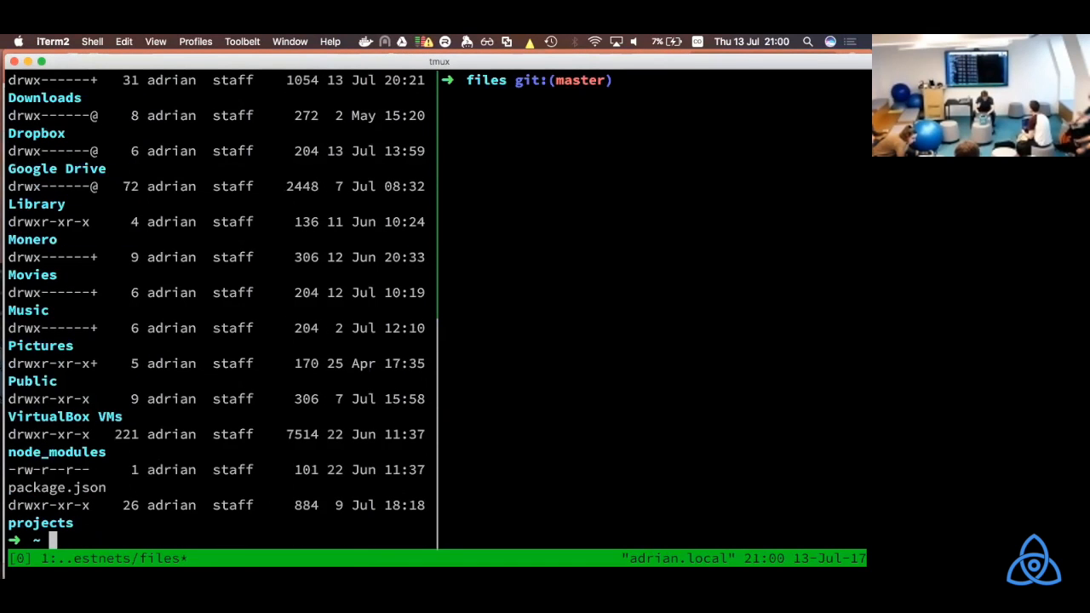
- Go to $GOPATH/src/github.com/tendermint/ethermint and check out the develop branch
text(ethermint init)
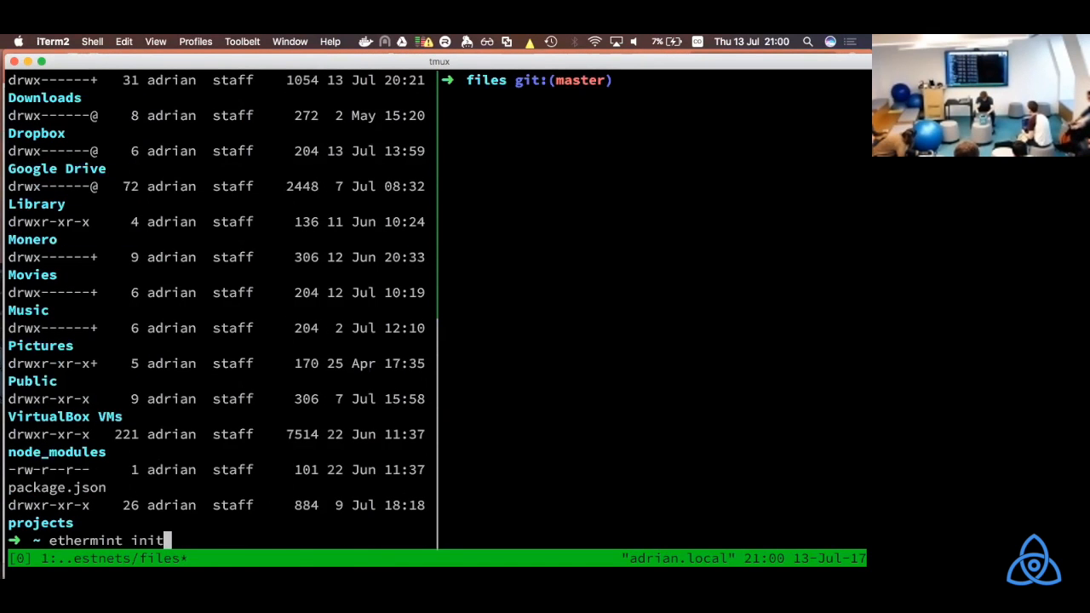
text(dev/genesis.jso)
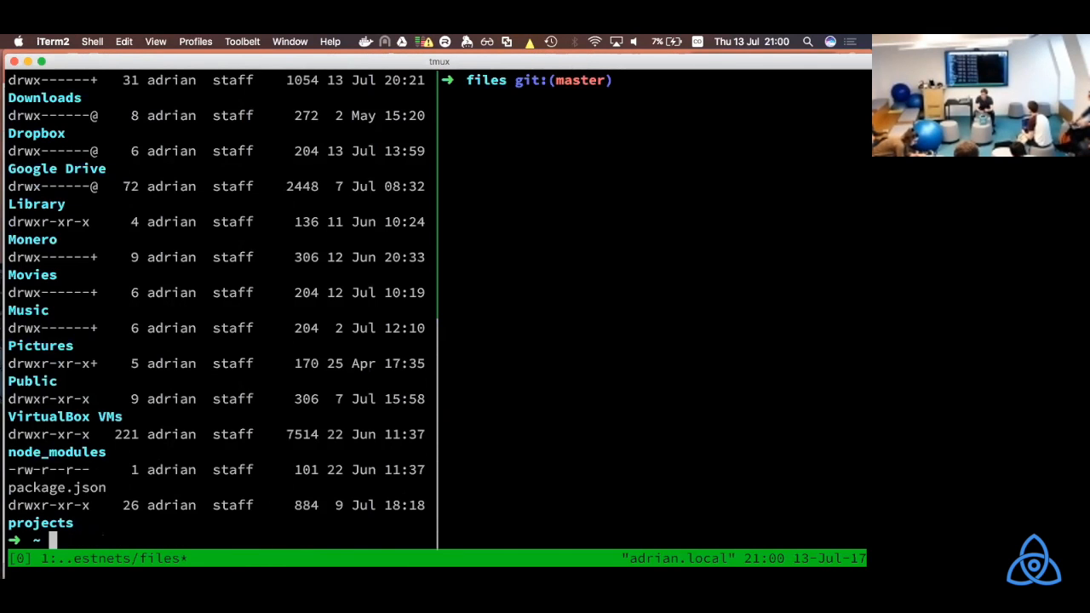
text(cd)
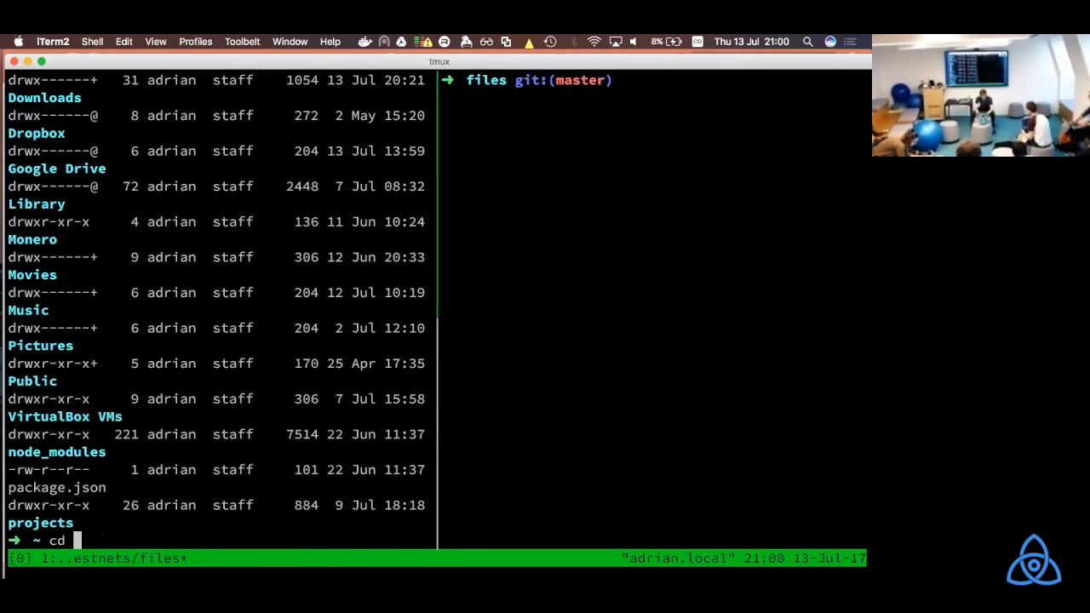
text($GOPATH/src/)
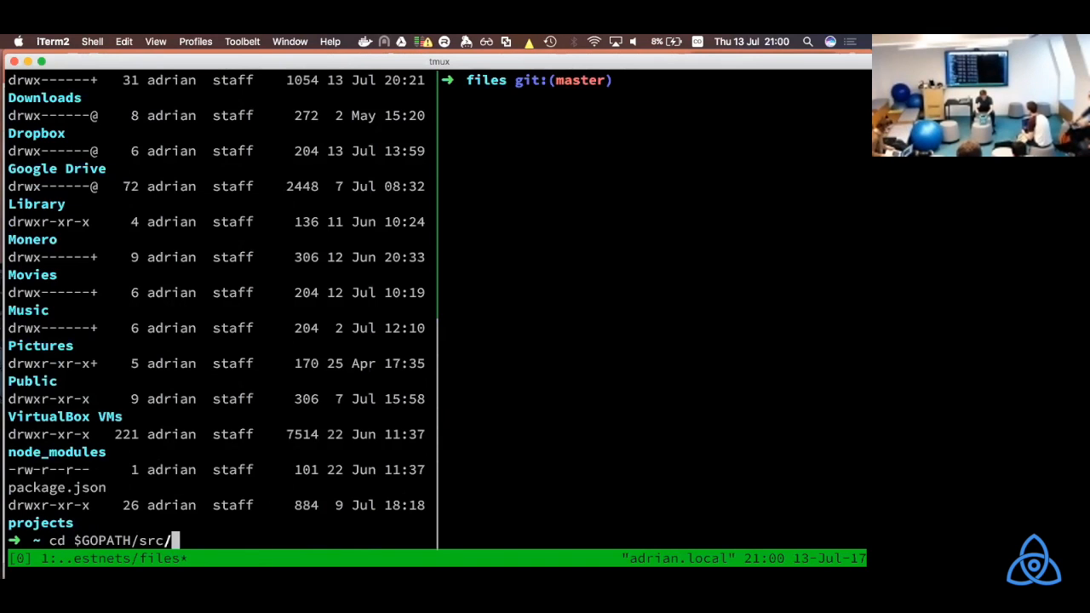
text(github.com/)
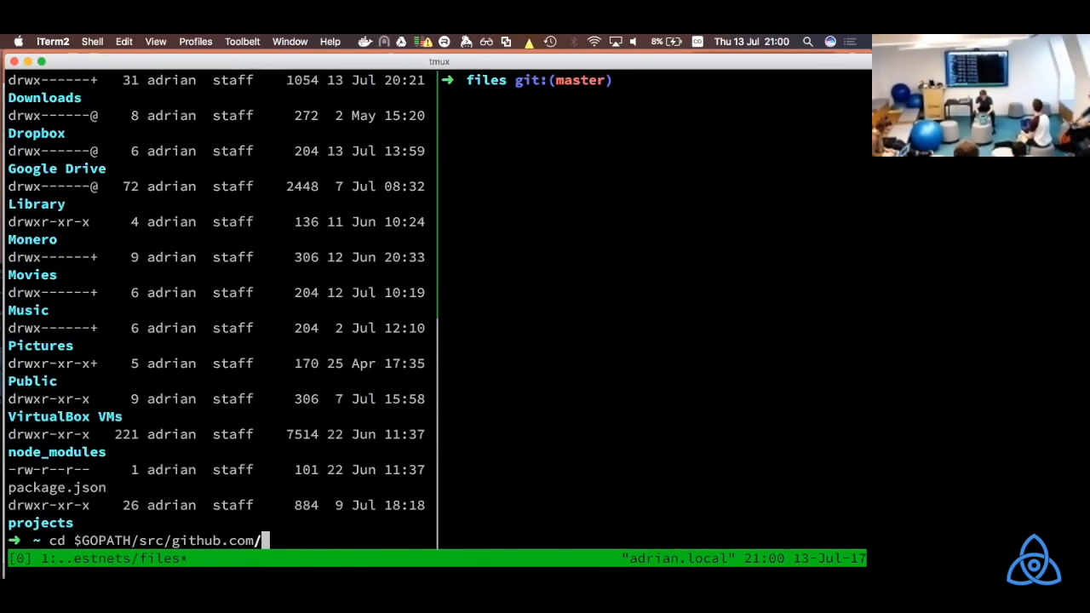
text(tendermint/ethermint/)
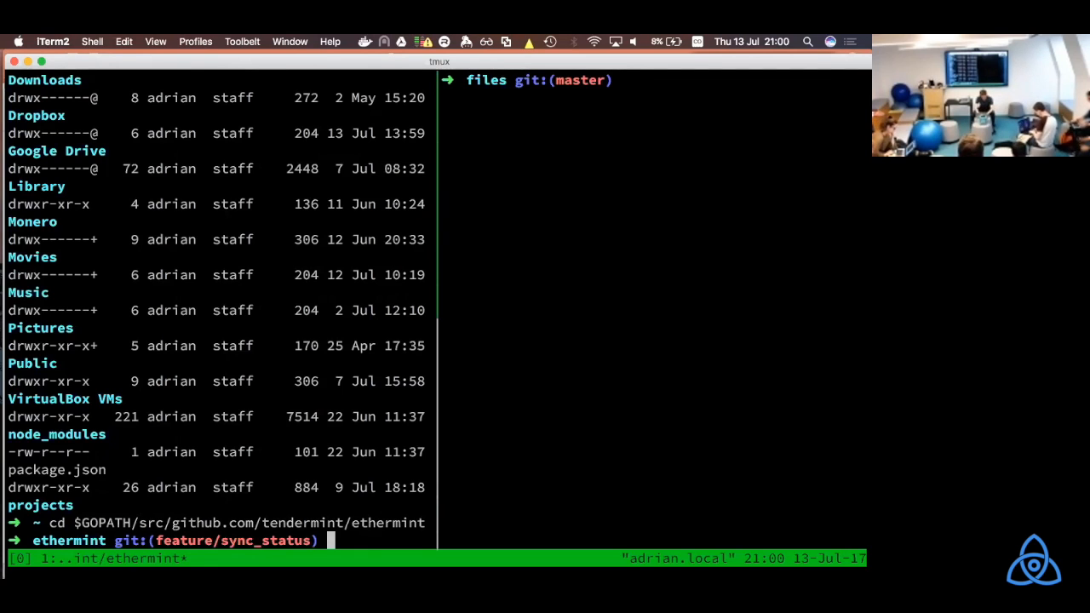
text(git checkout)
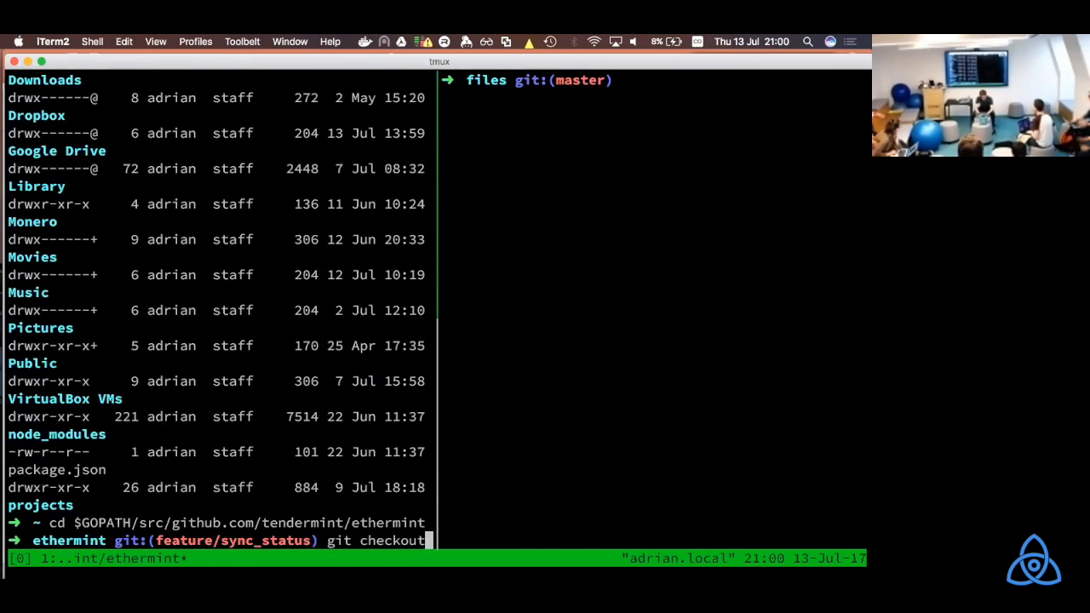
text(develop)
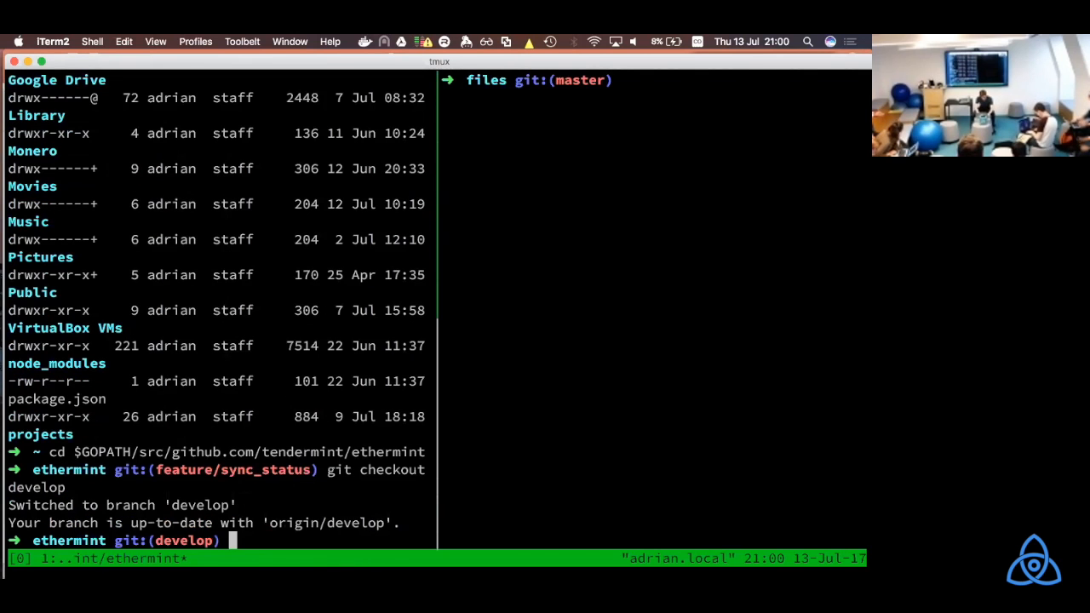
- Initialise ~/.ethermint-demo from setup/genesis.json, rerunning with --datadir after the --home error
text(ethermint)
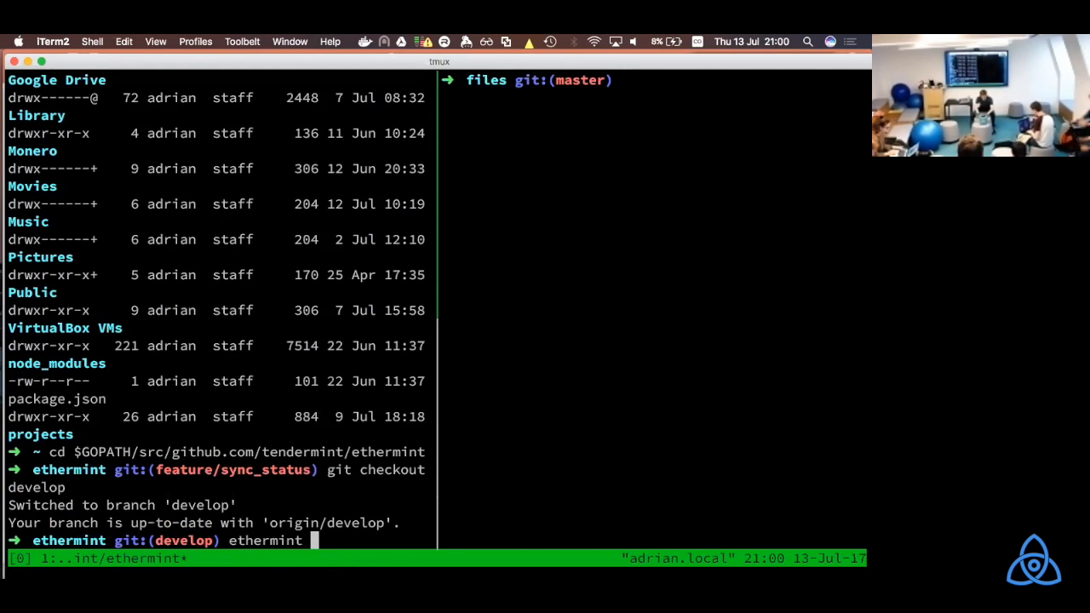
text(--home ~)
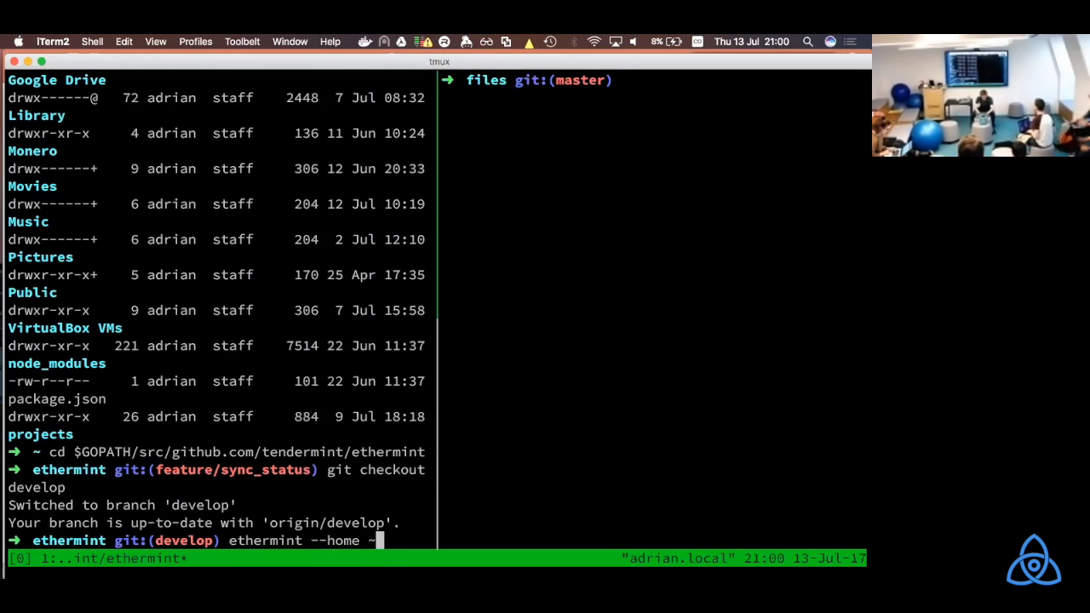
text(/)
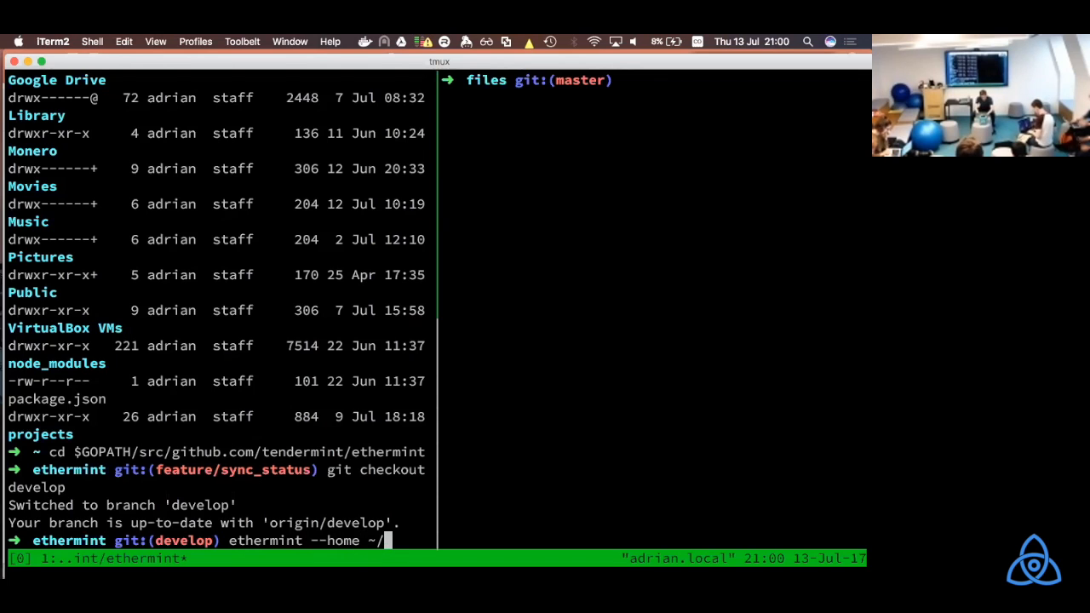
text(.ethermint-demo init dev/)
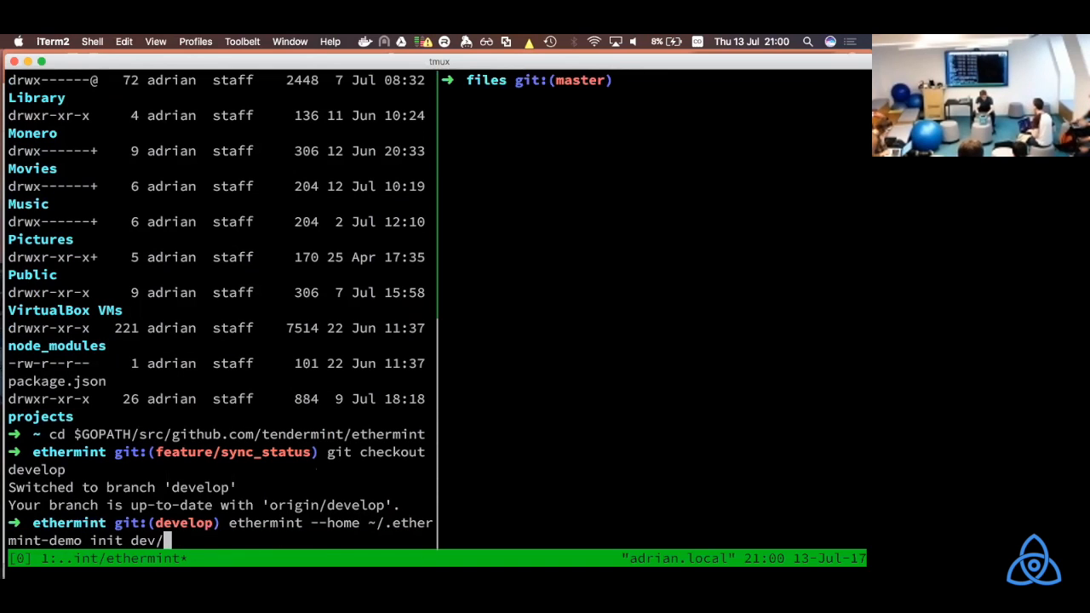
text(ge)
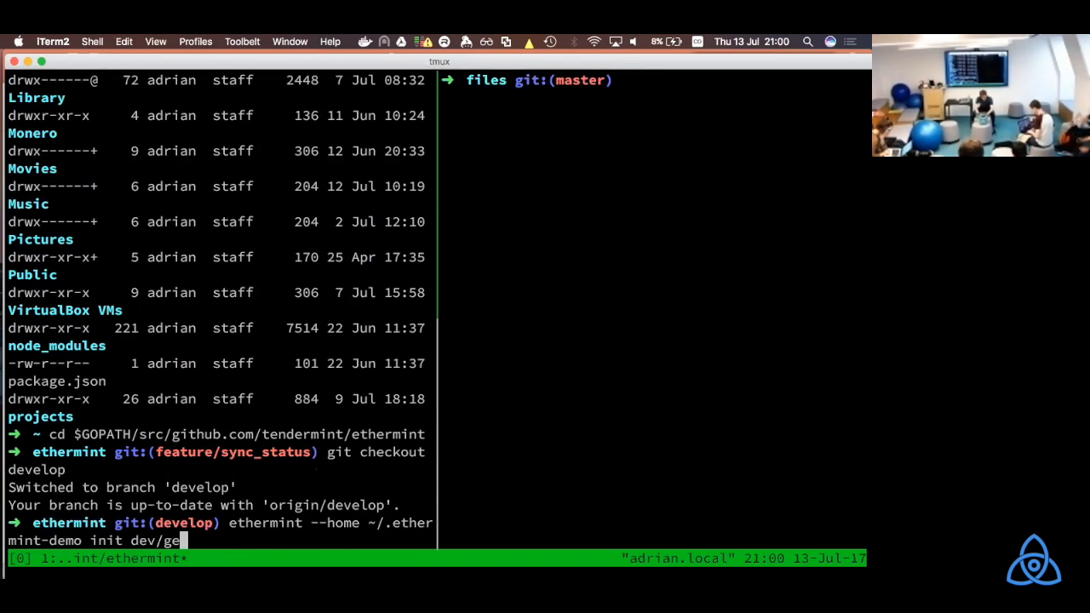
text(setup/genesis.json)
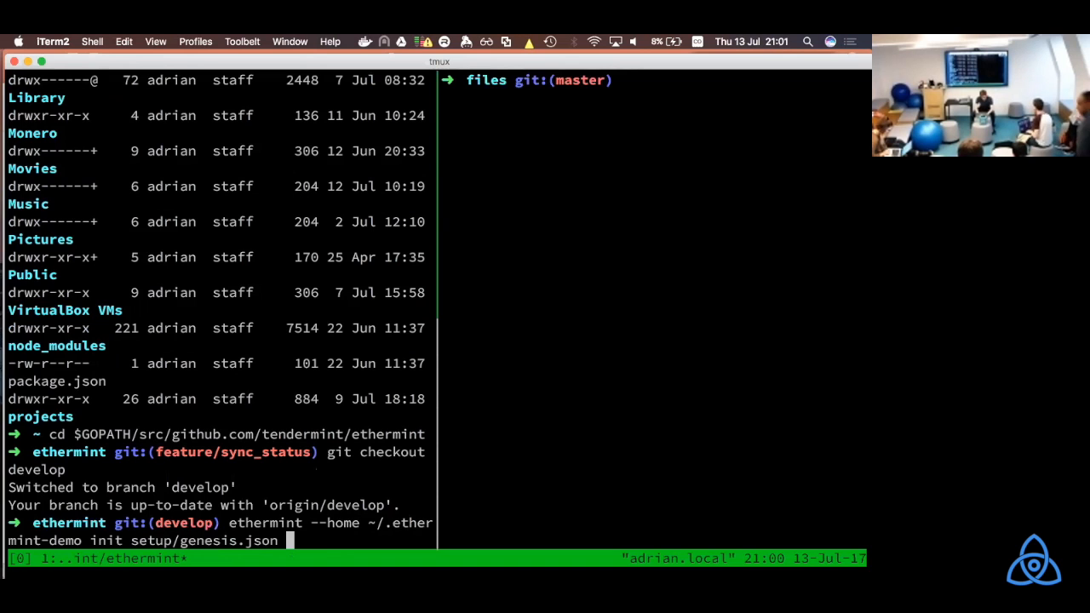
key(Return)
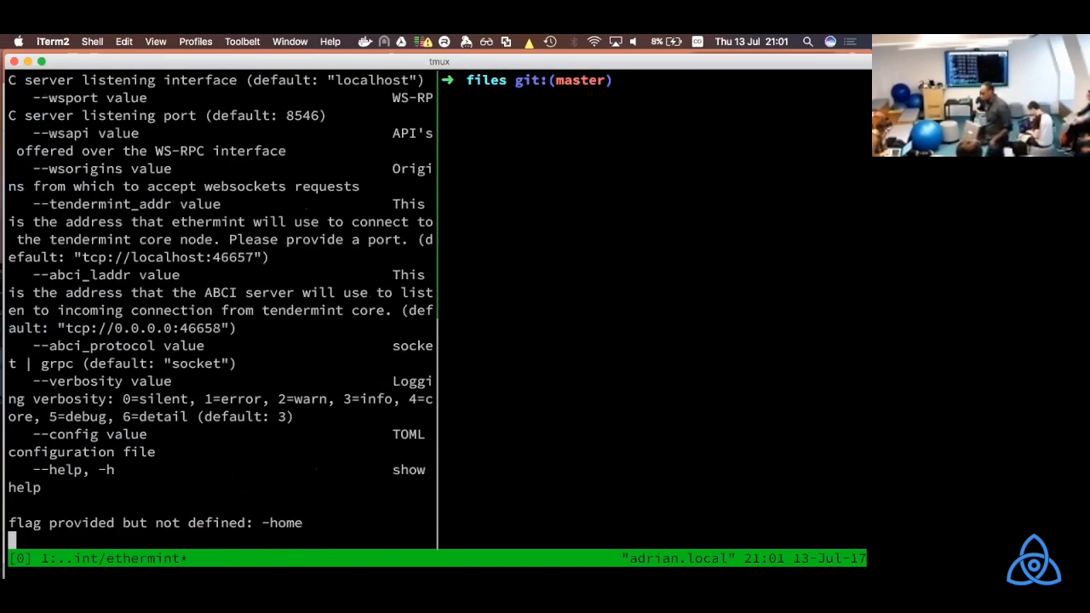
text(ethermint --home ~/.ethermint-demo init setup/genesis.json)
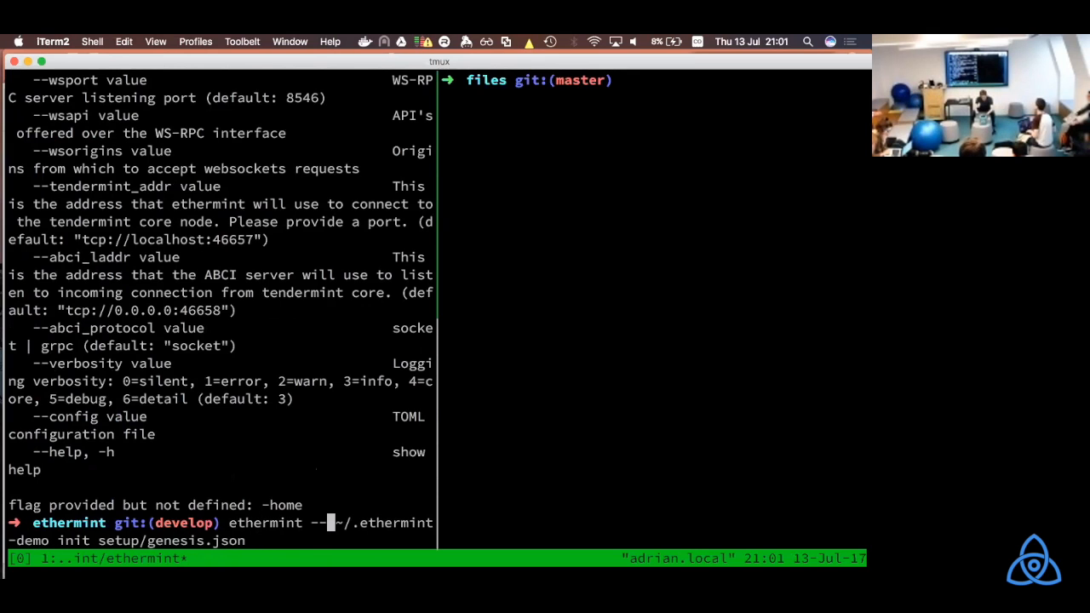
text(datadir)
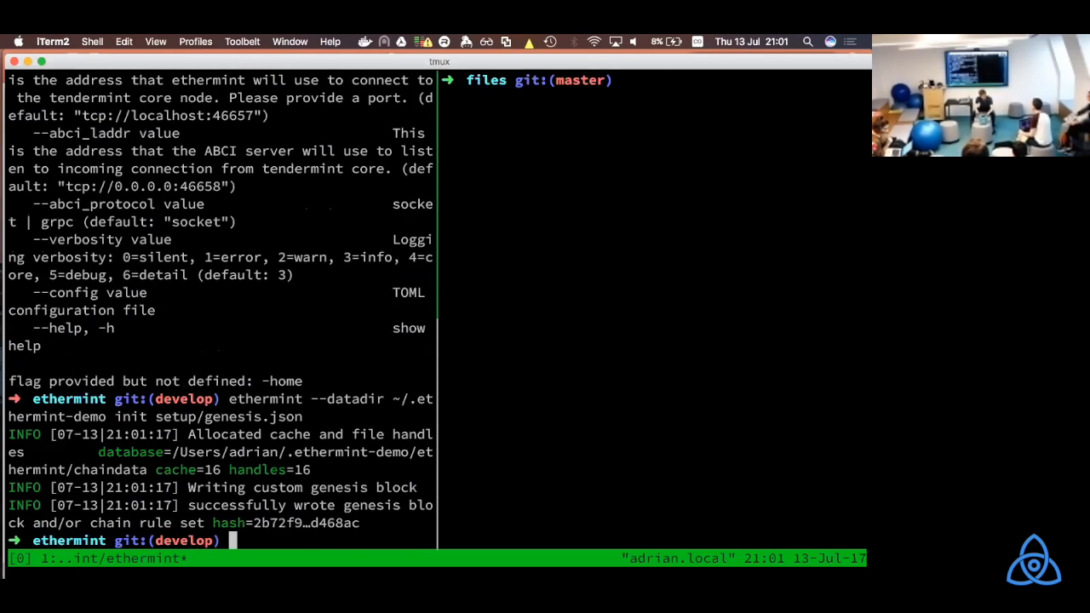
text(cd)
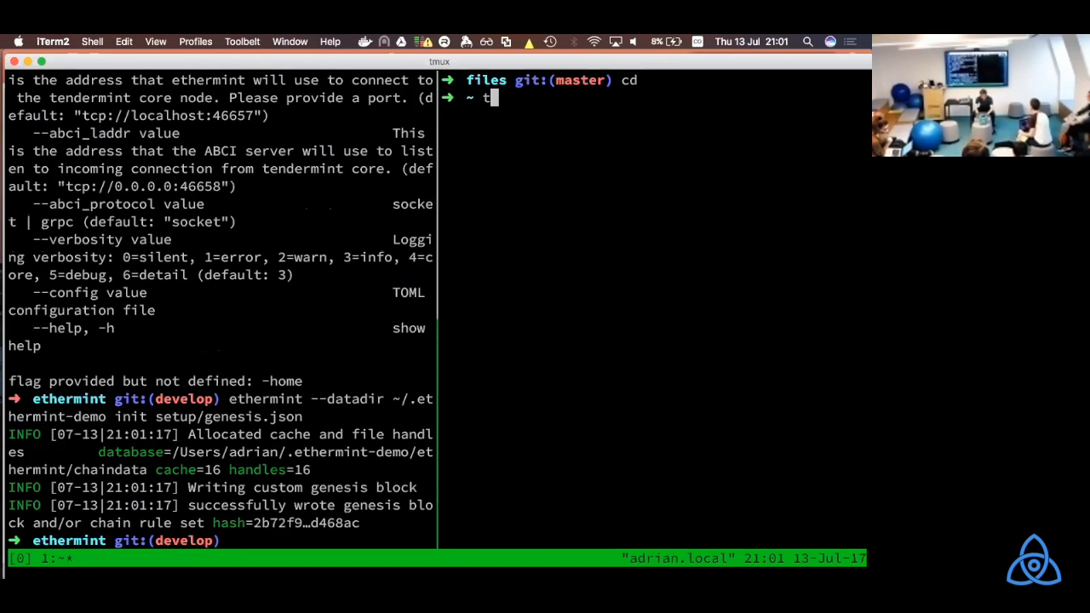
- Initialise Tendermint with home ~/.ethermint-demo/tendermint
text(endermint i)
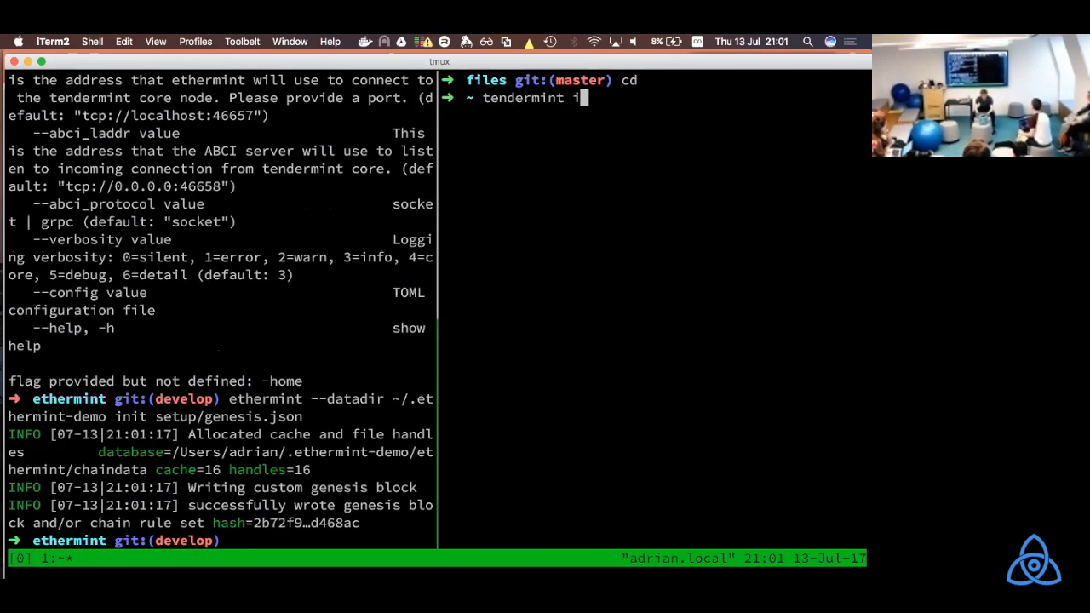
text(--home)
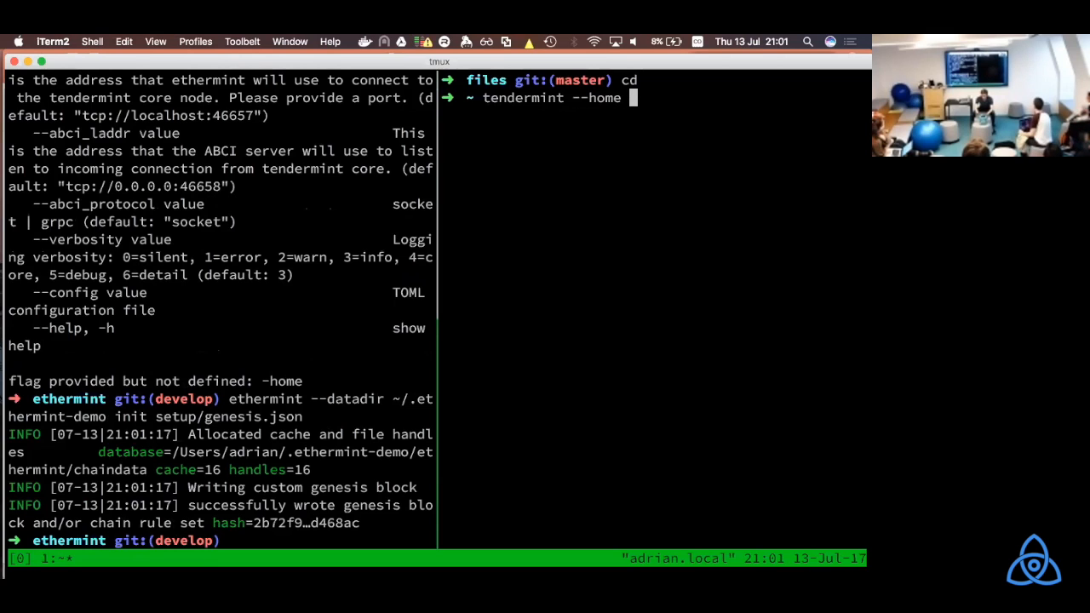
text(~/.)
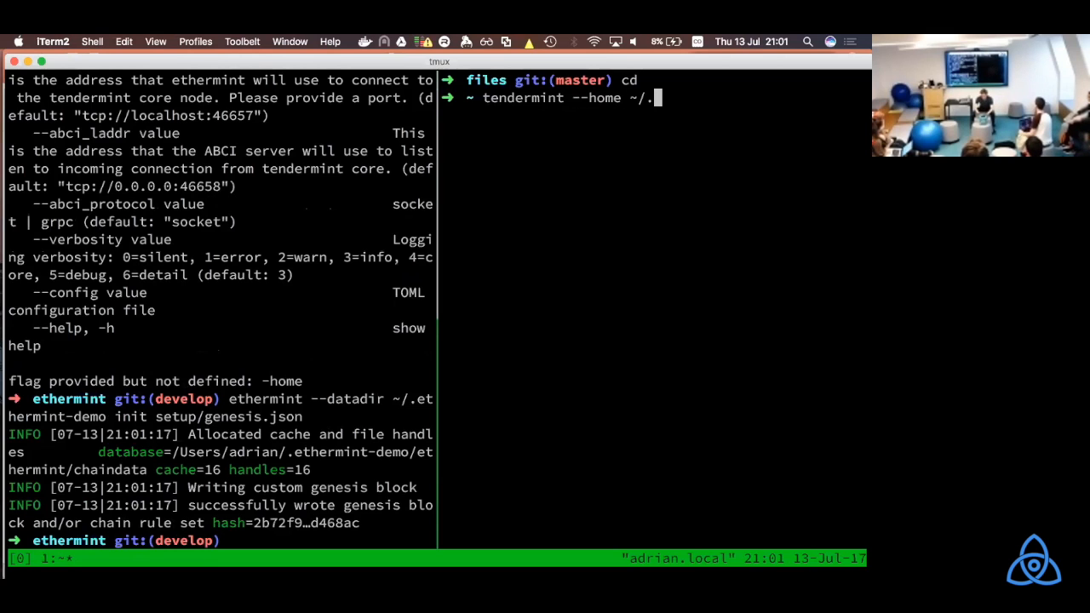
text(ethermint-demo/)
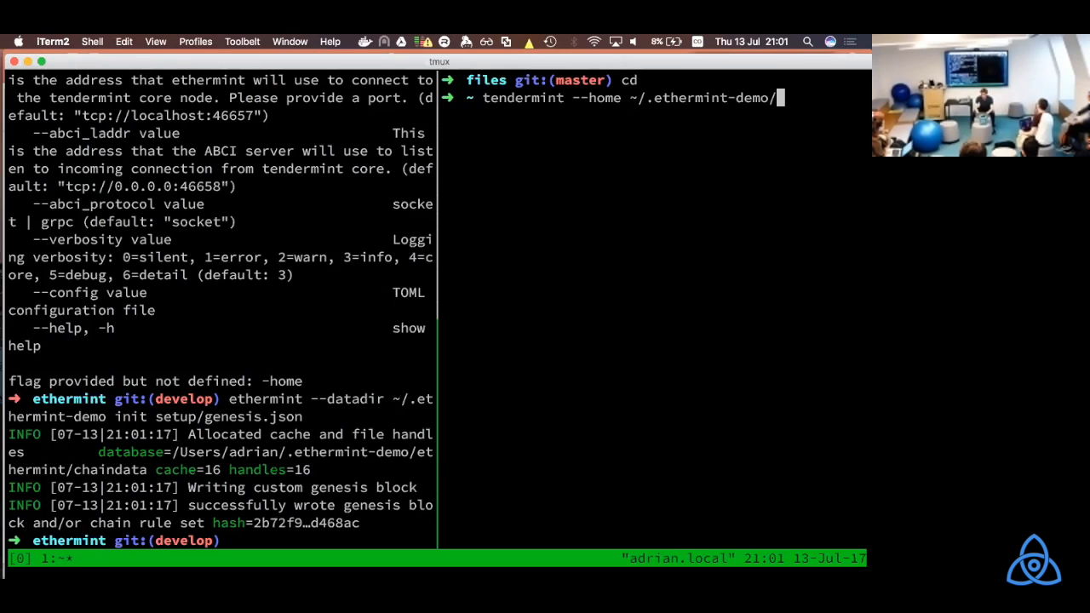
text(tendermint)
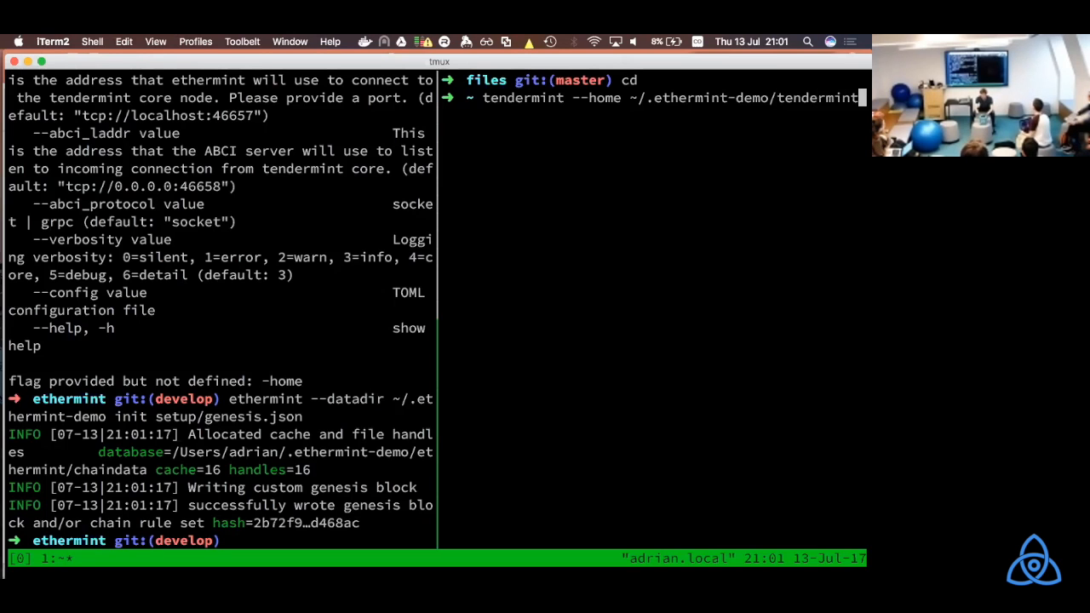
key(Return)
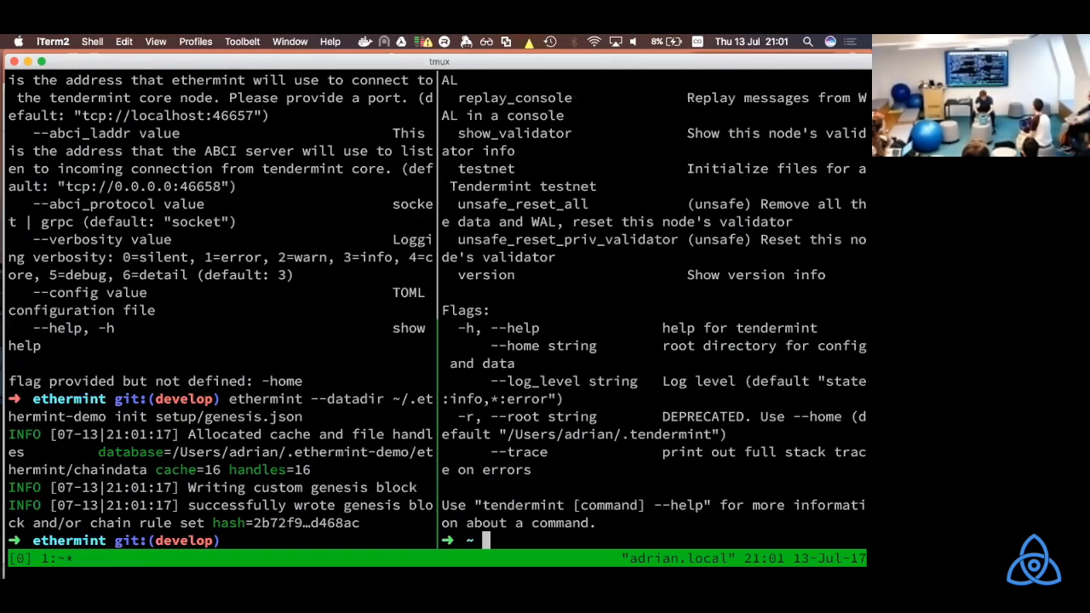
text(tendermint --home ~/.ethermint-demo/tendermint init)
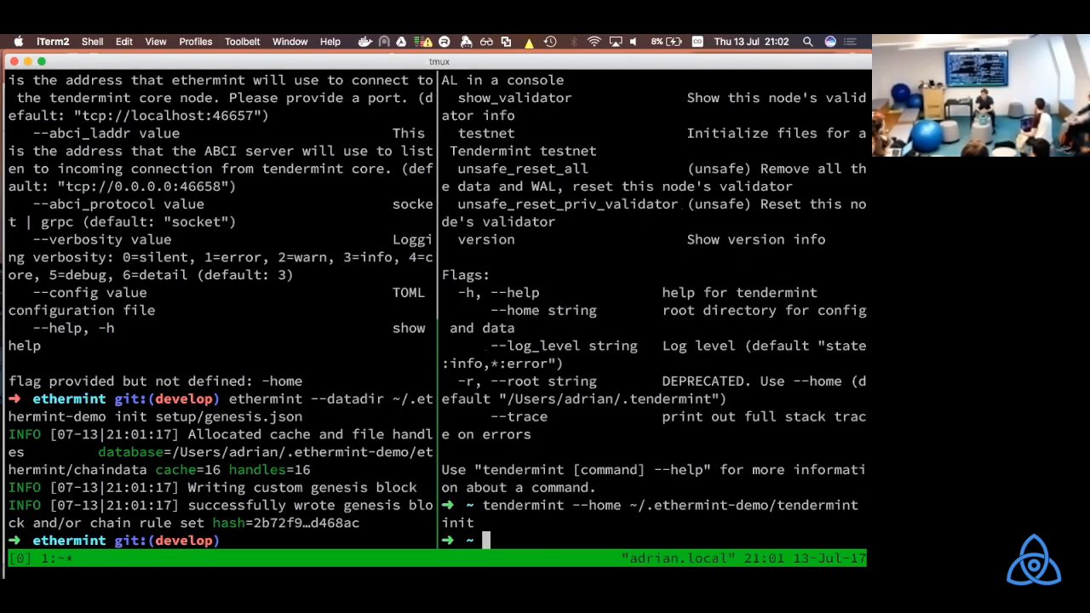
- Launch the Tendermint node from ~/.ethermint-demo and list the Ethermint repository files
text(tendermint --home)
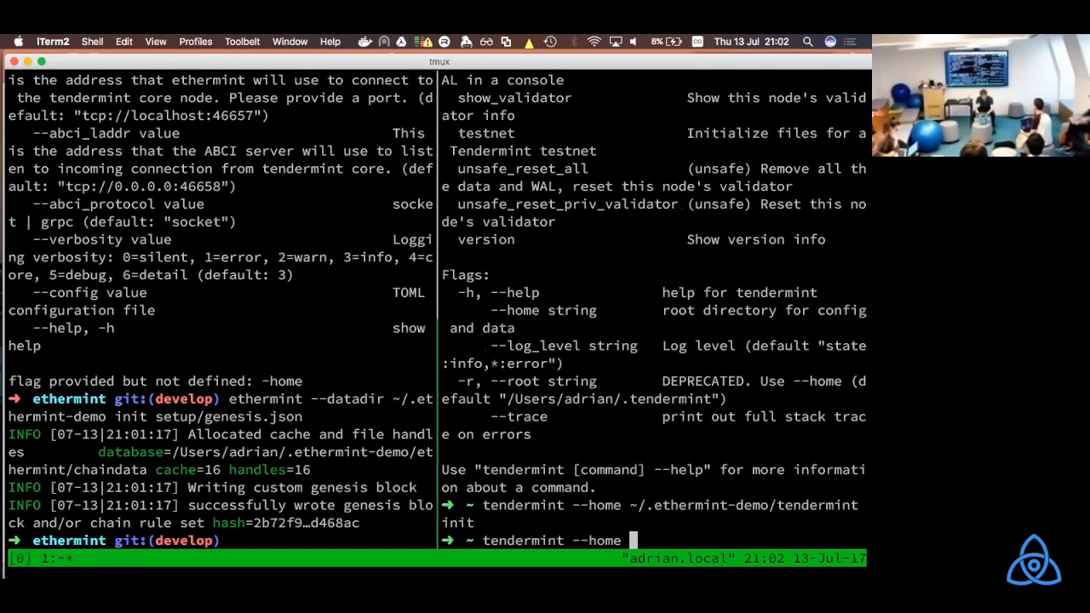
text(~/.ethermint-demo)
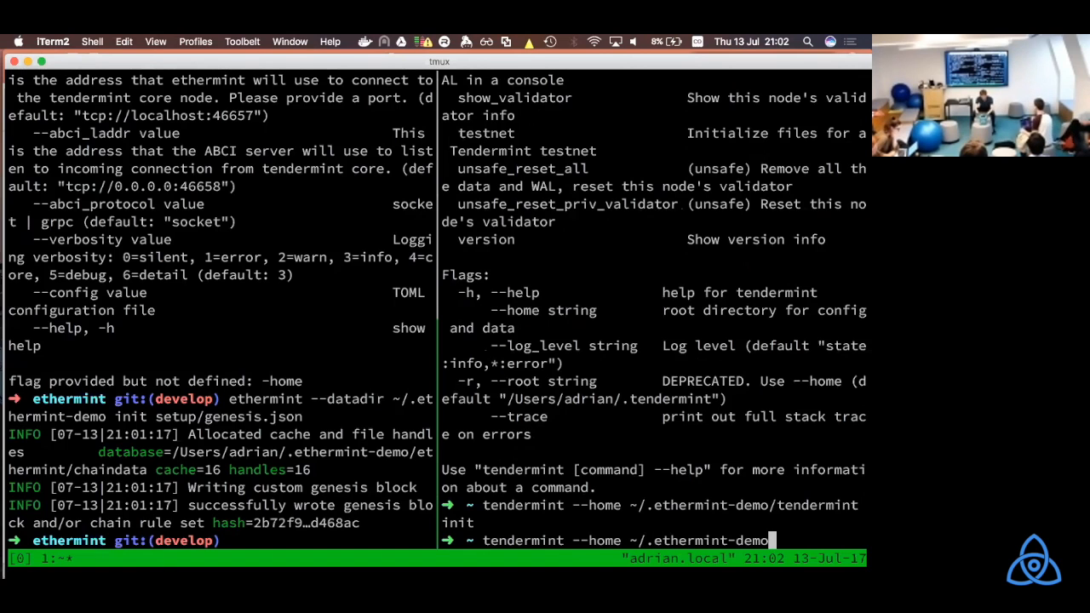
text(node)
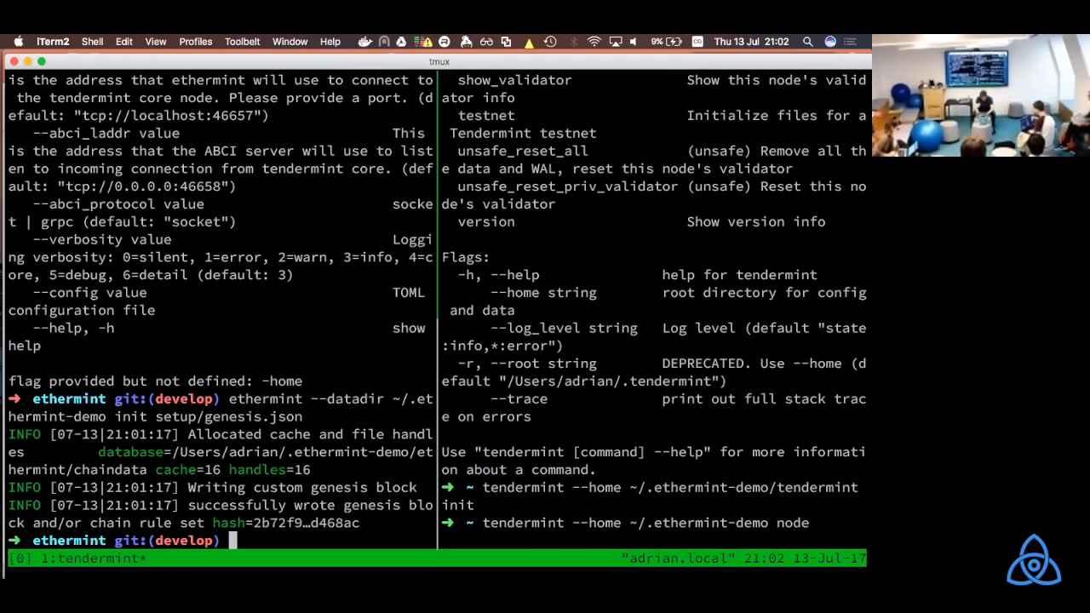
text(ls)
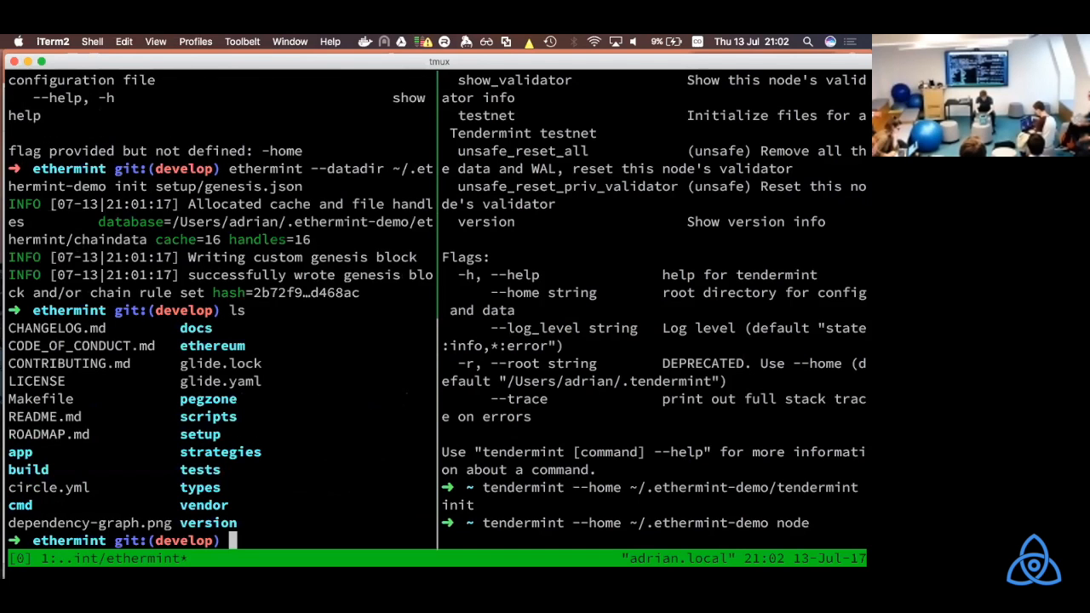
- Copy setup/keystore into ~/.ethermint-demo, declining to overwrite the existing keystore file
text(ethermint)
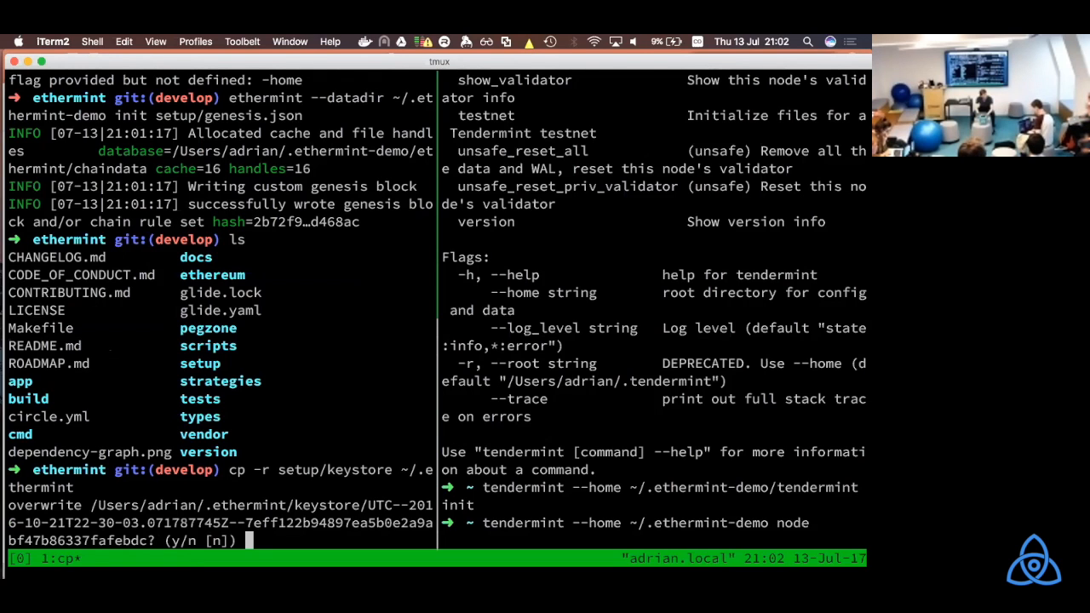
text(n)
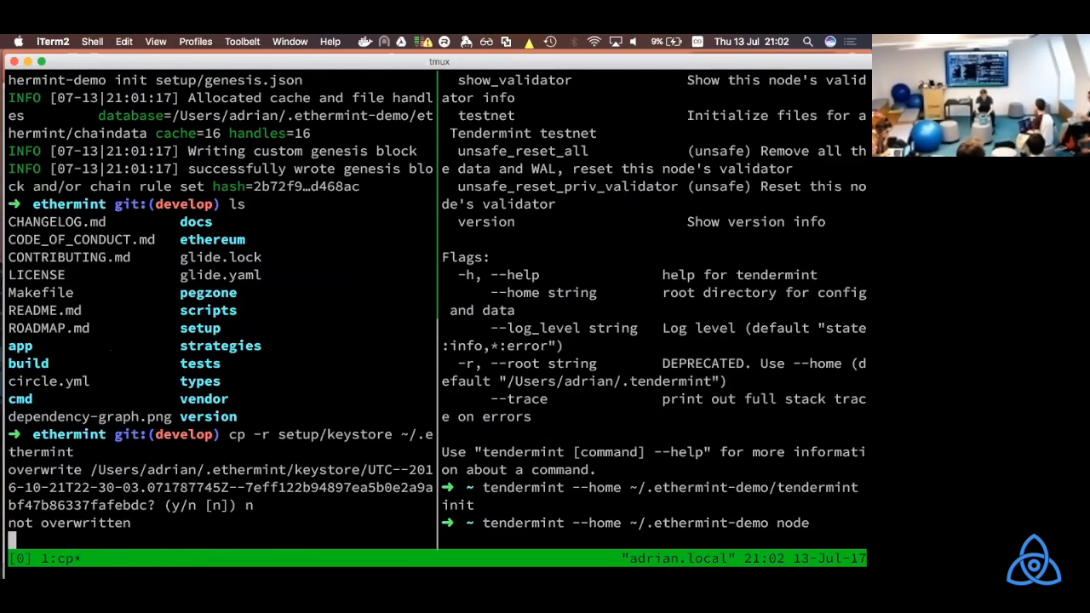
key(enter)
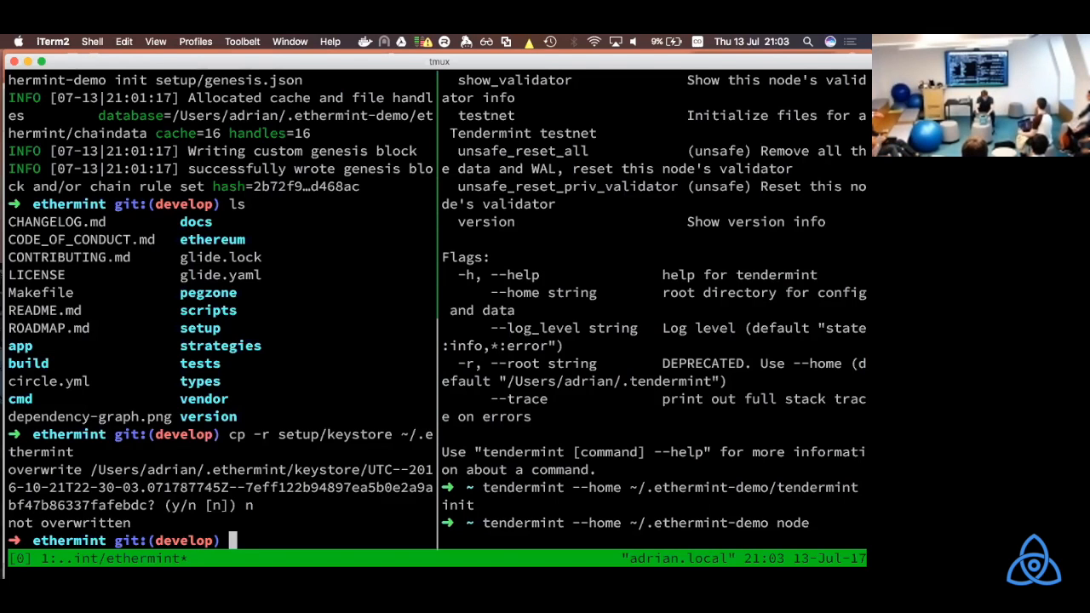
- List ~/.ethermint-demo and its ethermint folder, confirming keystore and chaindata are present
text(cd .e)
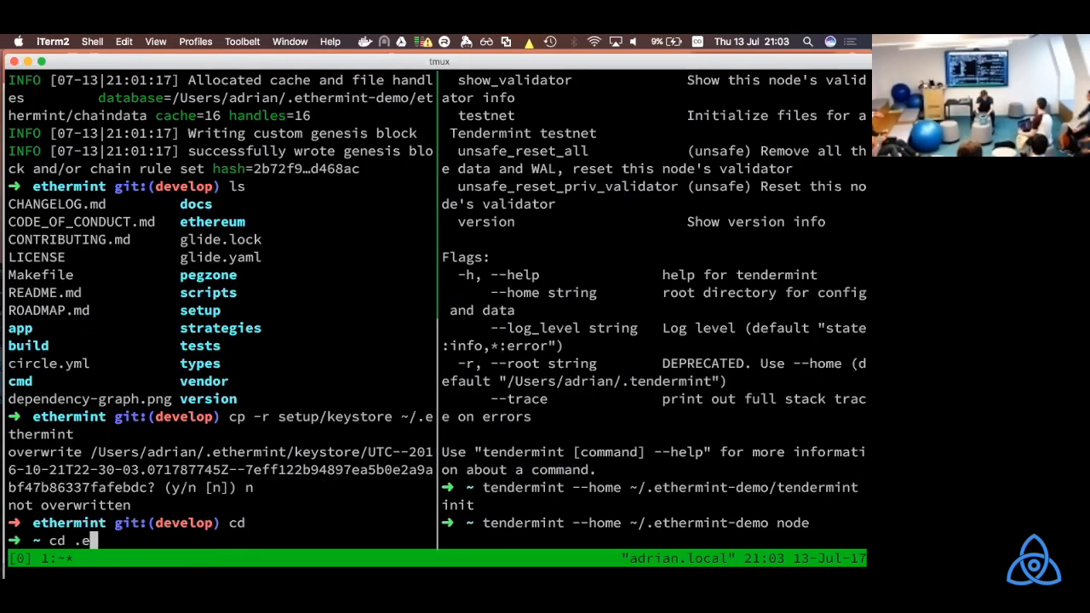
key(Backspace)
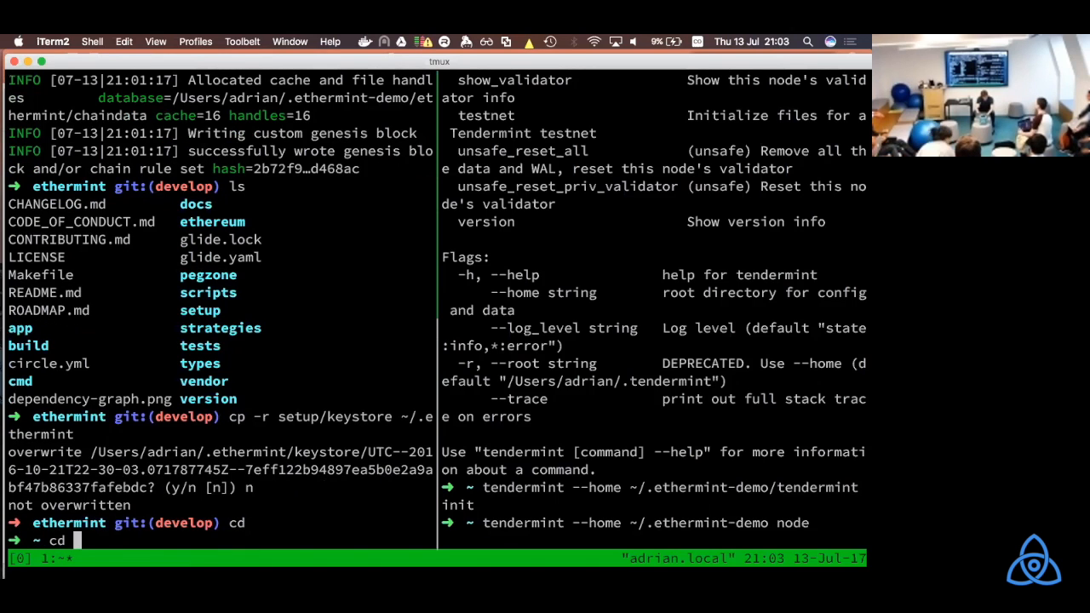
text($GOPATH/src/github.com/tendermint/ethermint)
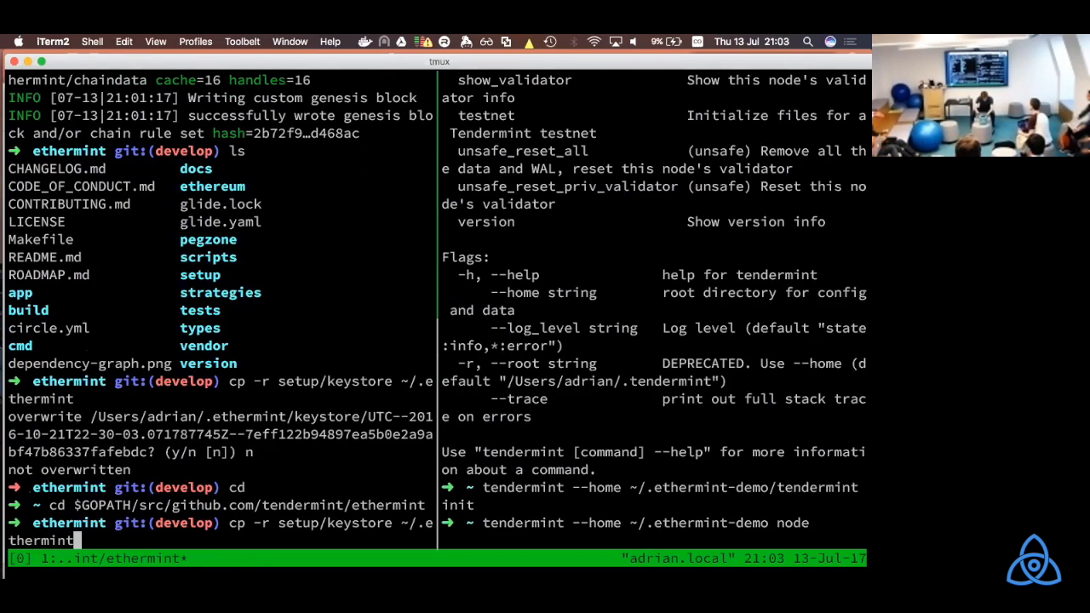
text(-demo)
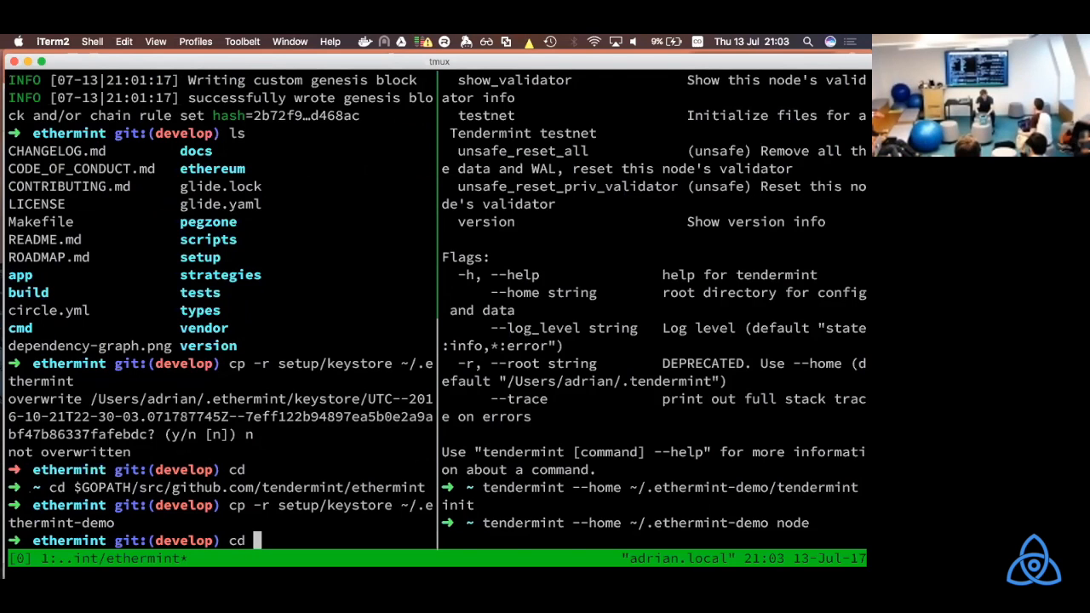
text(ls ~/.ethermint-demo)
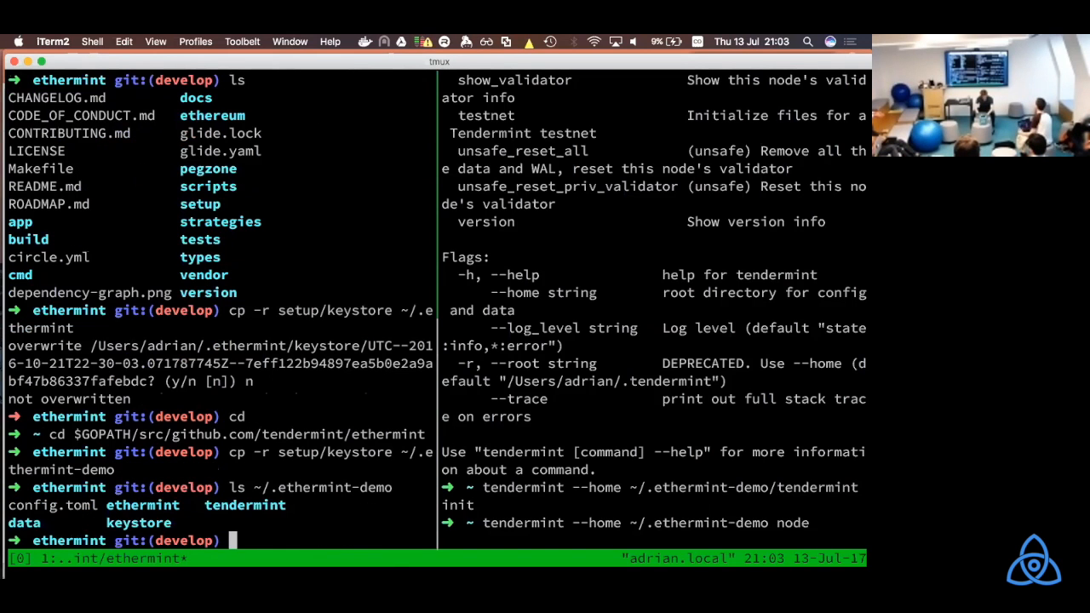
text(ls ~/.ethermint-demo/ethermint)
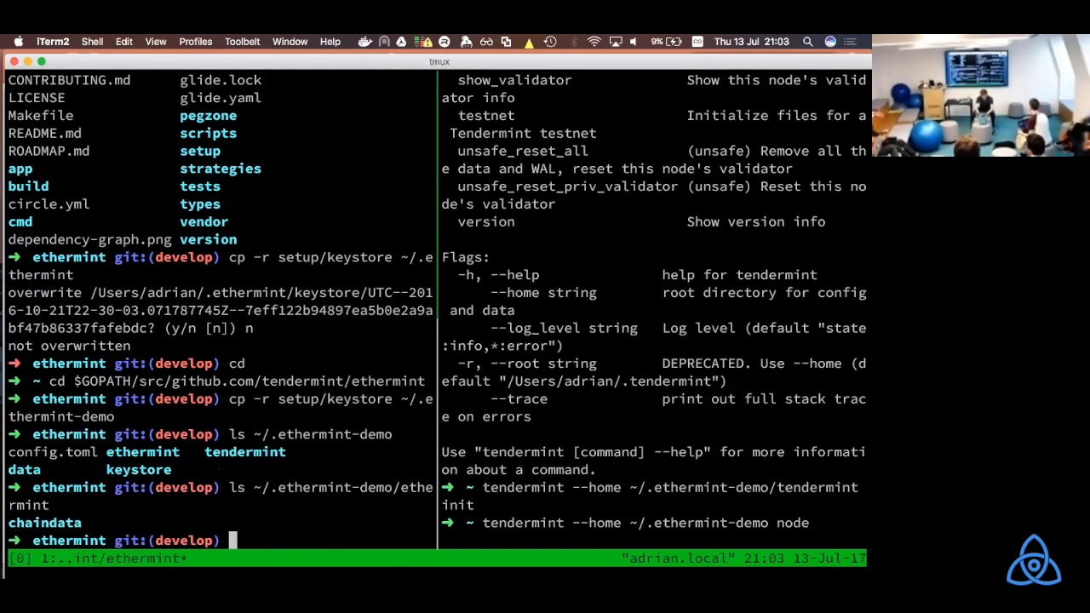
text(ethermint --data)
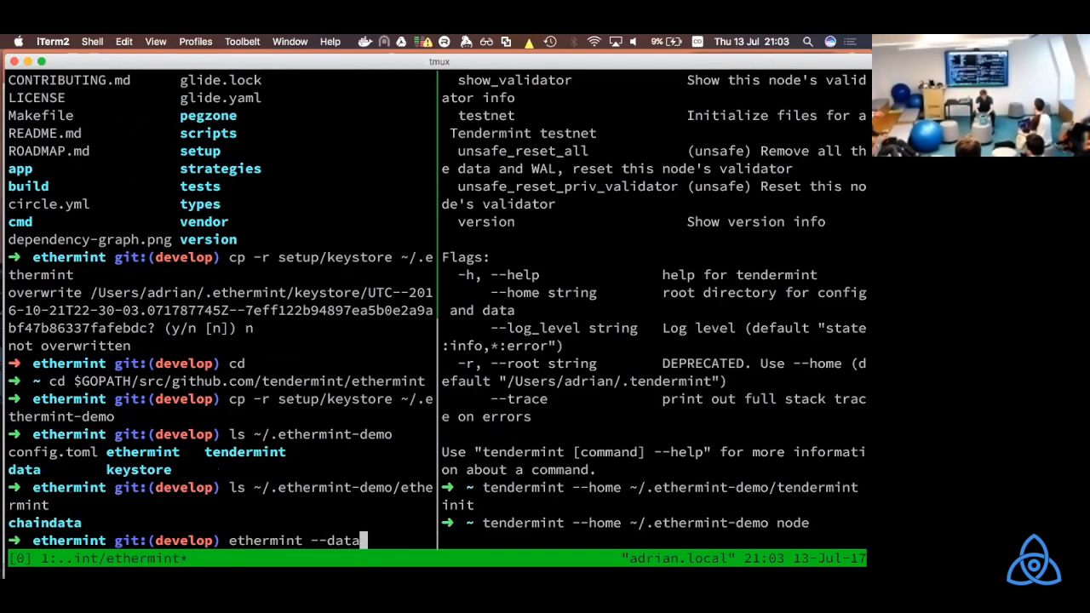
- Launch Ethermint with --rpc, --ws and unlocked accounts, then interrupt it while it waits for Tendermint
text(dir)
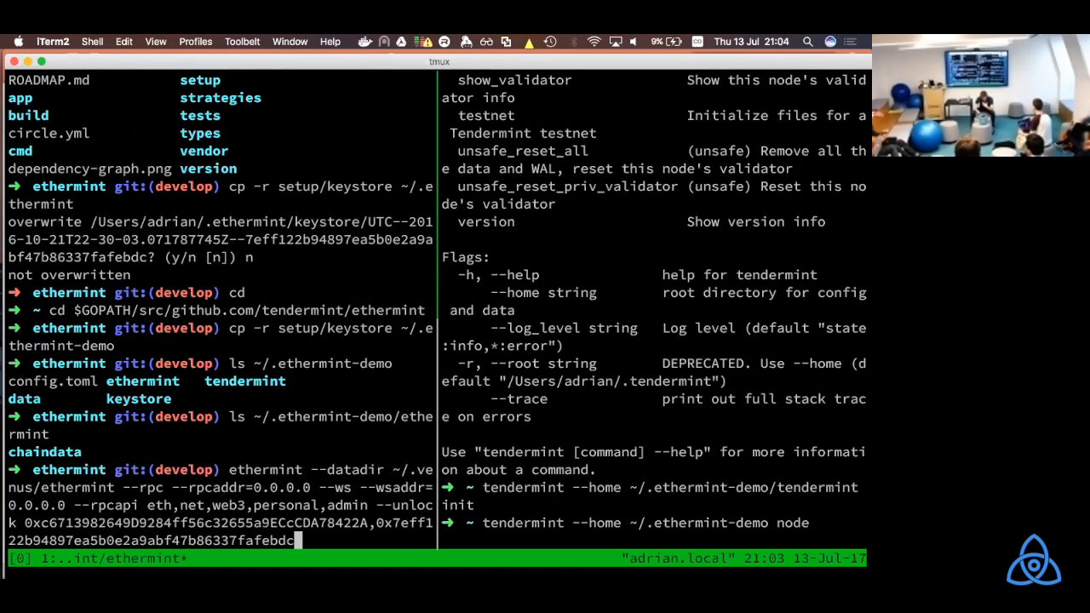
key(BackSpace)
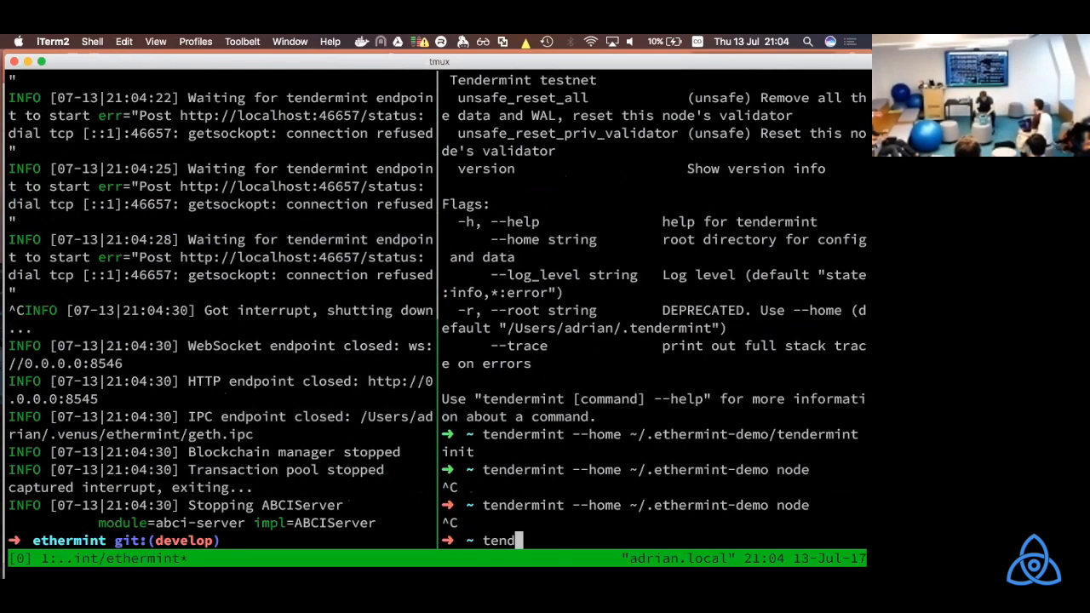
- Run the Tendermint node from ~/.ethermint-demo/tendermint, retrying the ABCI connection to 127.0.0.1:46658
text(ermint)
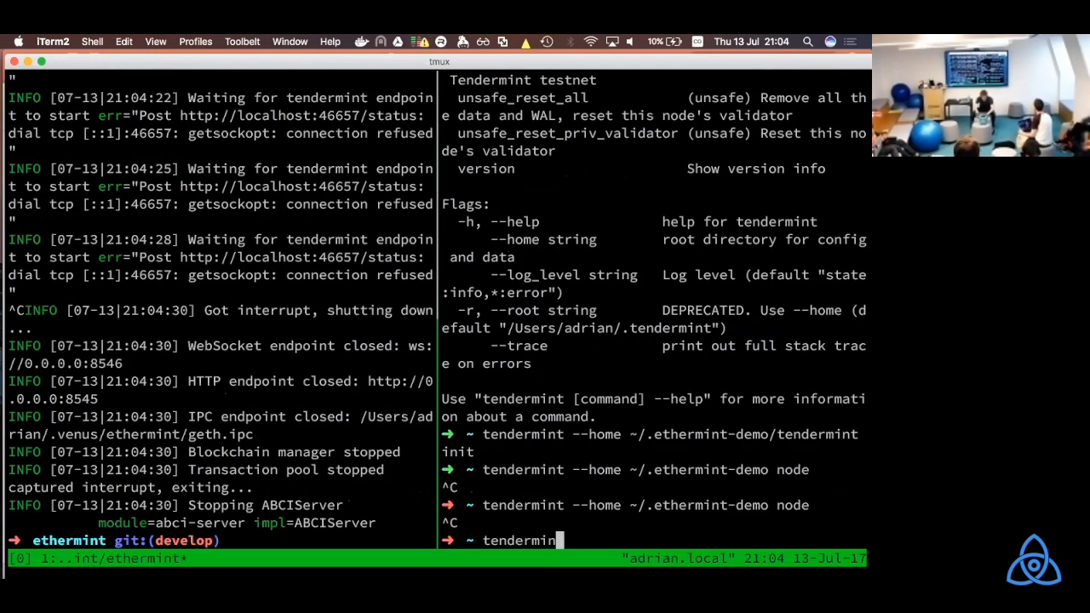
text(--home ~/.ethermint-demo)
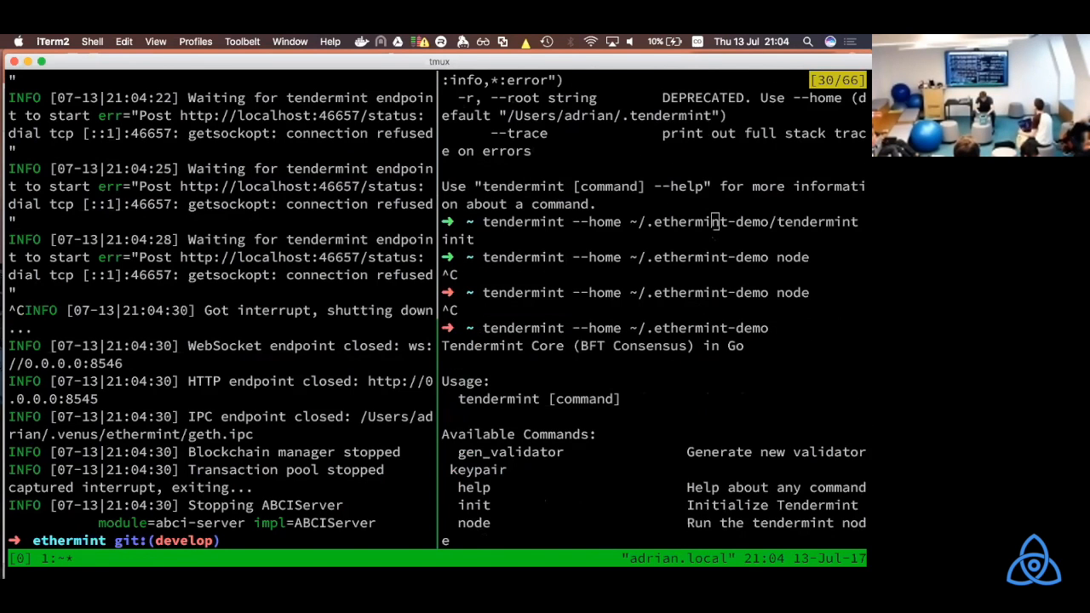
scroll(down, 3)
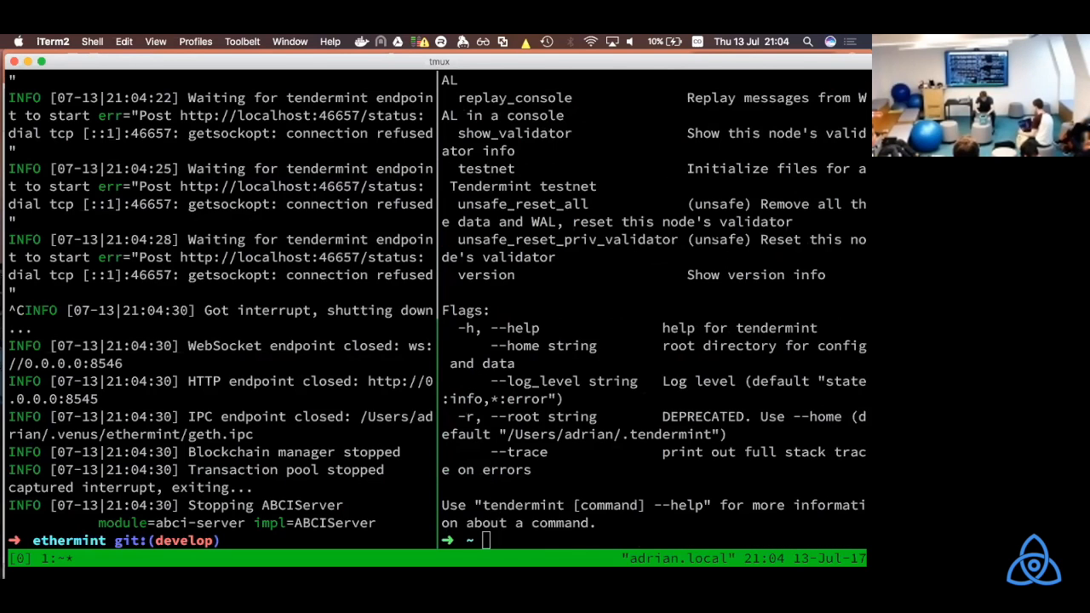
text(tendermint --home ~/.ethermint-demo)
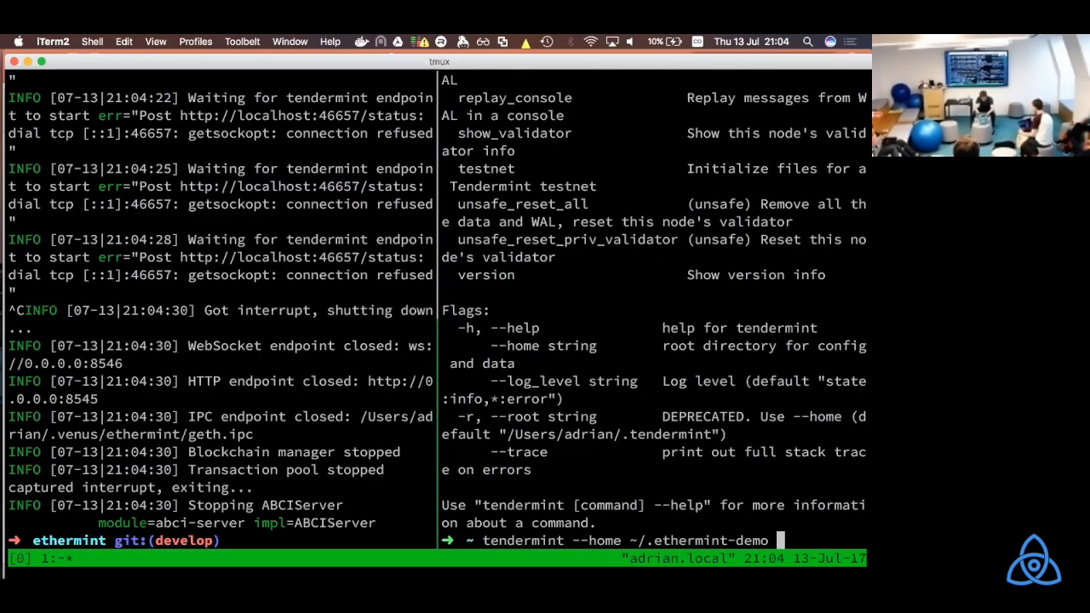
text(ndermint nod)
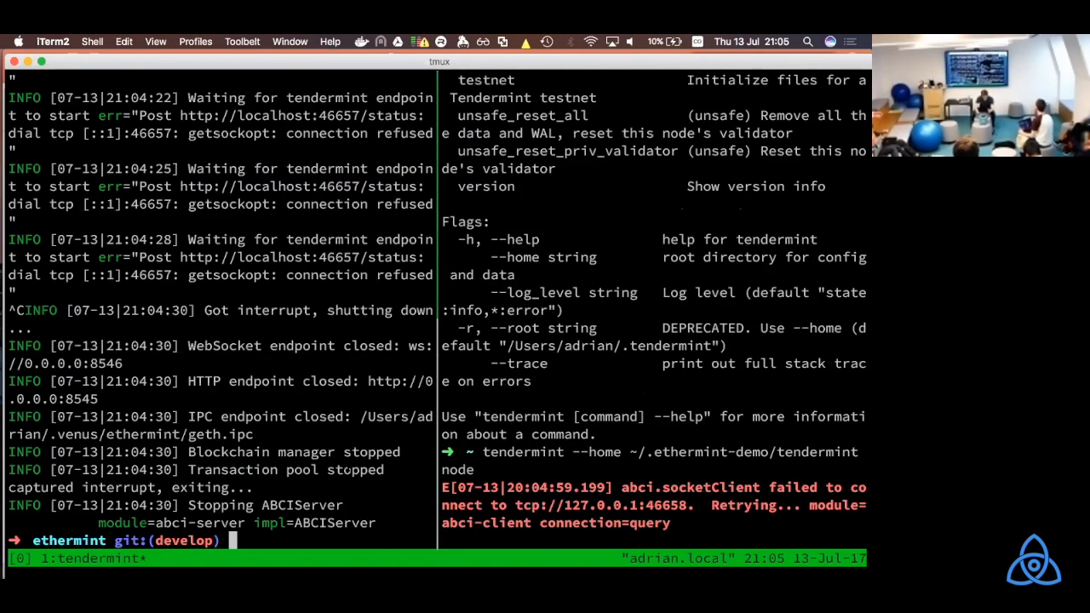
- Relaunch Ethermint with datadir ~/.venus/ethermint and RPC/WS on 0.0.0.0, then stop it
text(ethermint --datadir ~/.venus/ethermint --rpc --rpcaddr=0.0.0.0 --ws --wsaddr 0.0.0.0 --rpcapi eth,net,web3,personal,admin)
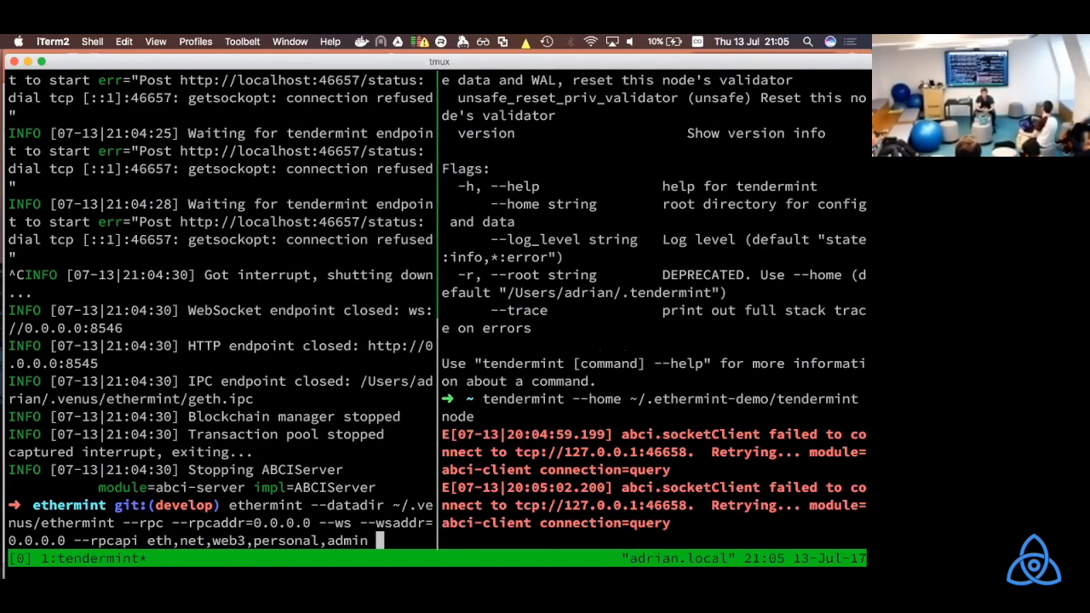
scroll(down, 3)
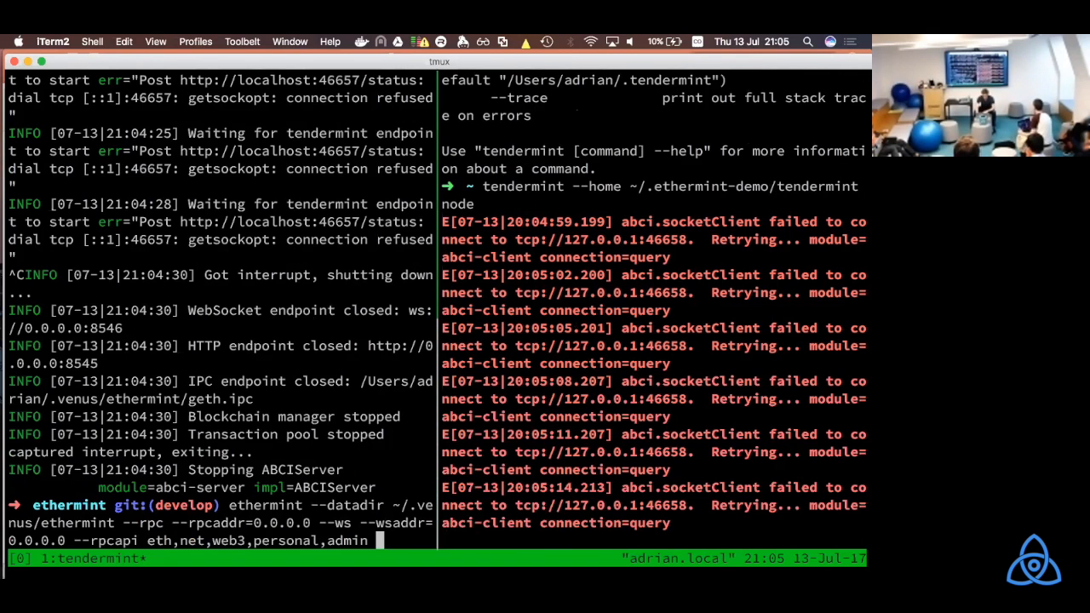
key(Return)
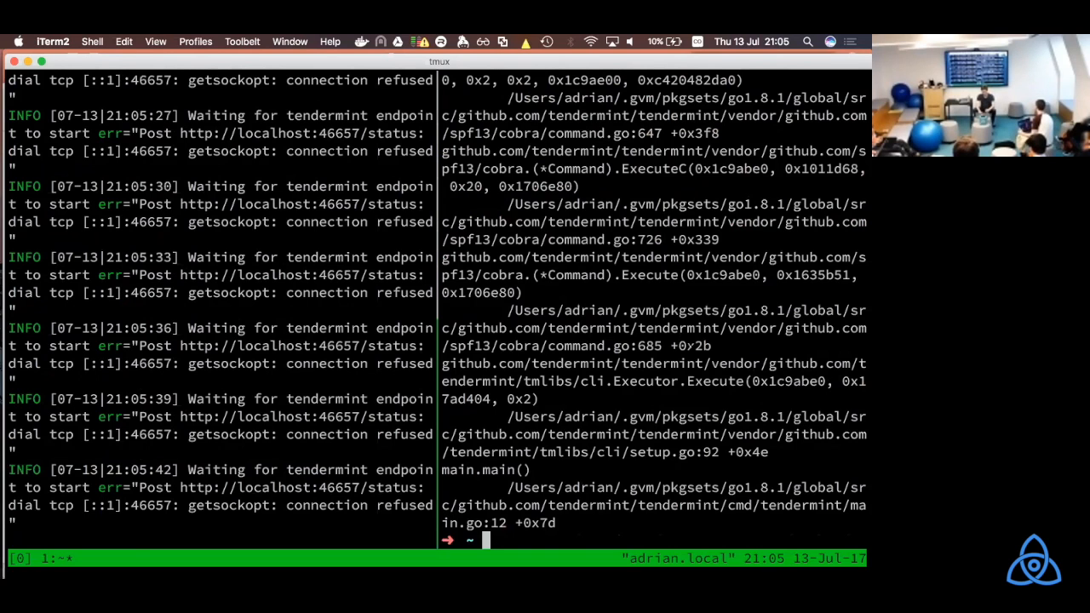
key(ctrl+c)
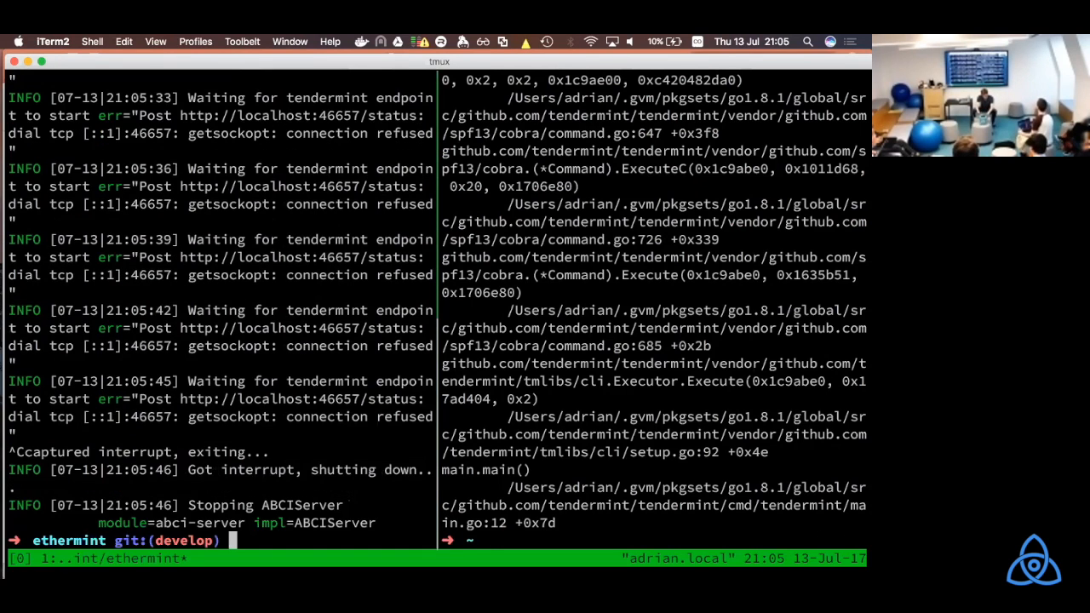
- Run Ethermint with Tendermint until block 7, stop both, and show PowerPoint's 'Where to find me?' slide
text(ethermint --datadir ~/.venus/ethermint --rpc --rpcaddr=0.0.0.0 --ws --wsaddr=0.0.0.0 --rpcapi eth,net,web3,personal,admin)
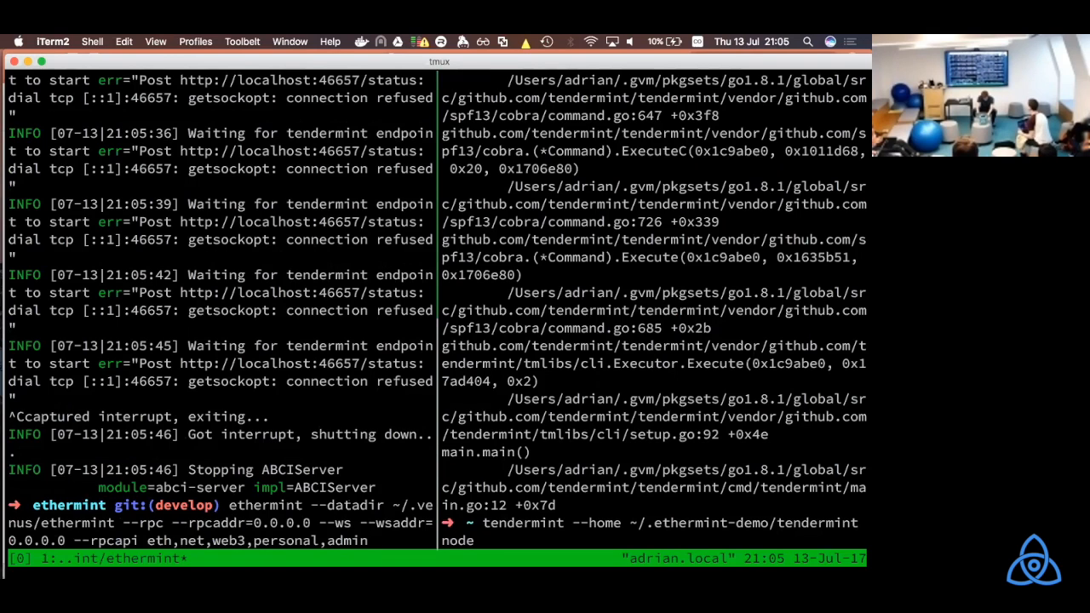
mouse_move(118, 523)
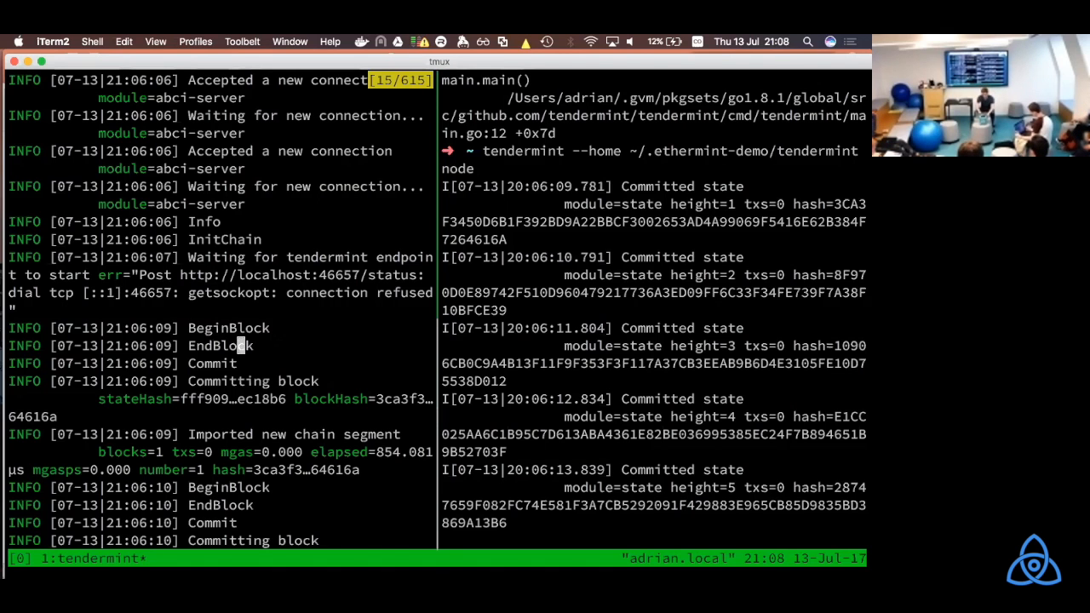
key(ctrl+c)
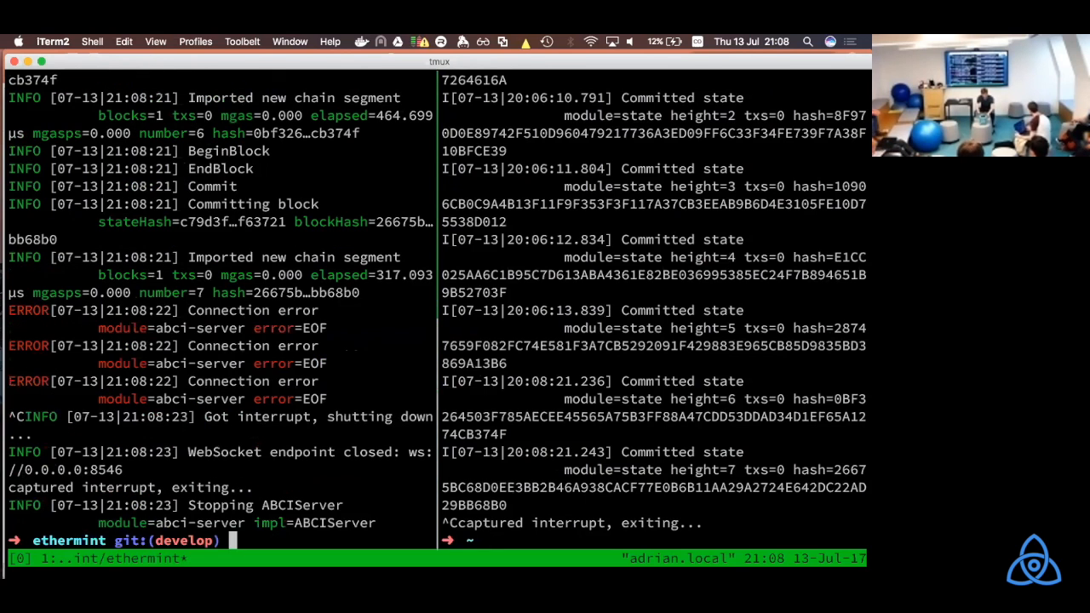
key(cmd+tab)
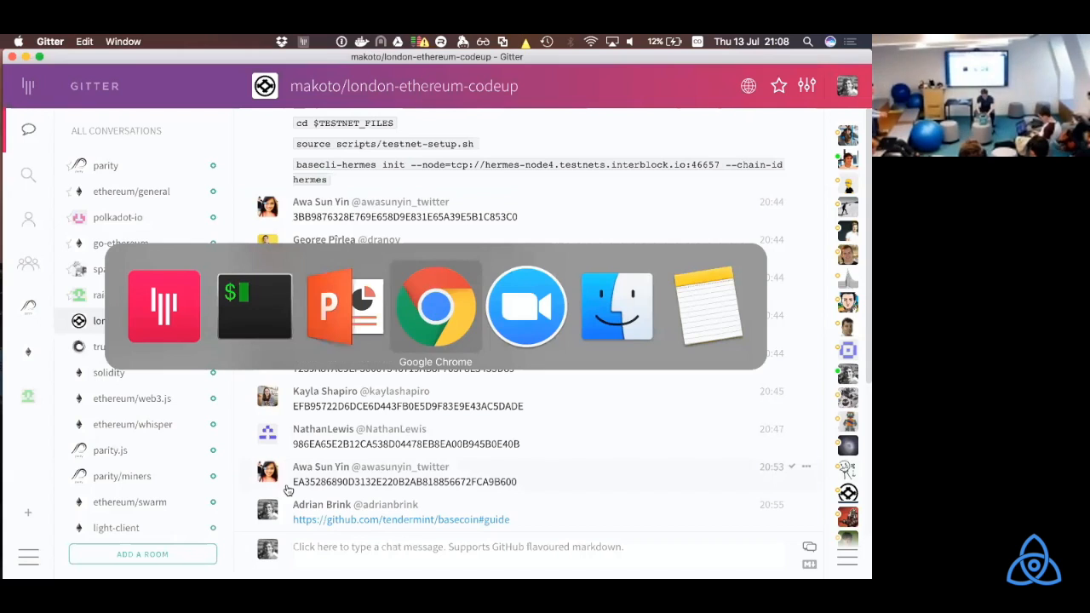
click(345, 307)
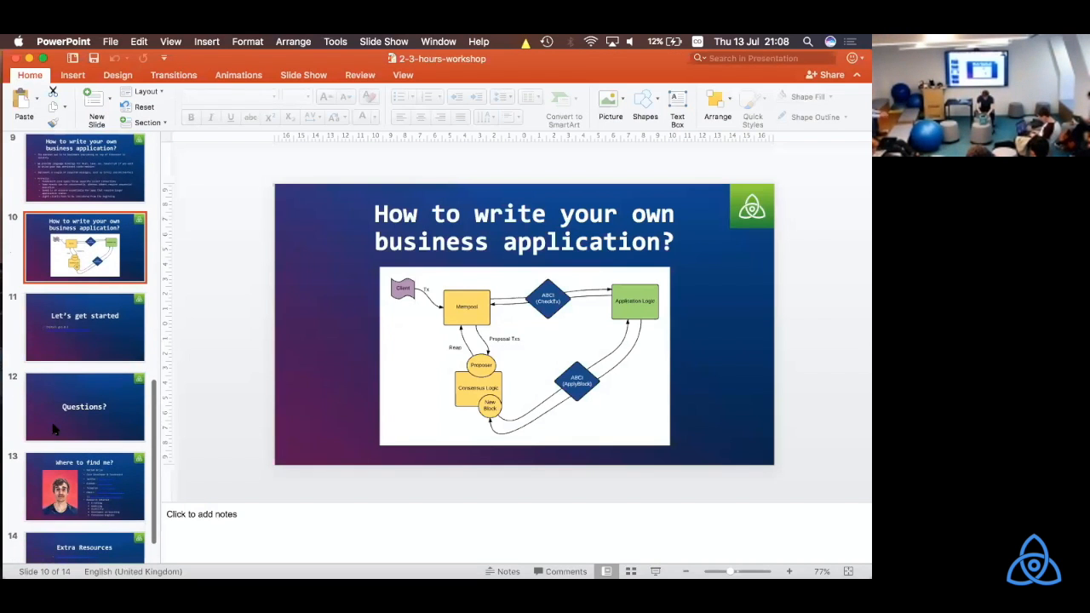
click(85, 482)
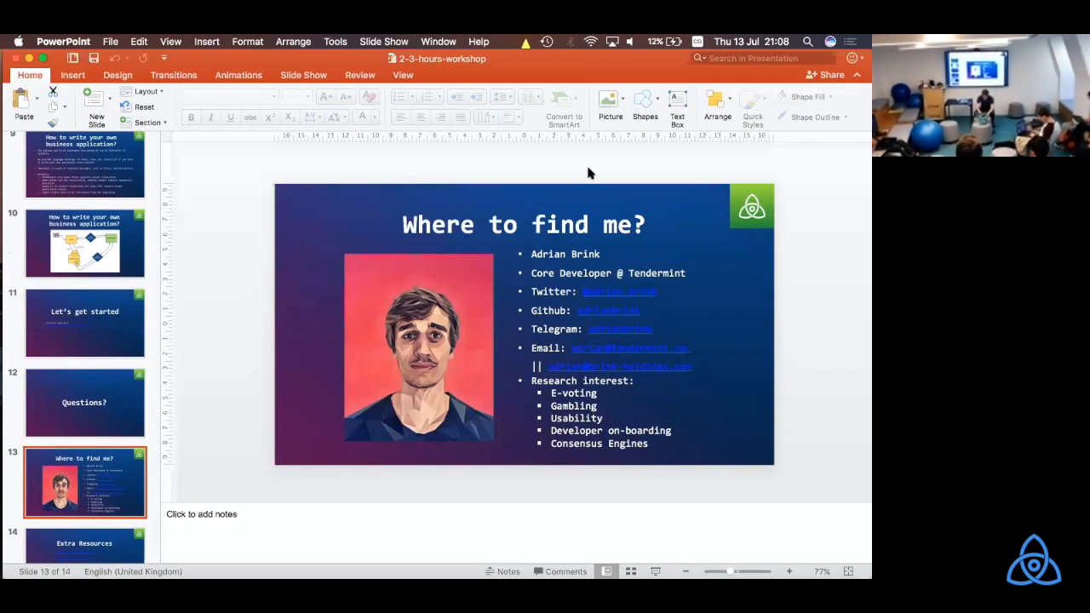